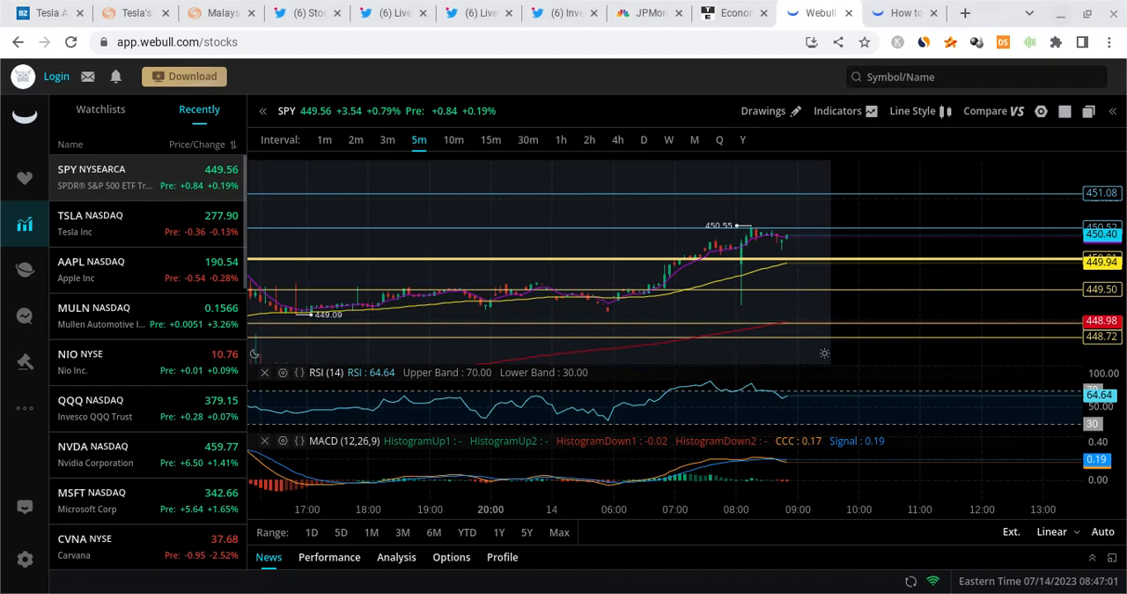
{"action": "mouse_move", "coordinate": [772, 211]}
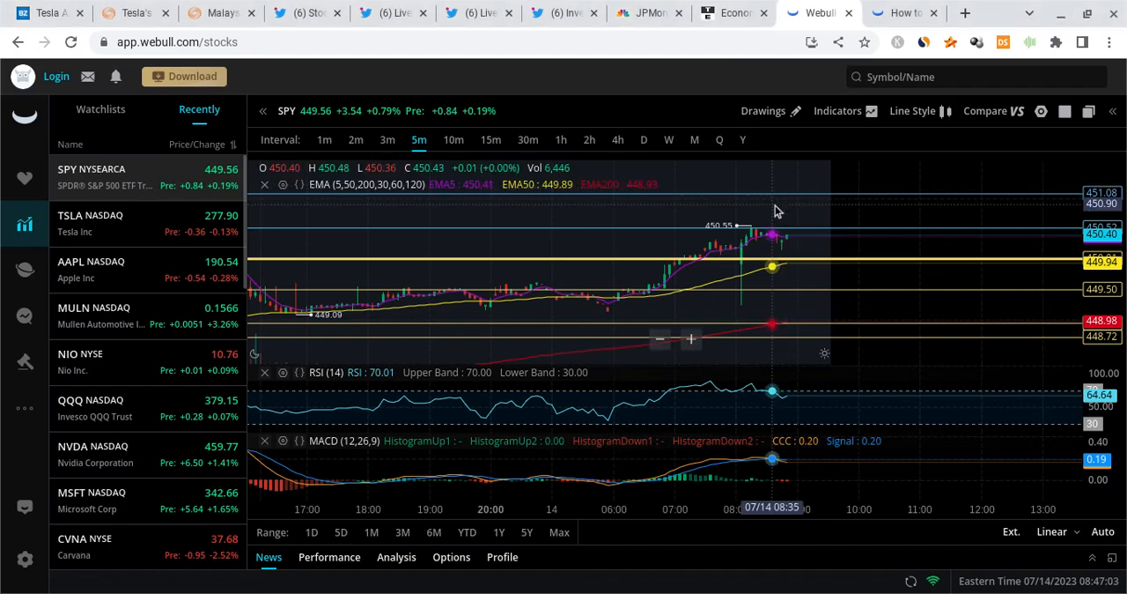
{"action": "mouse_move", "coordinate": [789, 268]}
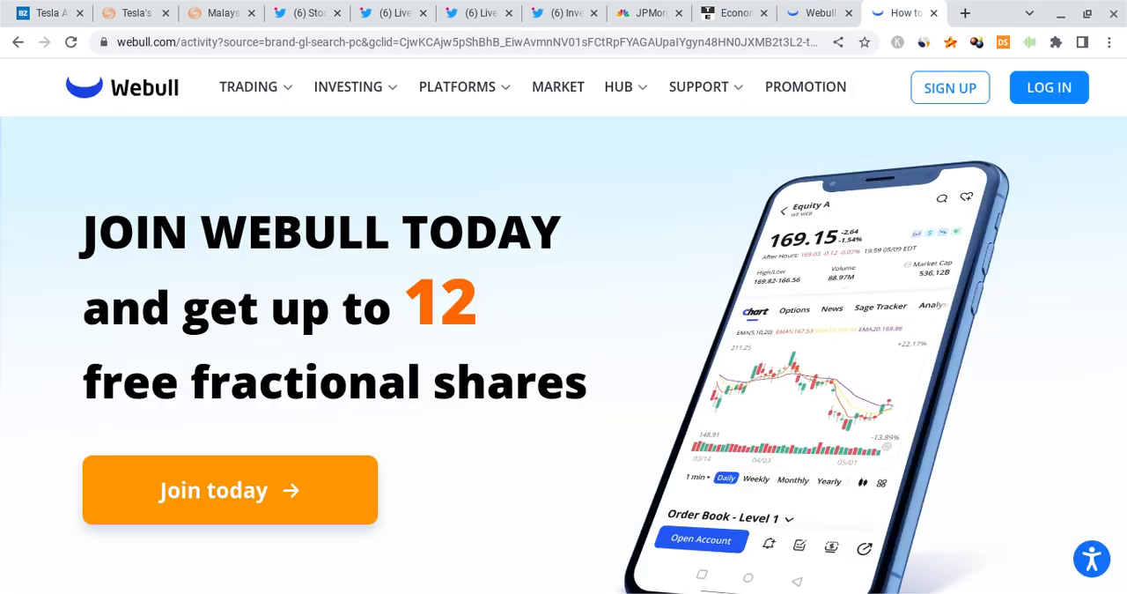
{"action": "mouse_move", "coordinate": [729, 275]}
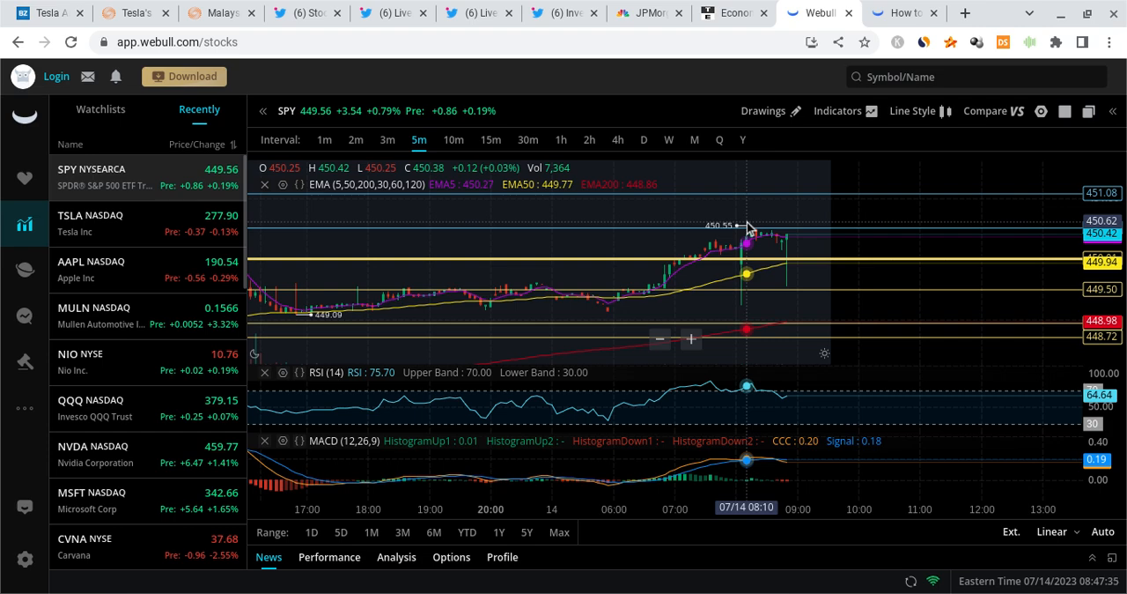
{"action": "mouse_move", "coordinate": [819, 261]}
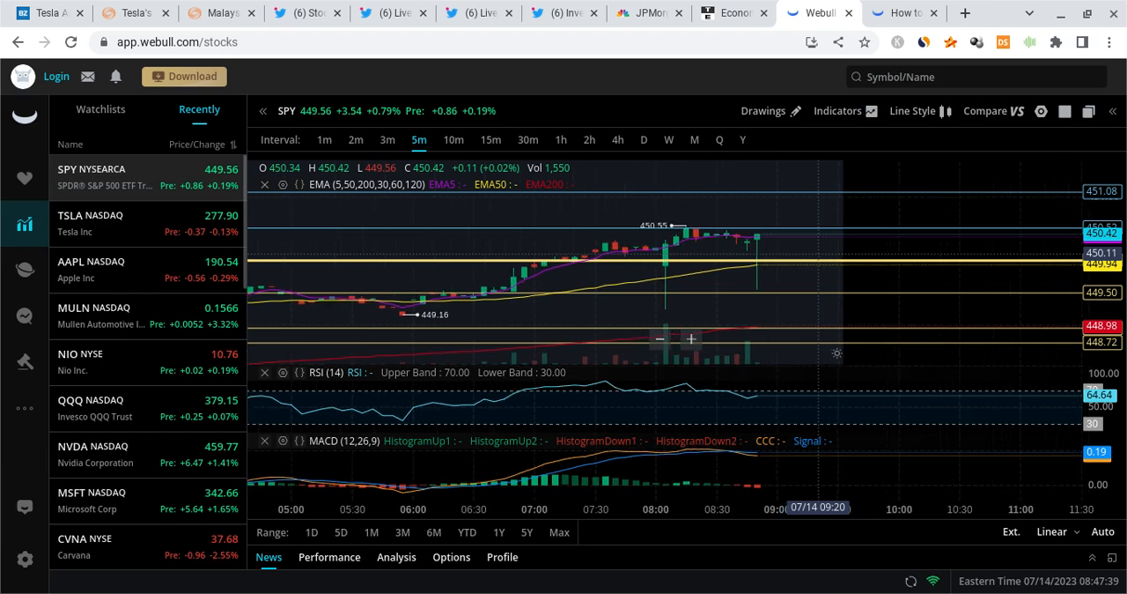
{"action": "mouse_move", "coordinate": [729, 229]}
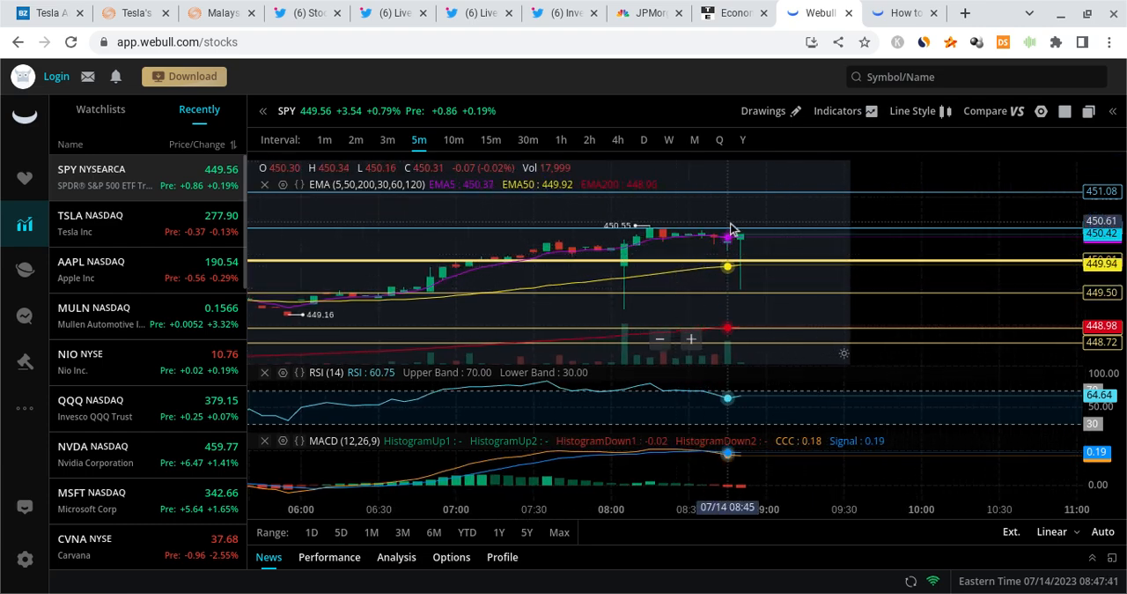
{"action": "mouse_move", "coordinate": [739, 233]}
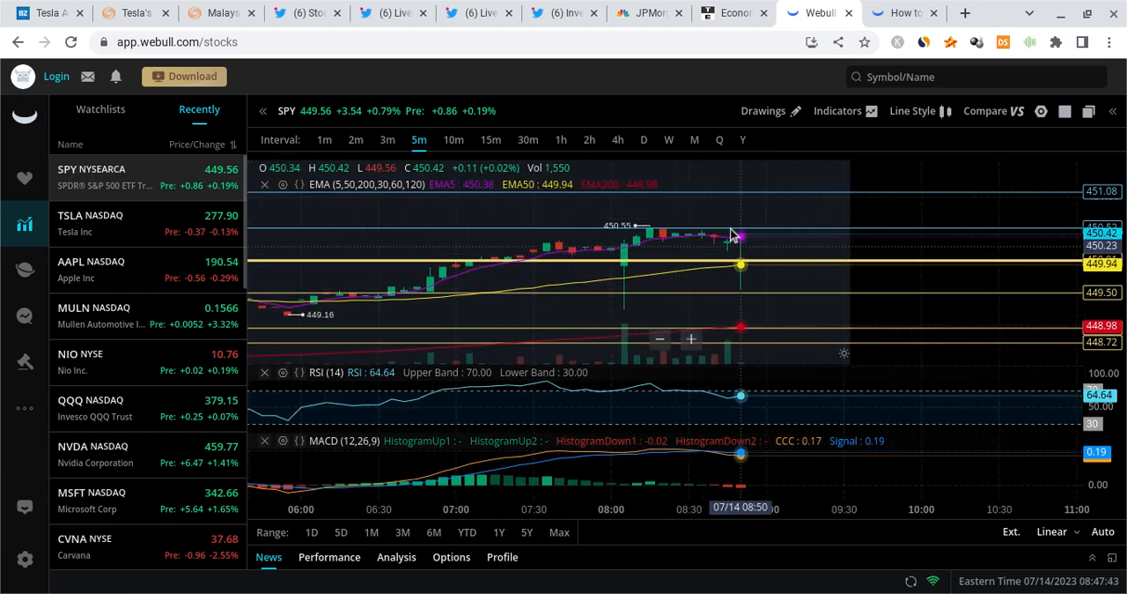
{"action": "mouse_move", "coordinate": [729, 236]}
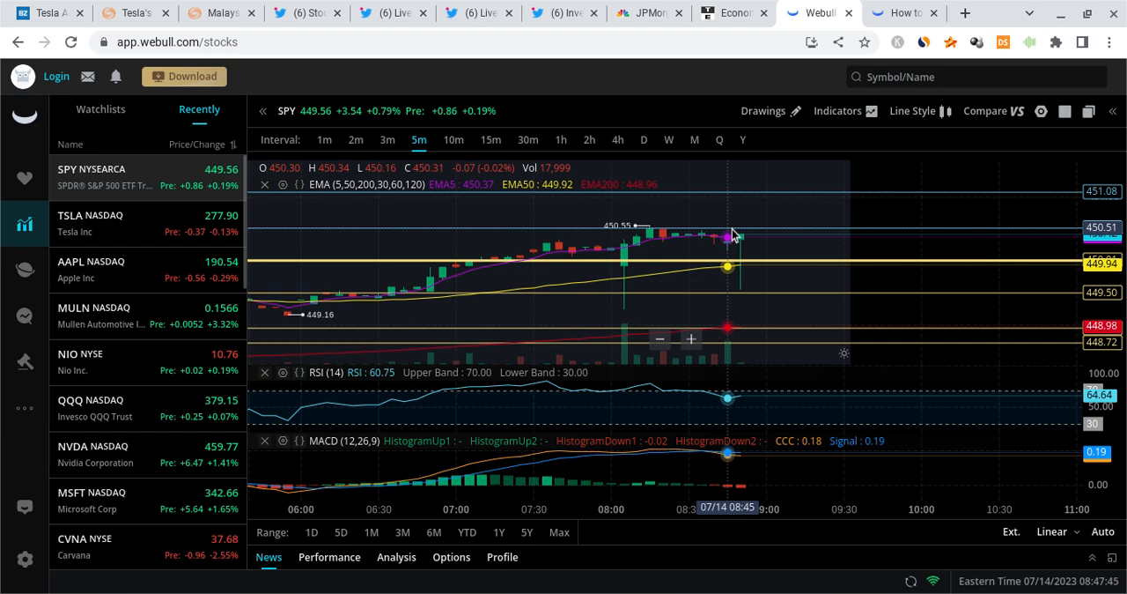
{"action": "mouse_move", "coordinate": [691, 220]}
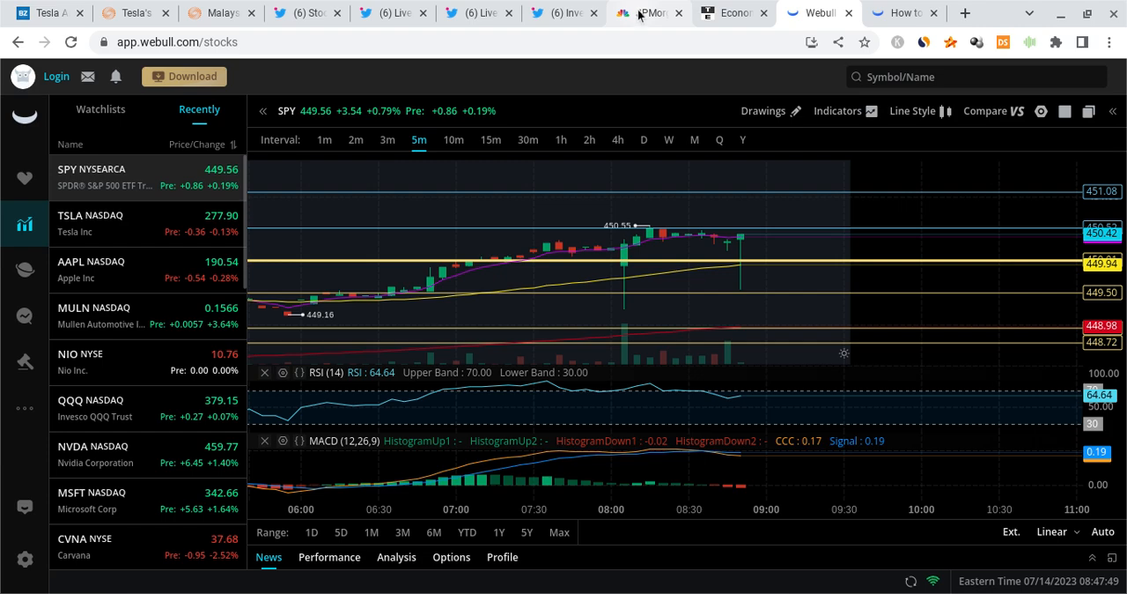
Read CNBC's JPMorgan Chase earnings article, scrolling through its key points.
{"action": "left_click", "coordinate": [648, 13]}
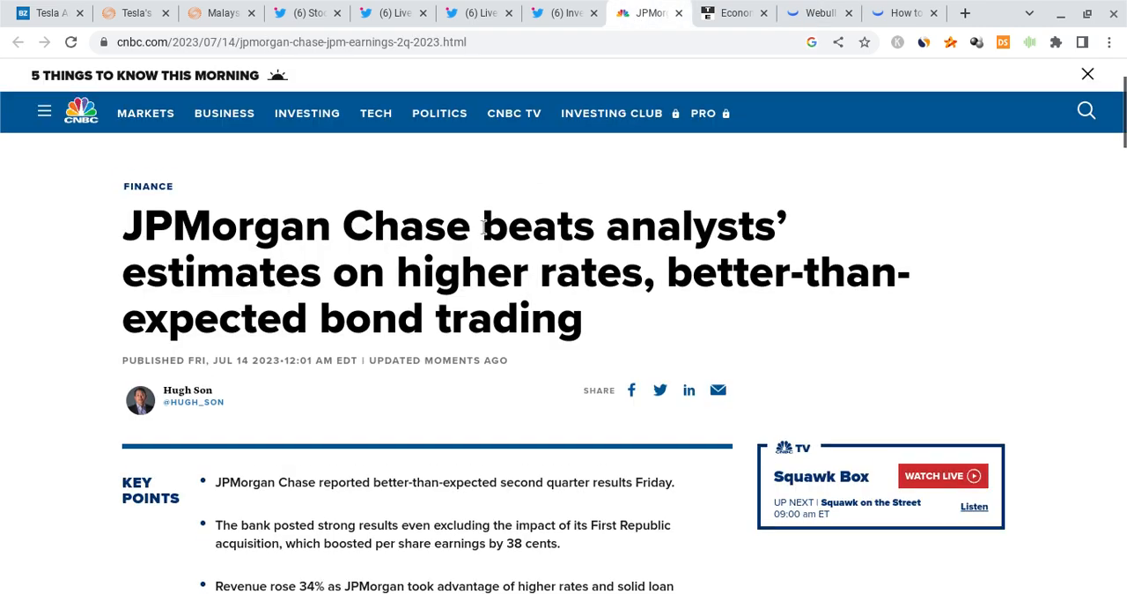
{"action": "scroll", "scroll_direction": "down", "scroll_amount": 3}
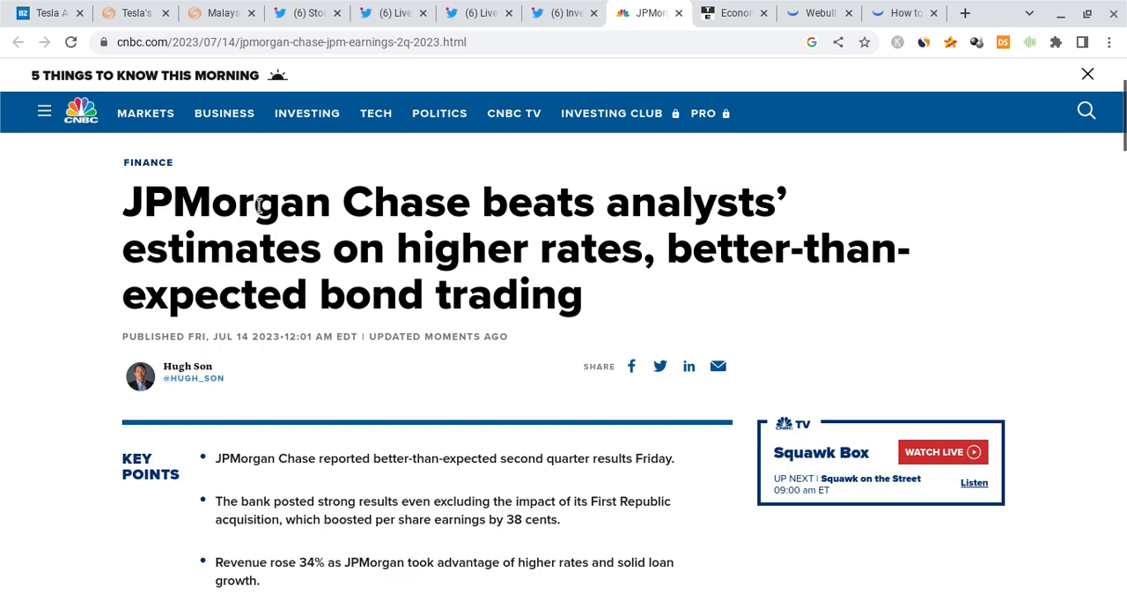
{"action": "mouse_move", "coordinate": [391, 240]}
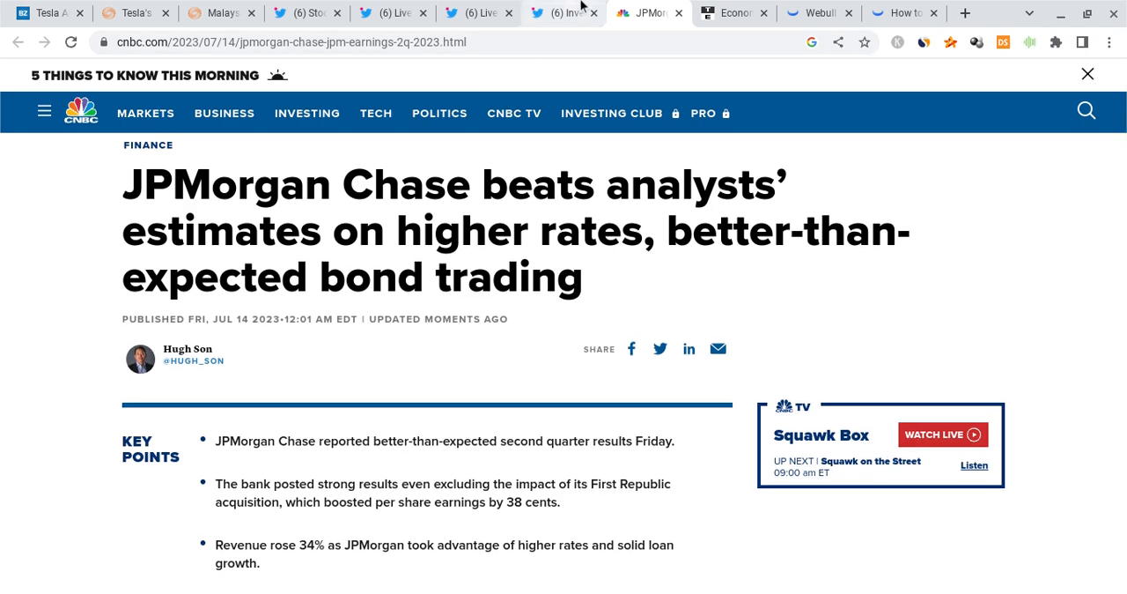
Review the Investing.com Dow futures tweet, LiveSquawk's Citigroup Q2 tweet, then Stock Talk Weekly's bank earnings recap.
{"action": "left_click", "coordinate": [564, 12]}
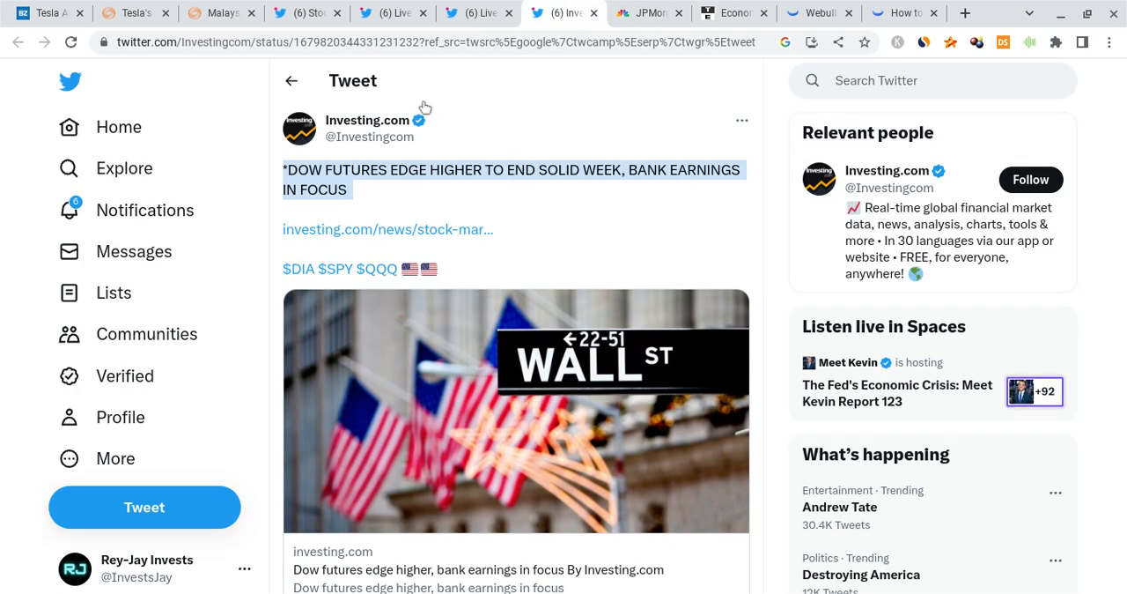
{"action": "mouse_move", "coordinate": [495, 201]}
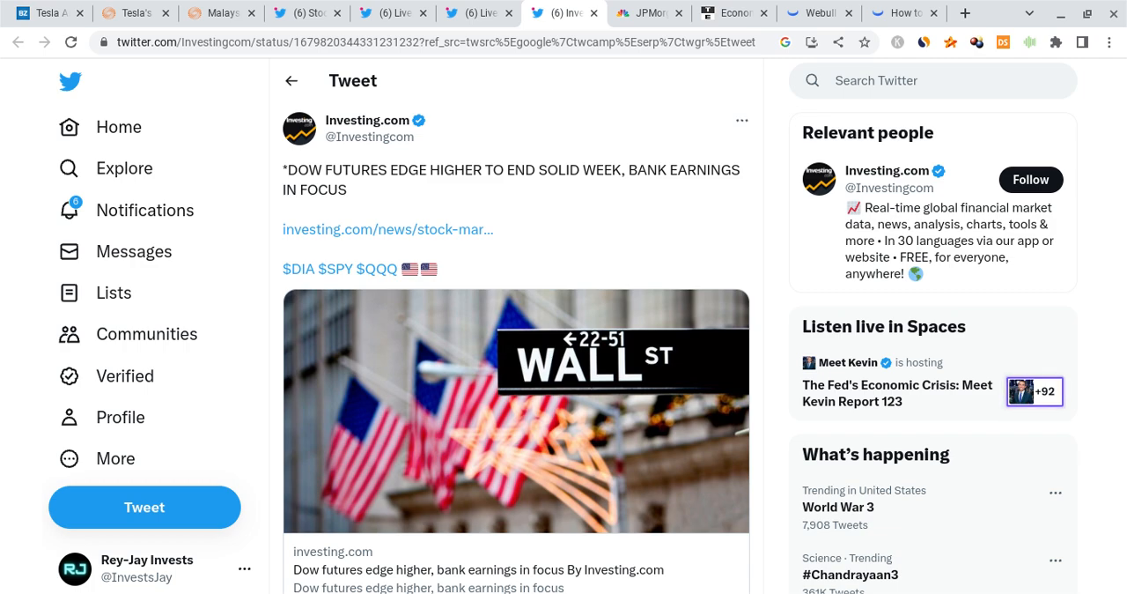
{"action": "left_click", "coordinate": [479, 13]}
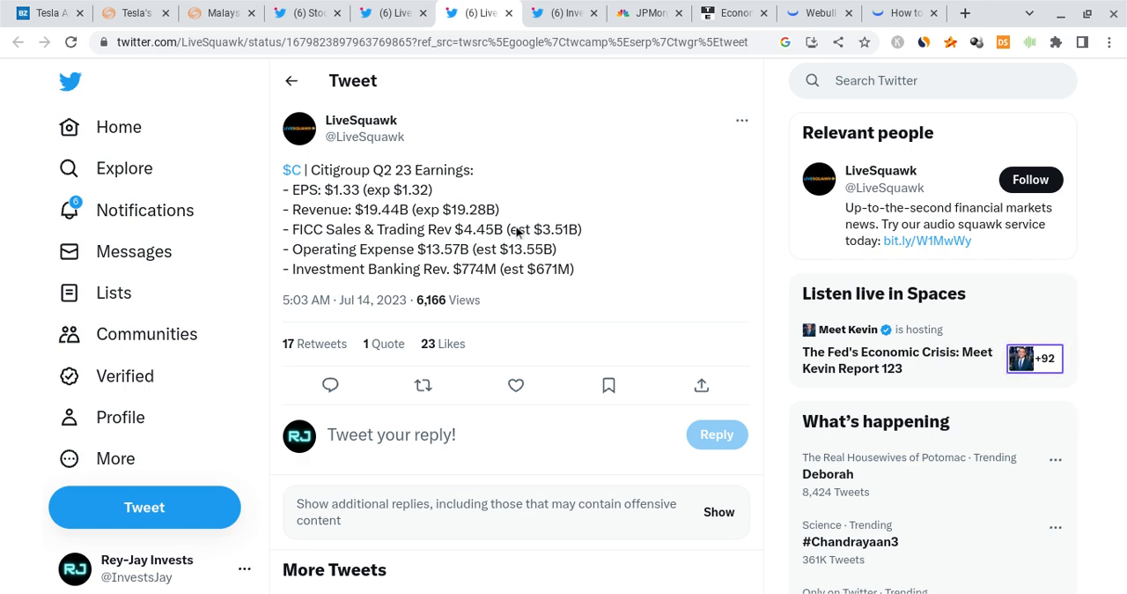
{"action": "mouse_move", "coordinate": [467, 264]}
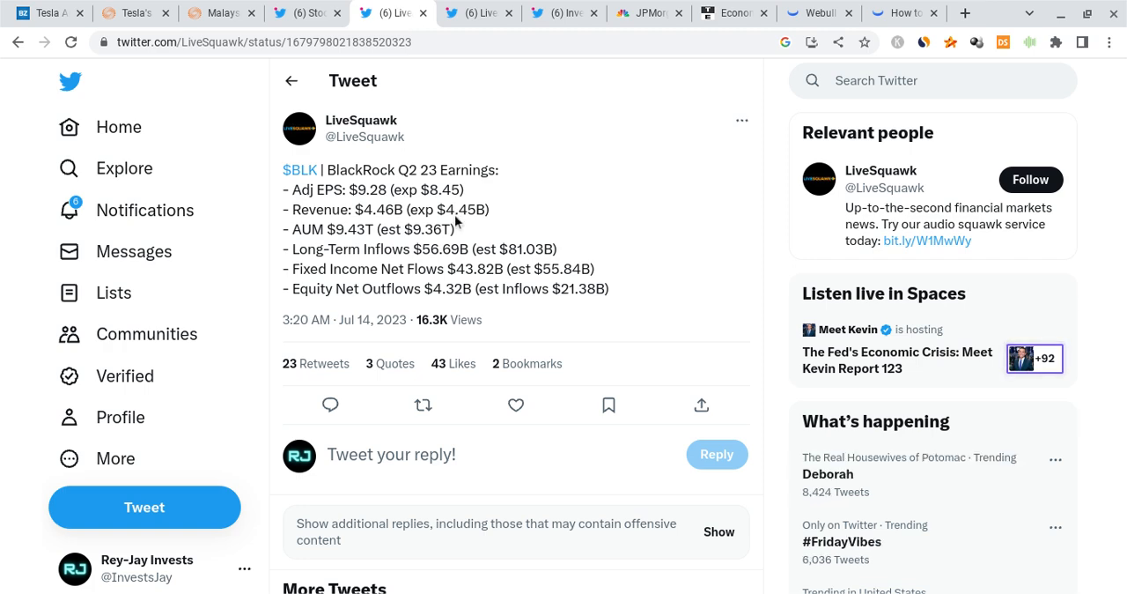
{"action": "mouse_move", "coordinate": [385, 173]}
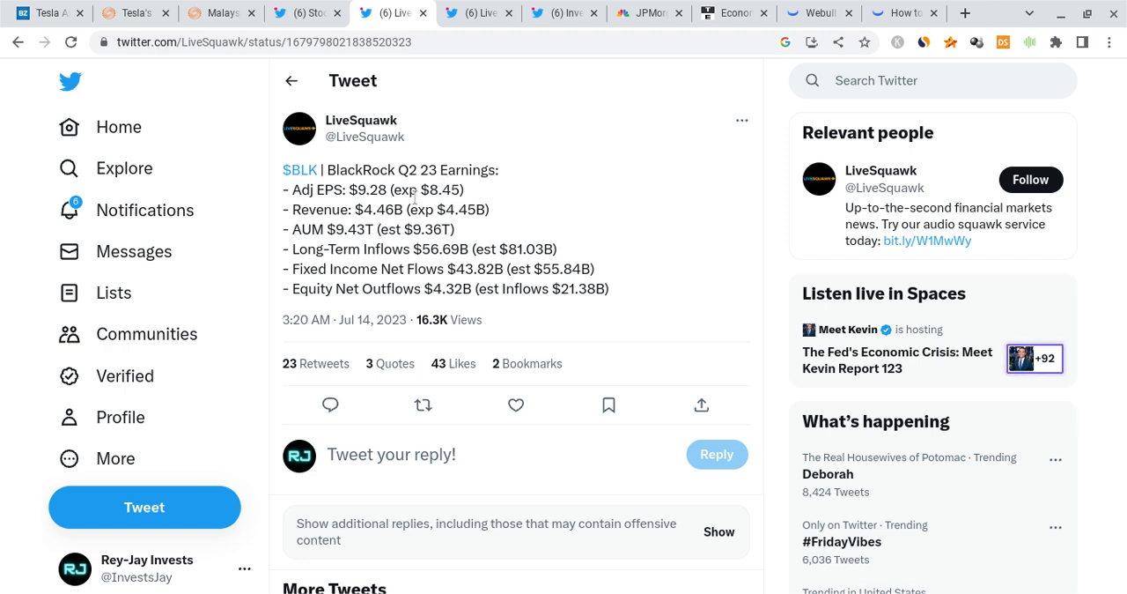
{"action": "mouse_move", "coordinate": [370, 204]}
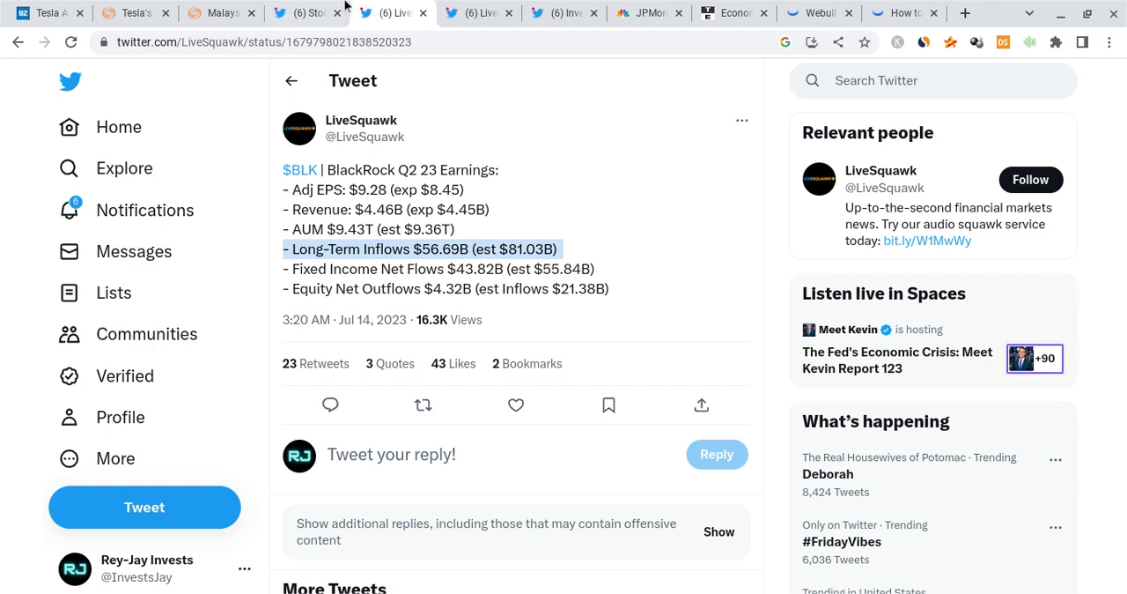
{"action": "left_click", "coordinate": [303, 13]}
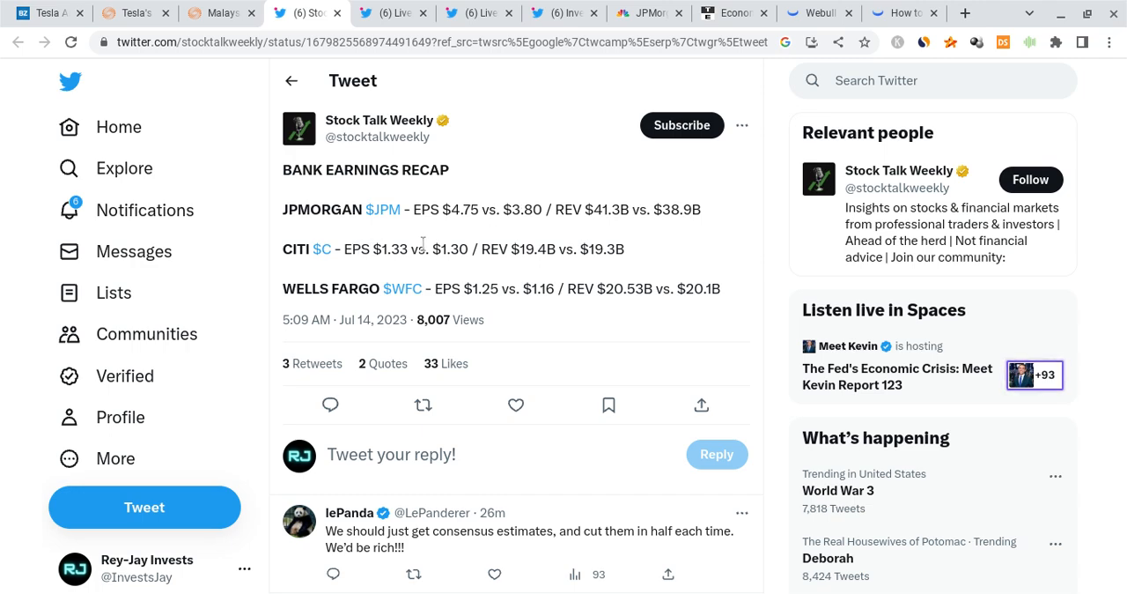
{"action": "mouse_move", "coordinate": [394, 309]}
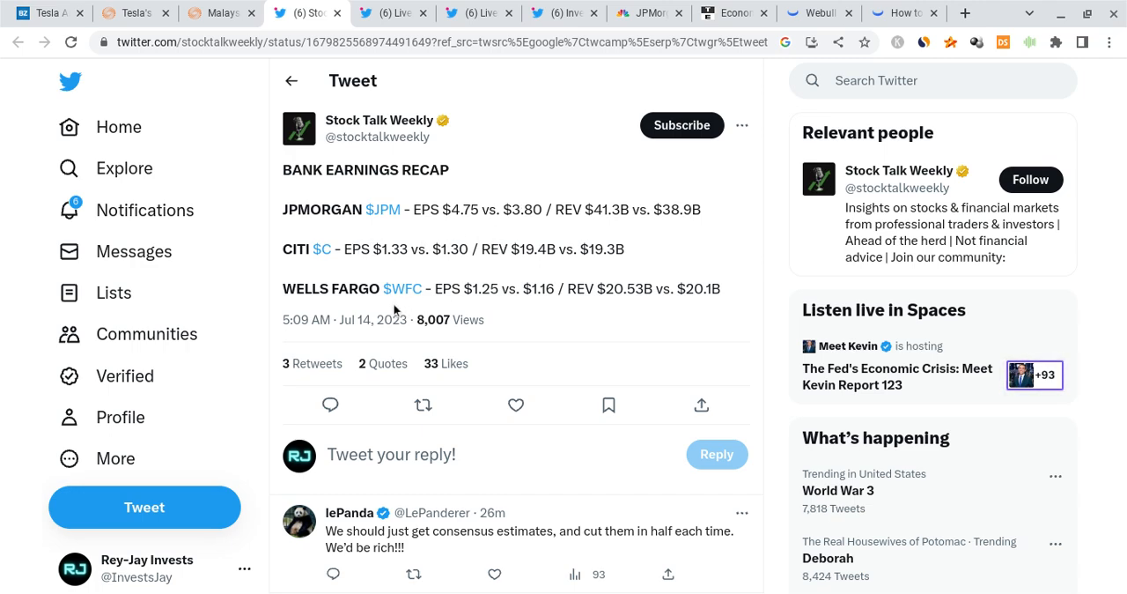
{"action": "mouse_move", "coordinate": [479, 291]}
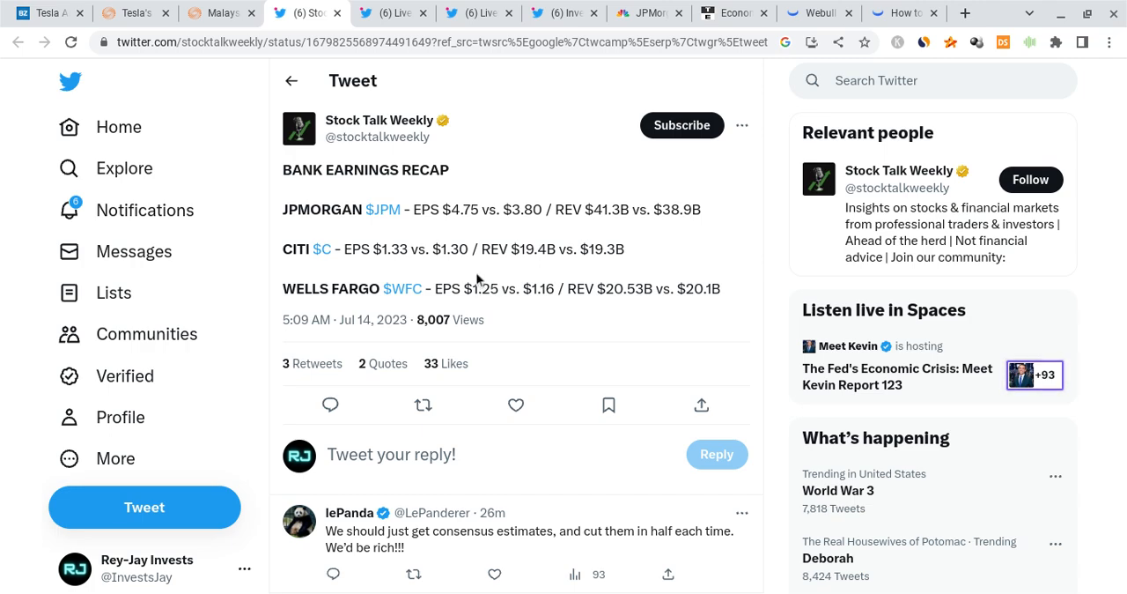
Return to Webull's SPY 5-minute chart with RSI and MACD after the bank earnings tweets.
{"action": "left_click", "coordinate": [817, 12]}
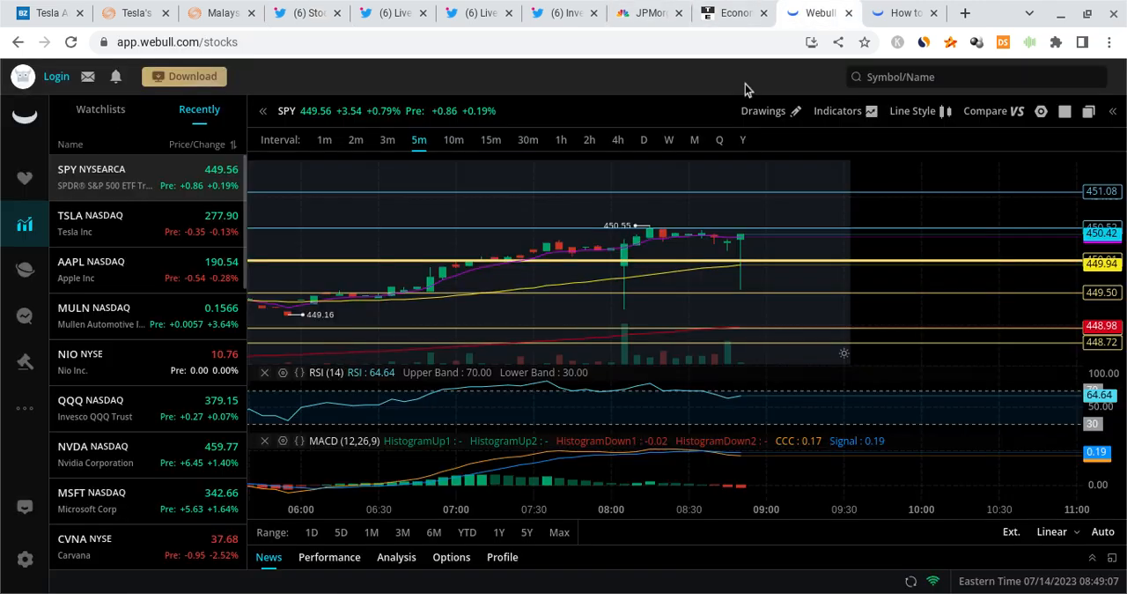
{"action": "mouse_move", "coordinate": [743, 268]}
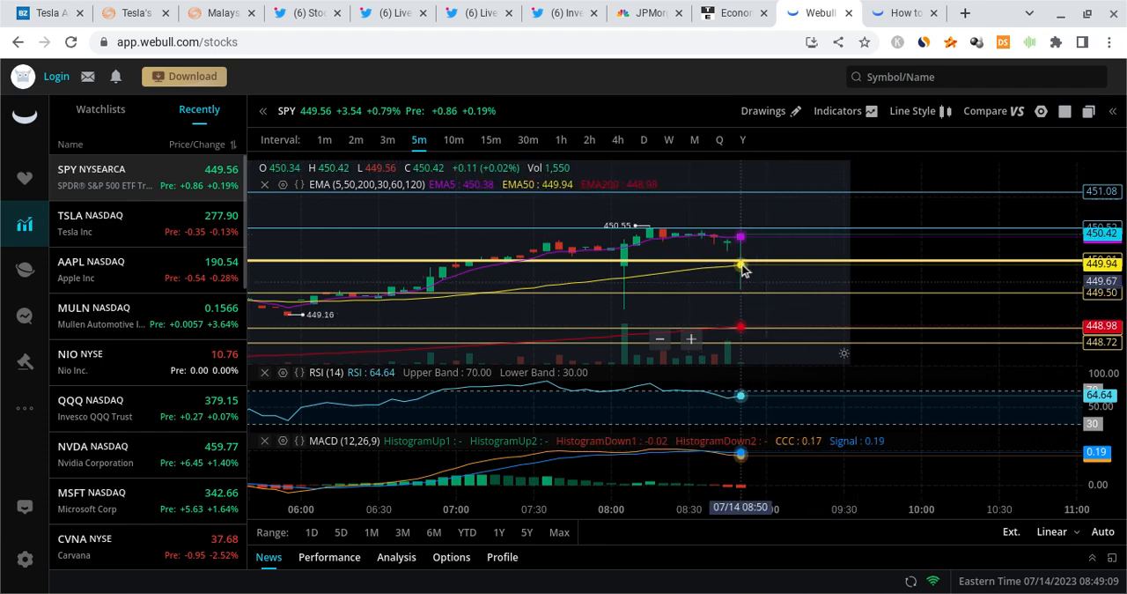
{"action": "mouse_move", "coordinate": [913, 190]}
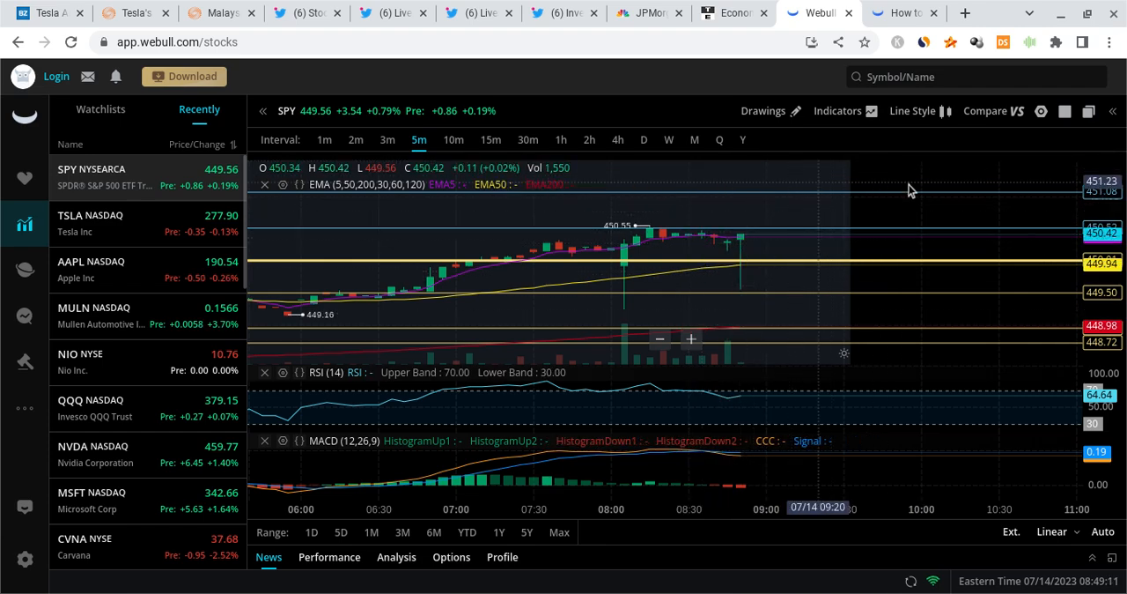
{"action": "mouse_move", "coordinate": [833, 233]}
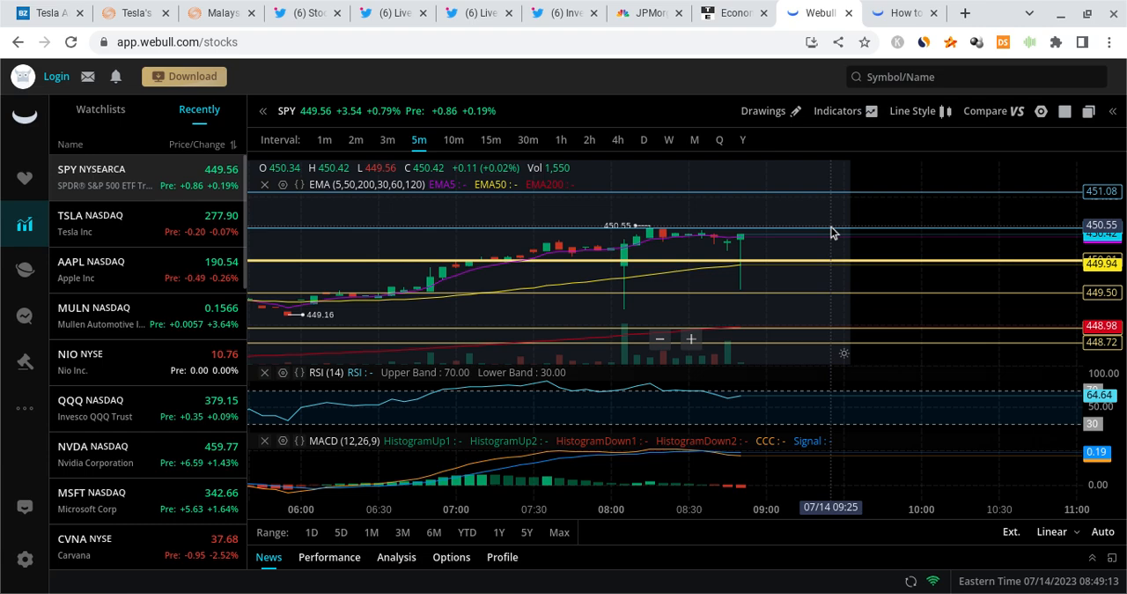
{"action": "mouse_move", "coordinate": [833, 233]}
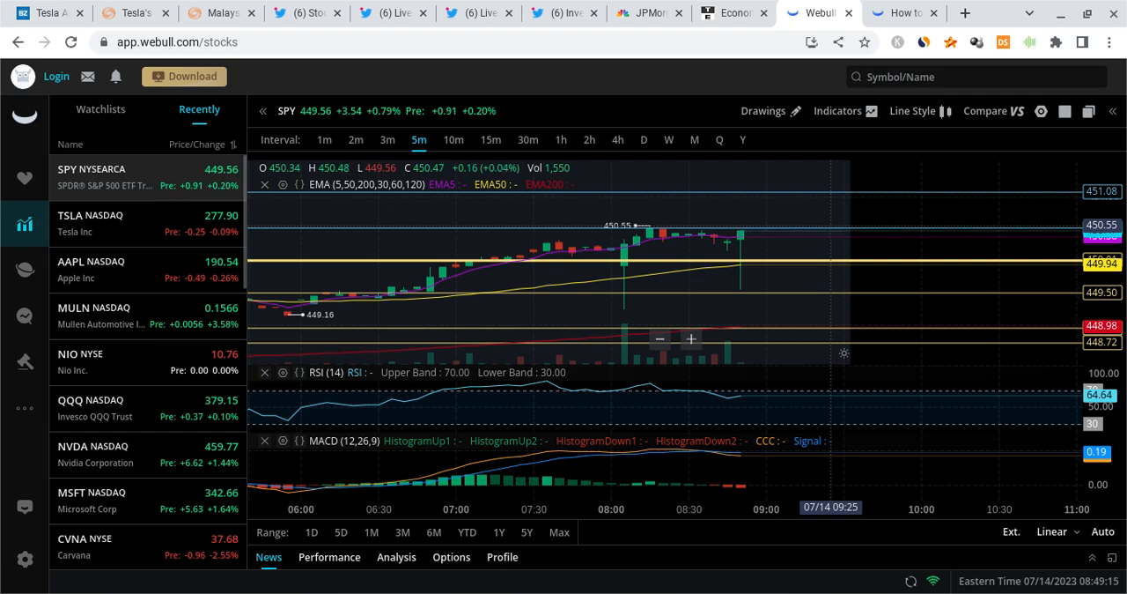
{"action": "mouse_move", "coordinate": [713, 238]}
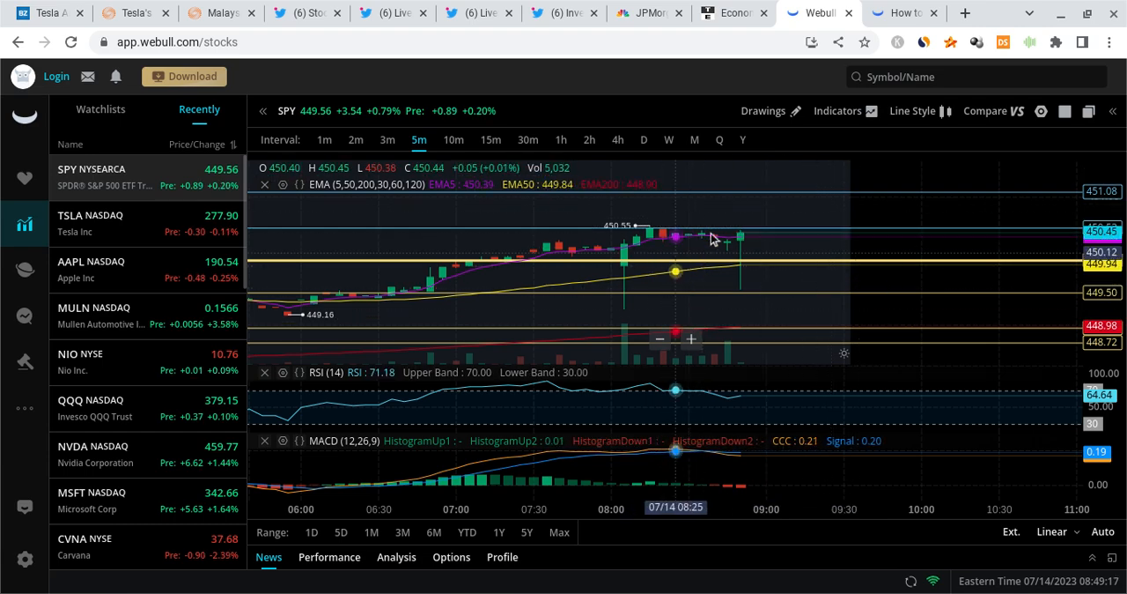
{"action": "mouse_move", "coordinate": [766, 246]}
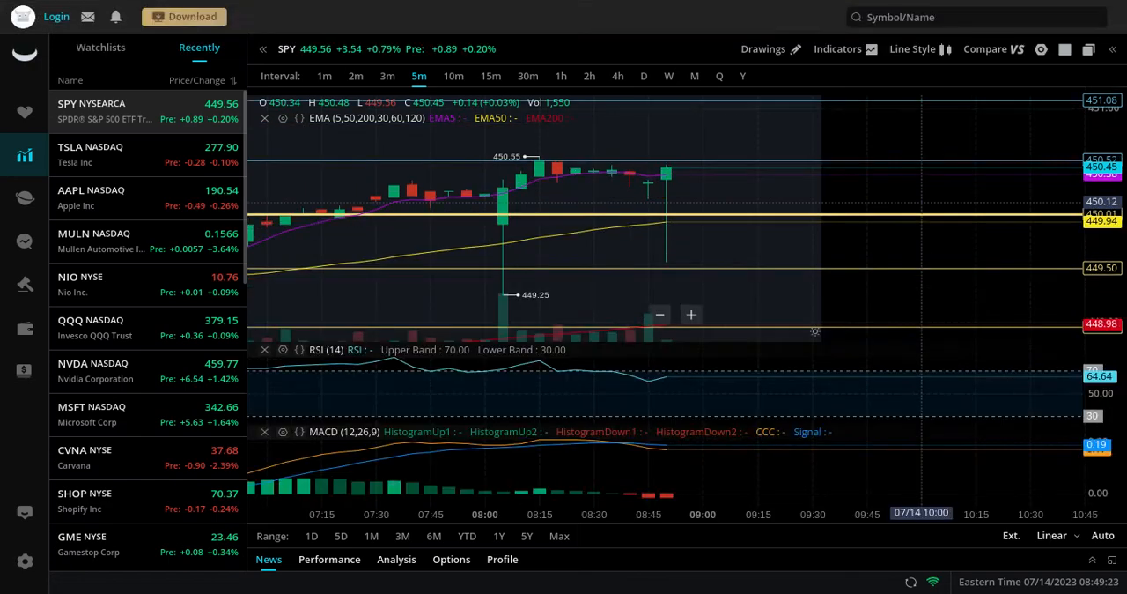
{"action": "mouse_move", "coordinate": [667, 173]}
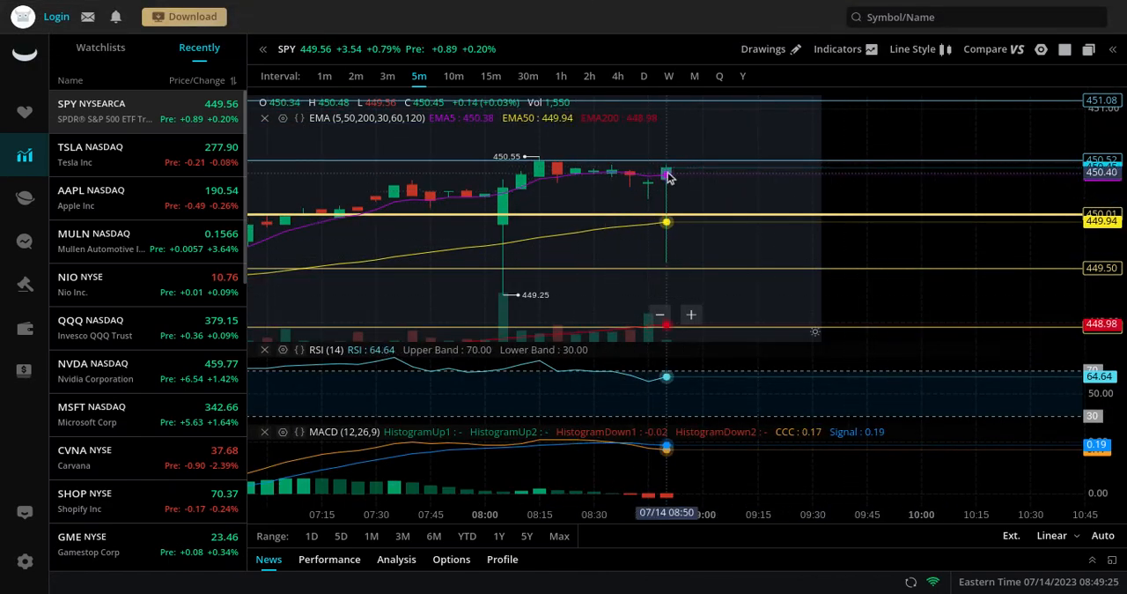
{"action": "mouse_move", "coordinate": [899, 502]}
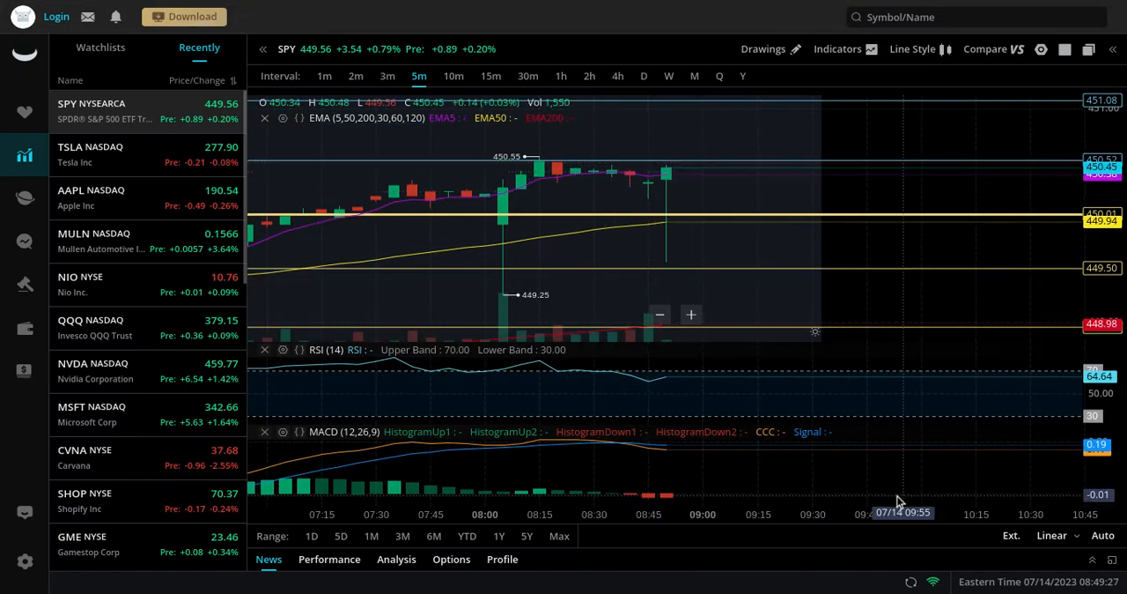
{"action": "mouse_move", "coordinate": [660, 169]}
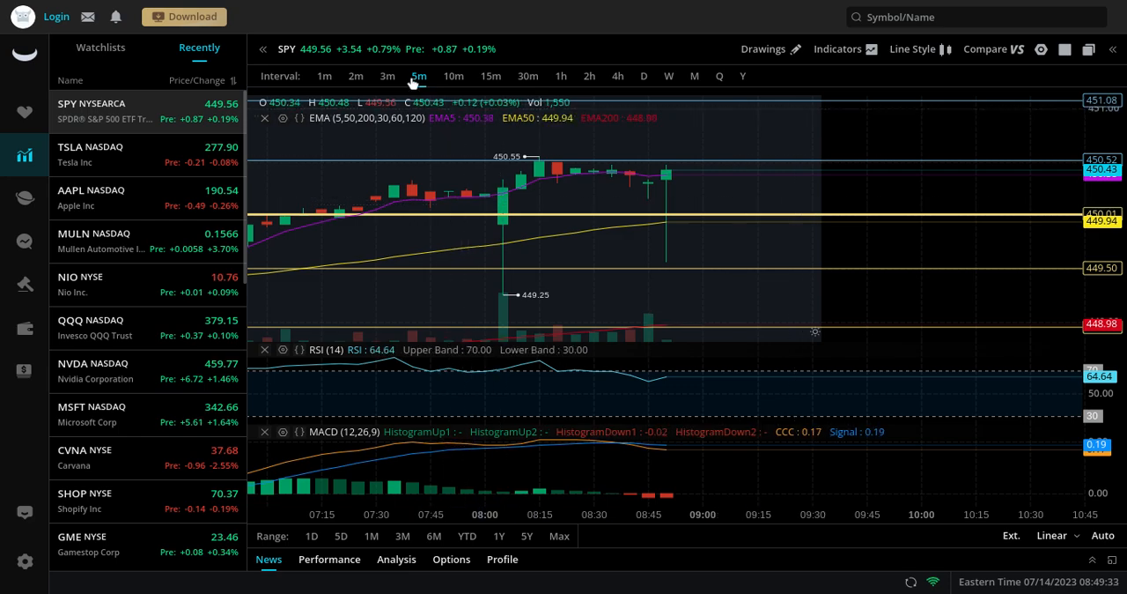
{"action": "mouse_move", "coordinate": [764, 216]}
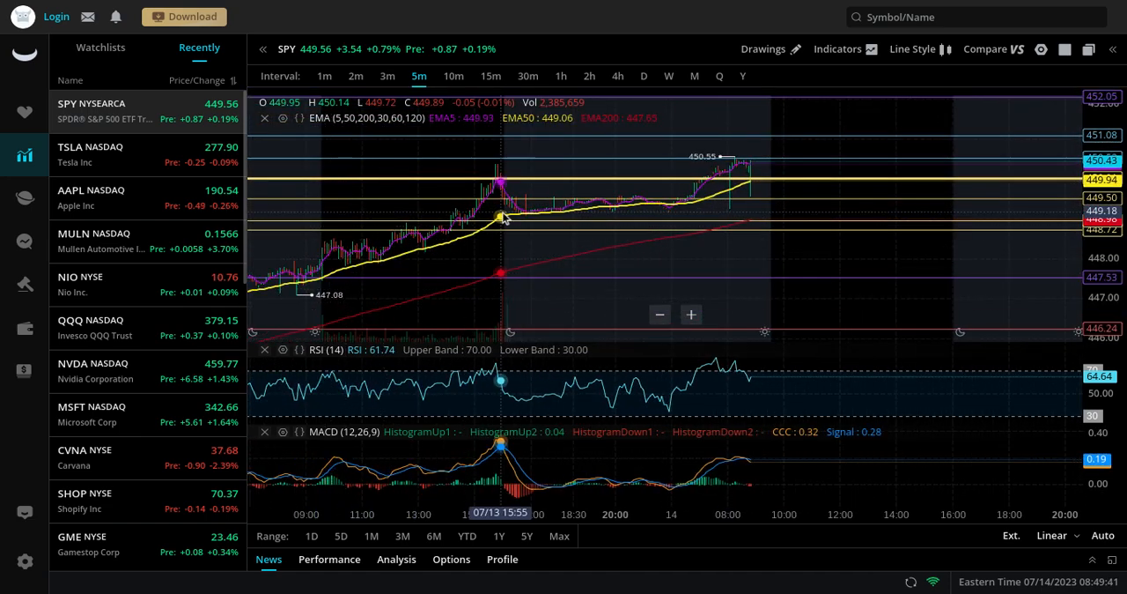
{"action": "mouse_move", "coordinate": [863, 237]}
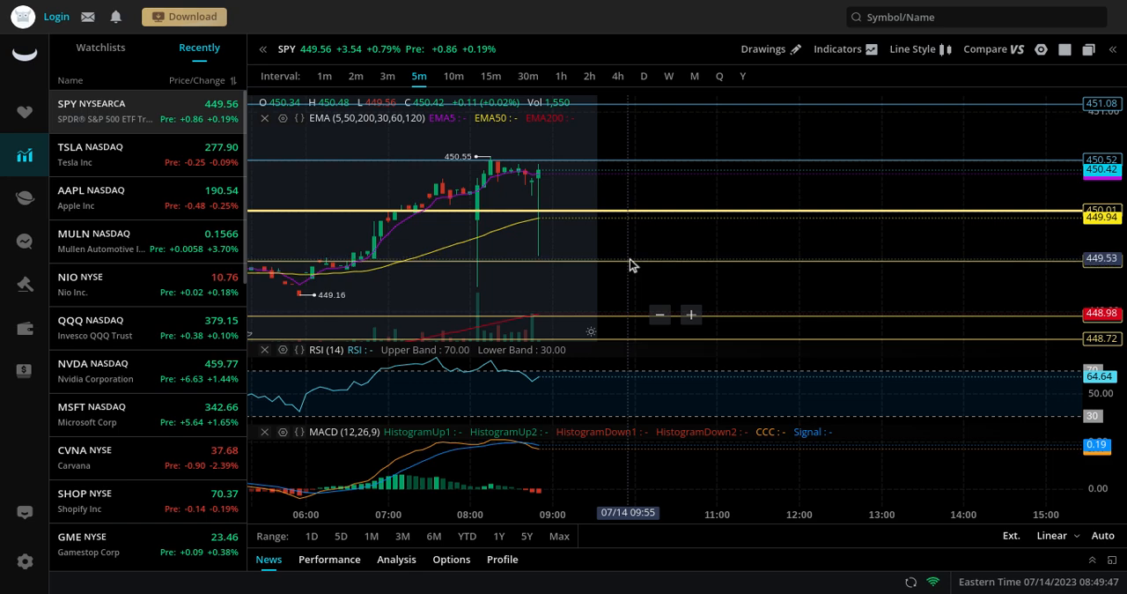
{"action": "mouse_move", "coordinate": [574, 194]}
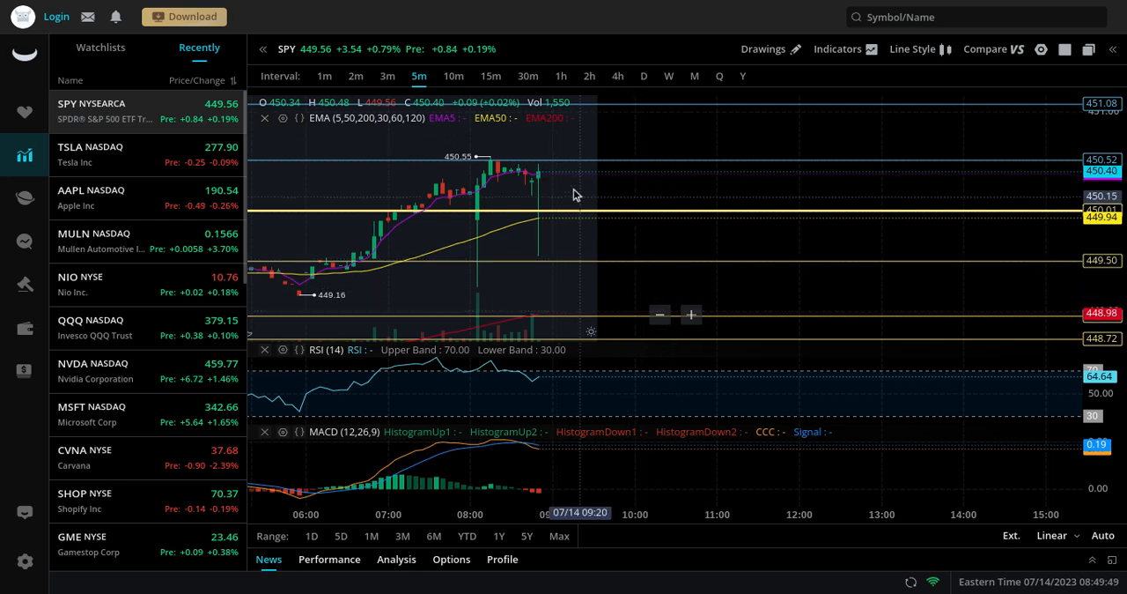
{"action": "mouse_move", "coordinate": [606, 174]}
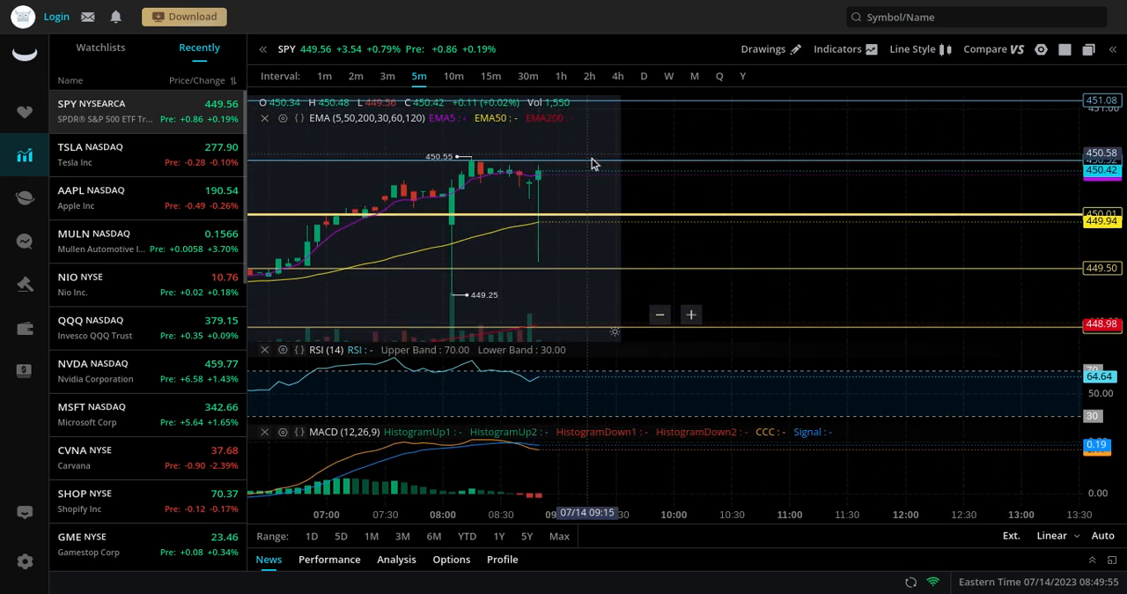
{"action": "mouse_move", "coordinate": [642, 169]}
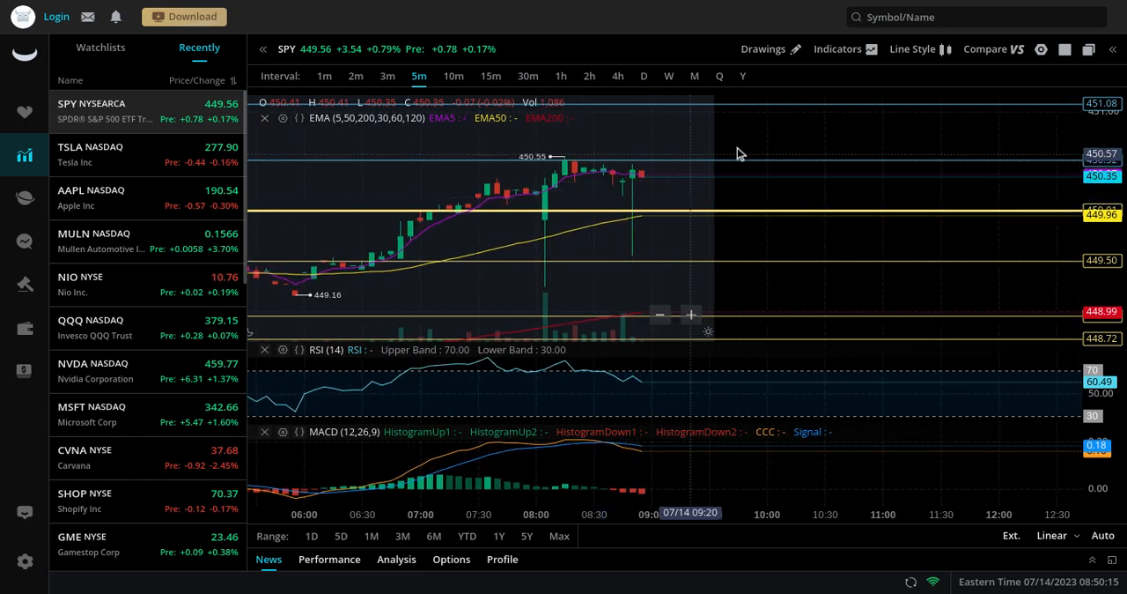
{"action": "mouse_move", "coordinate": [759, 163]}
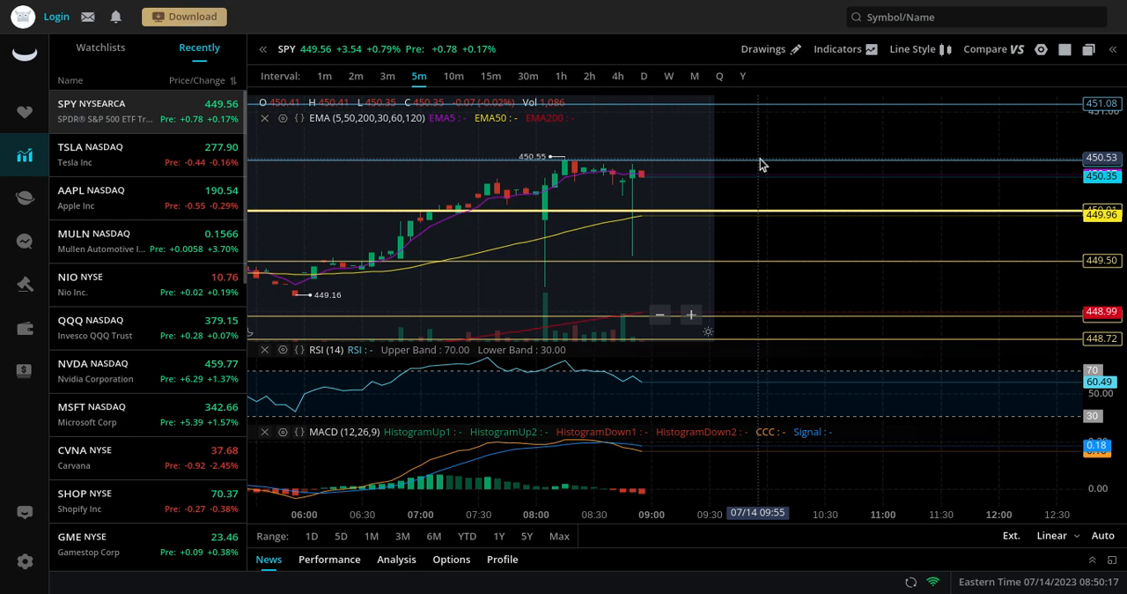
{"action": "mouse_move", "coordinate": [691, 176]}
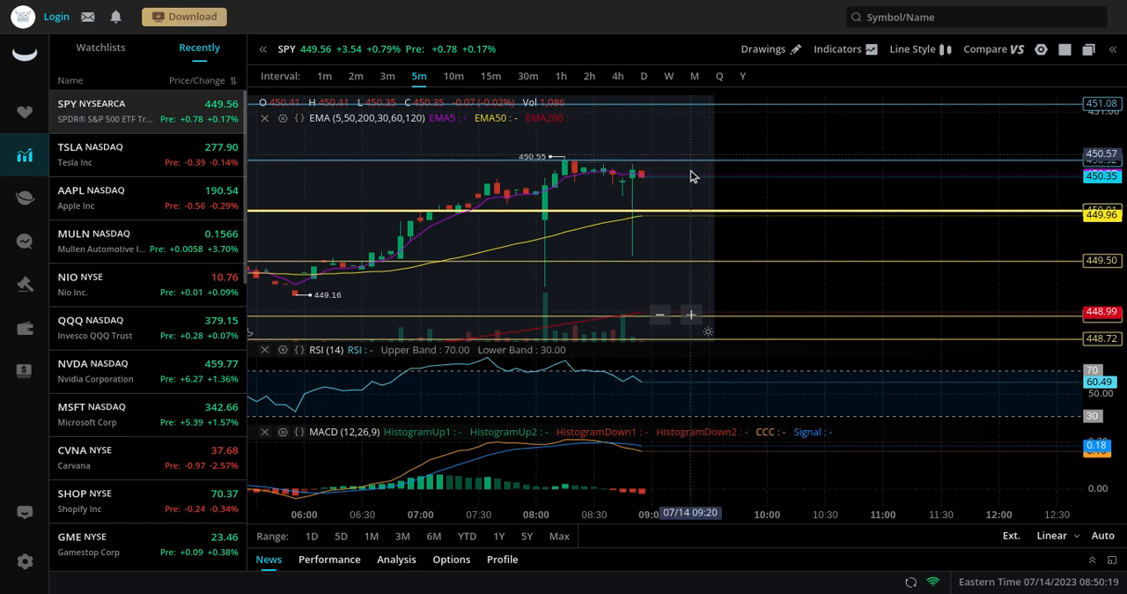
{"action": "mouse_move", "coordinate": [749, 167]}
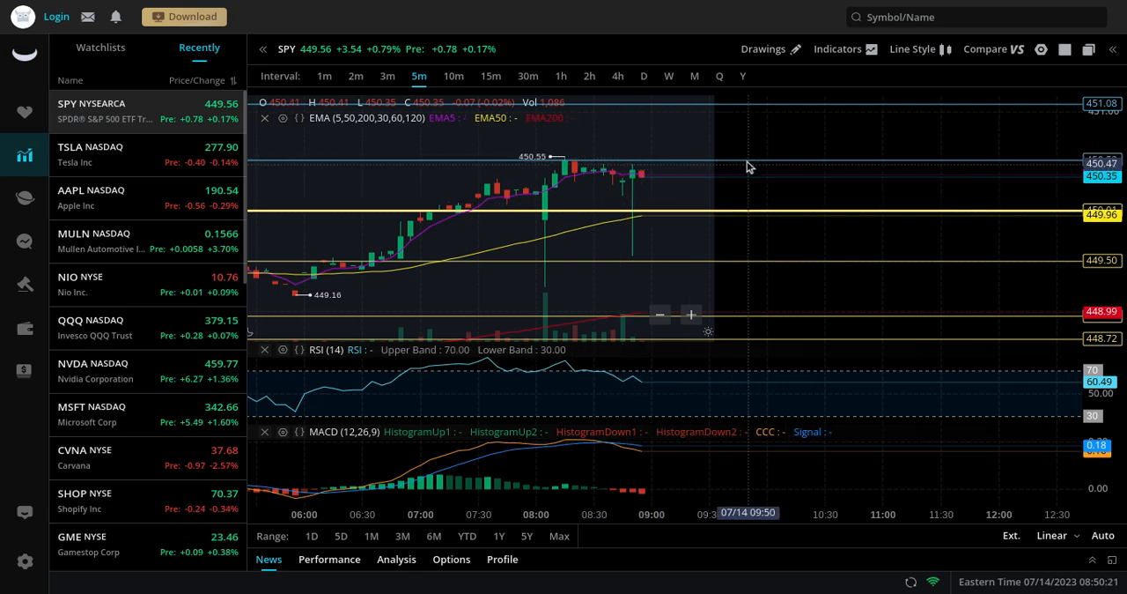
{"action": "mouse_move", "coordinate": [817, 112]}
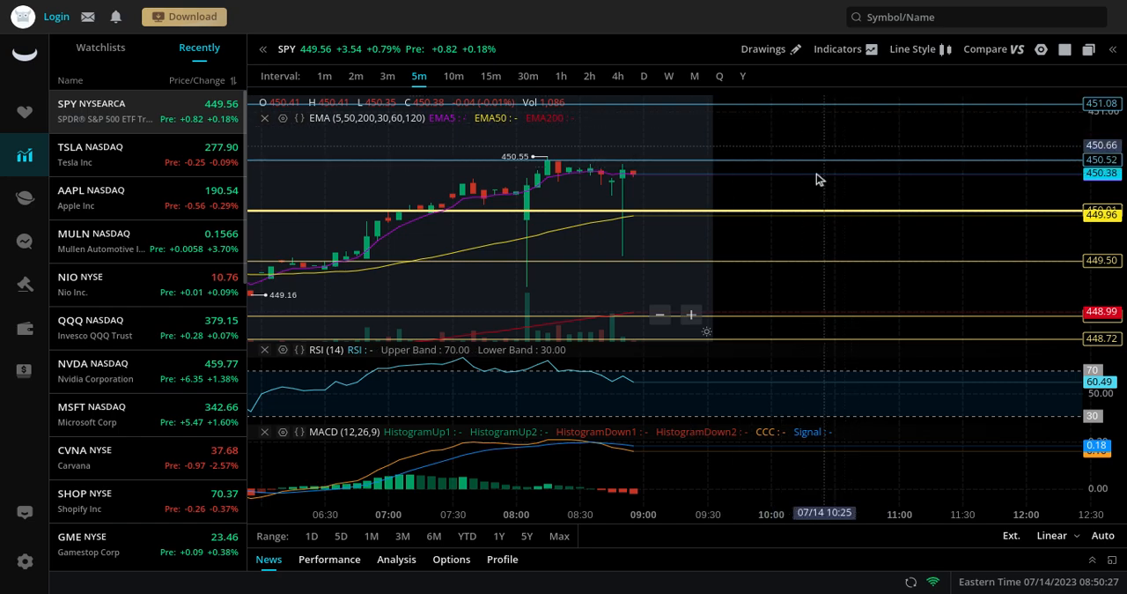
{"action": "mouse_move", "coordinate": [729, 159]}
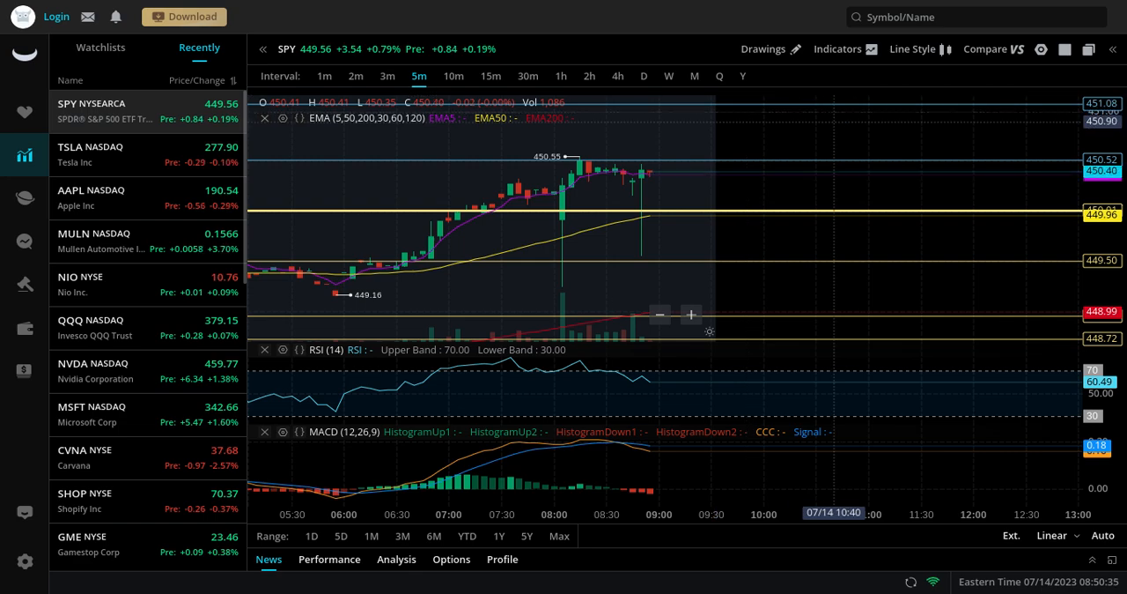
{"action": "mouse_move", "coordinate": [689, 197]}
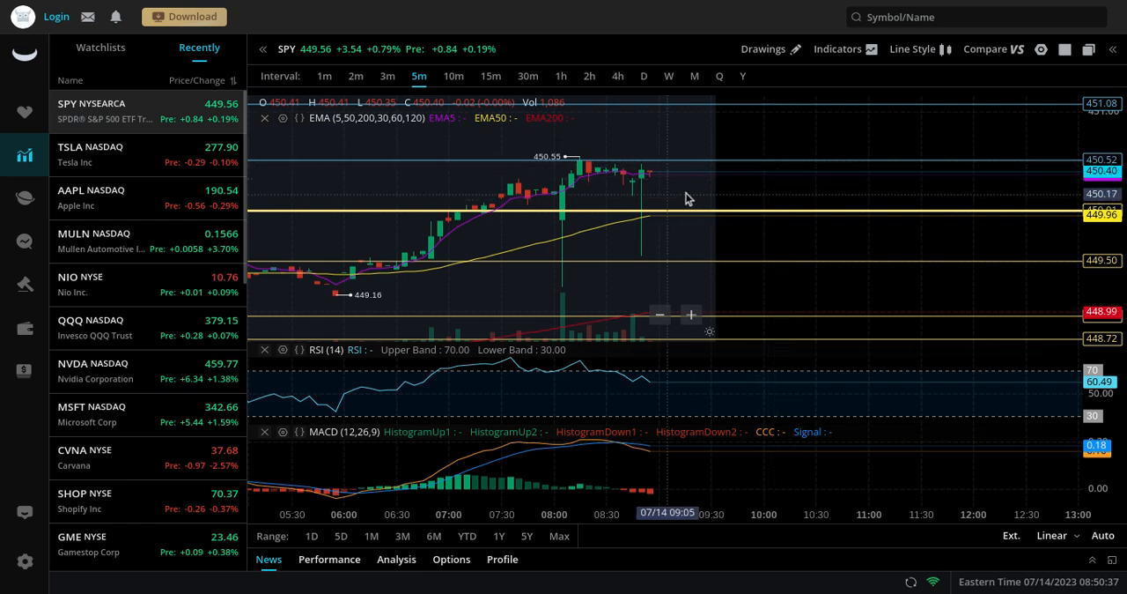
{"action": "mouse_move", "coordinate": [789, 165]}
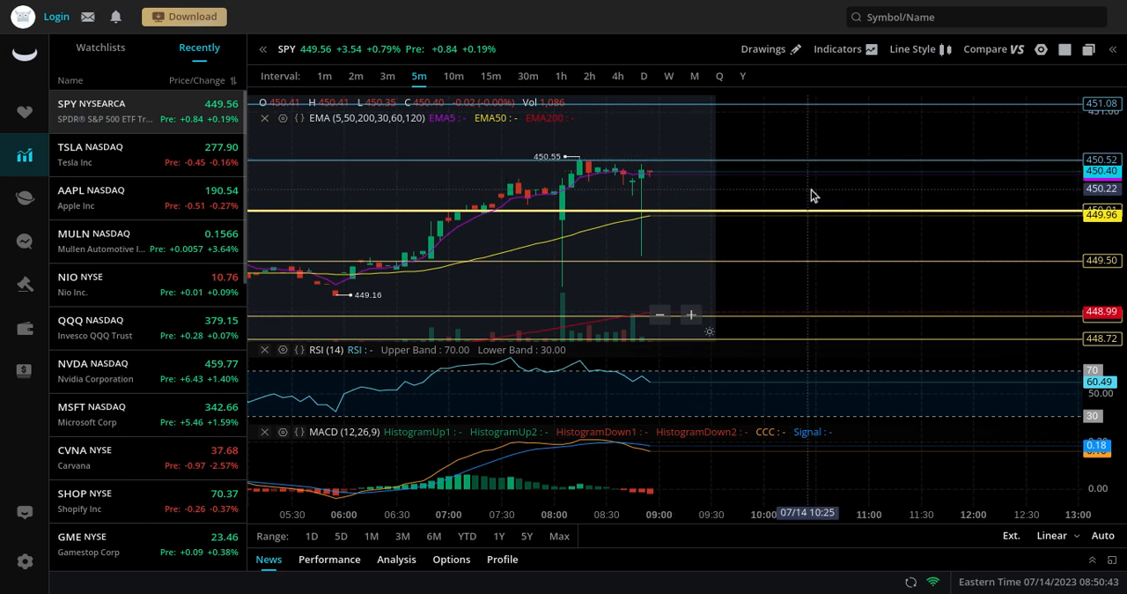
{"action": "mouse_move", "coordinate": [731, 162]}
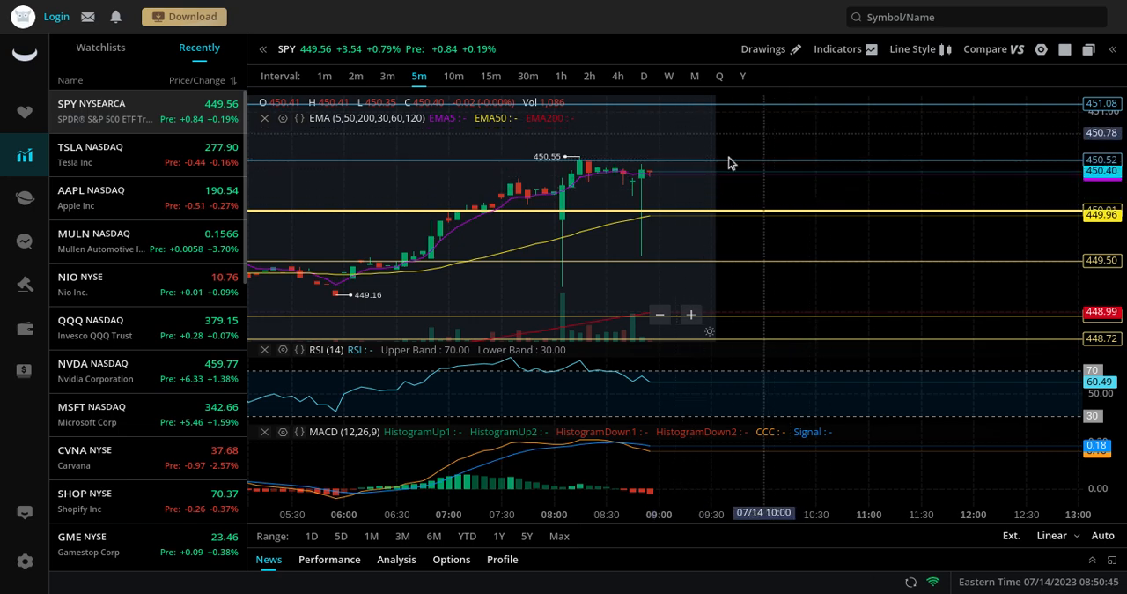
{"action": "mouse_move", "coordinate": [775, 117]}
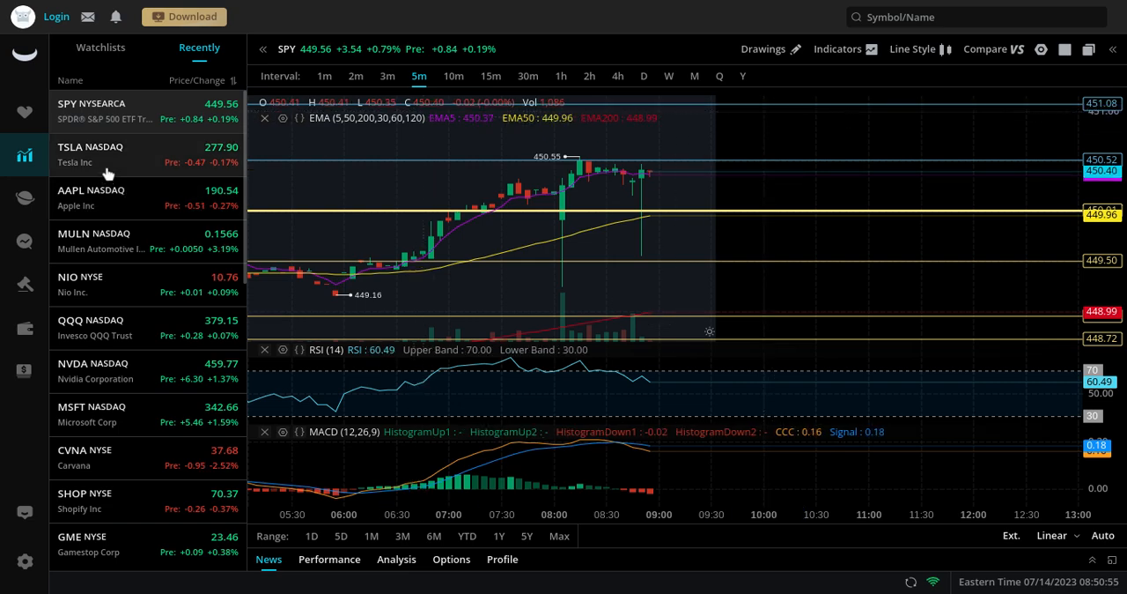
Load Tesla's 5-minute chart from the Recently watchlist, showing 277.90 with the 278.67 morning high.
{"action": "left_click", "coordinate": [105, 155]}
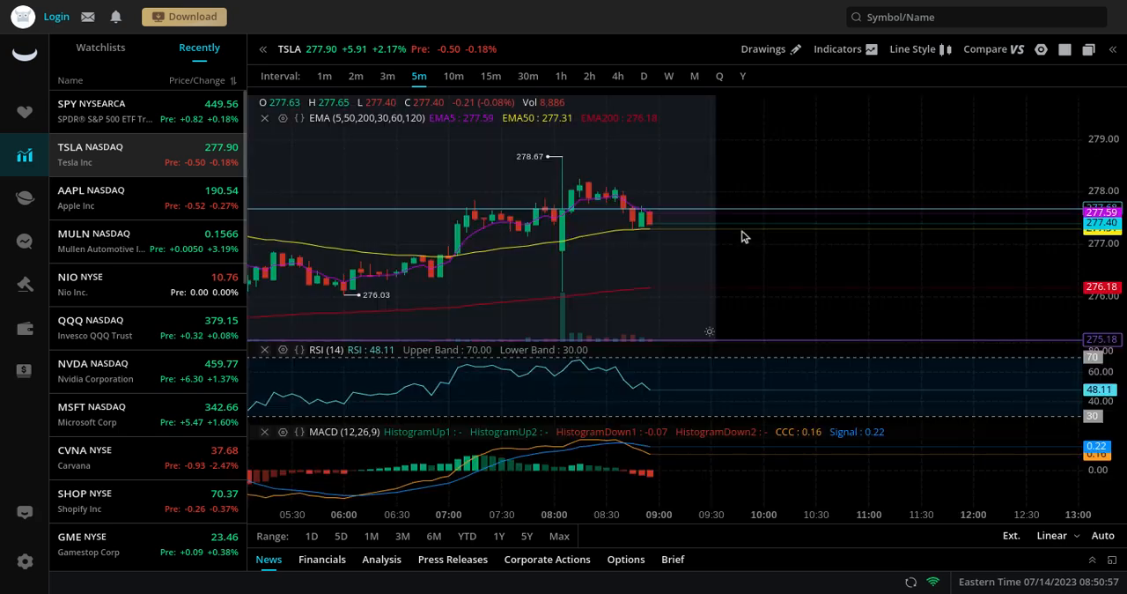
{"action": "mouse_move", "coordinate": [661, 243]}
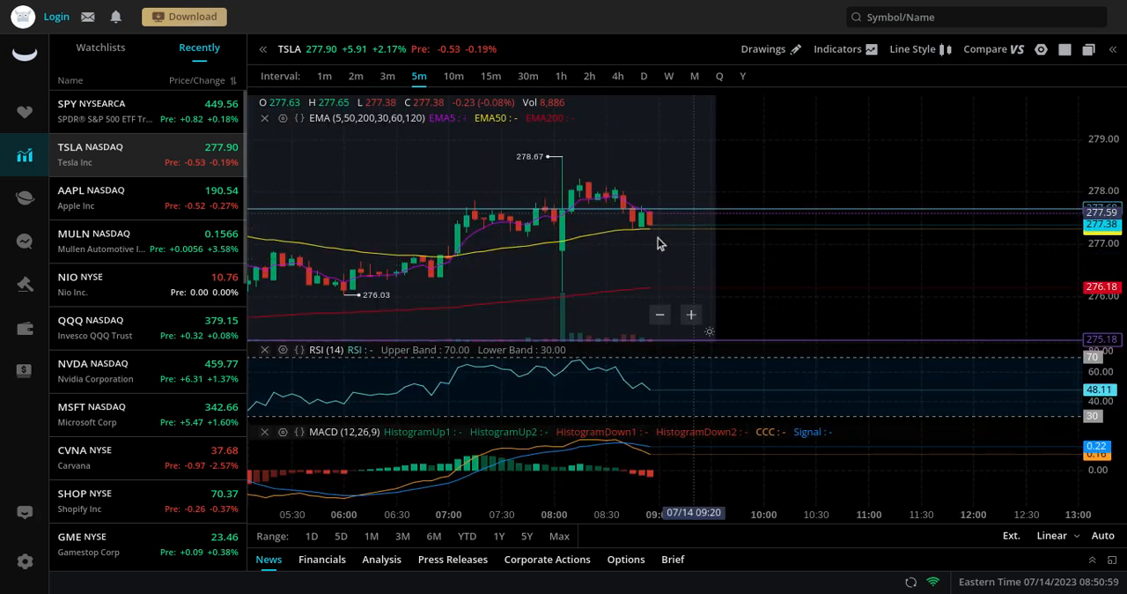
{"action": "mouse_move", "coordinate": [641, 227]}
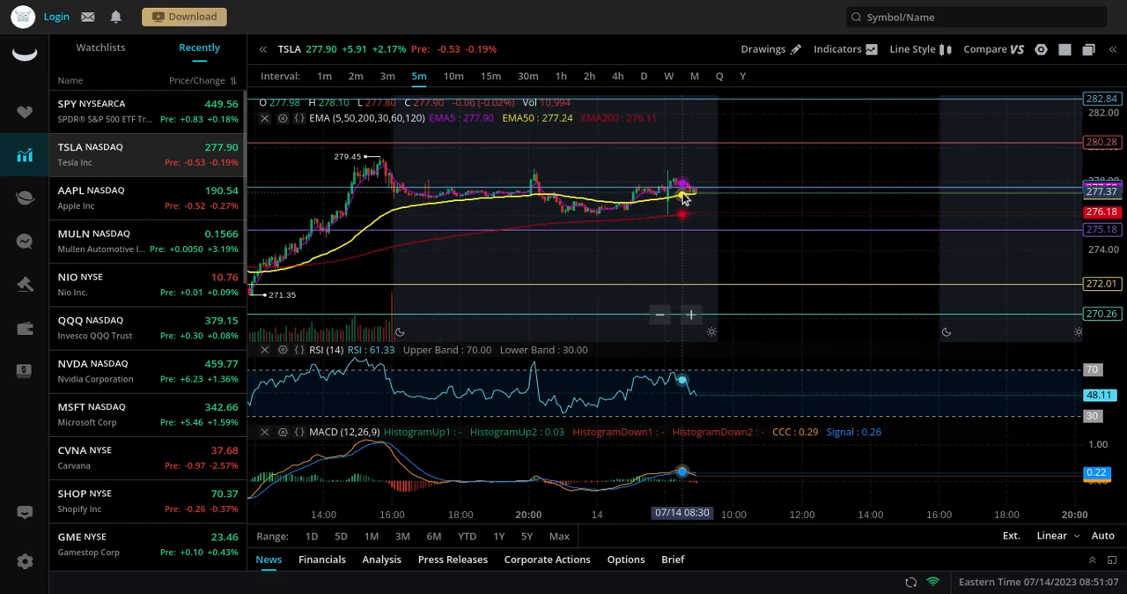
{"action": "mouse_move", "coordinate": [775, 212]}
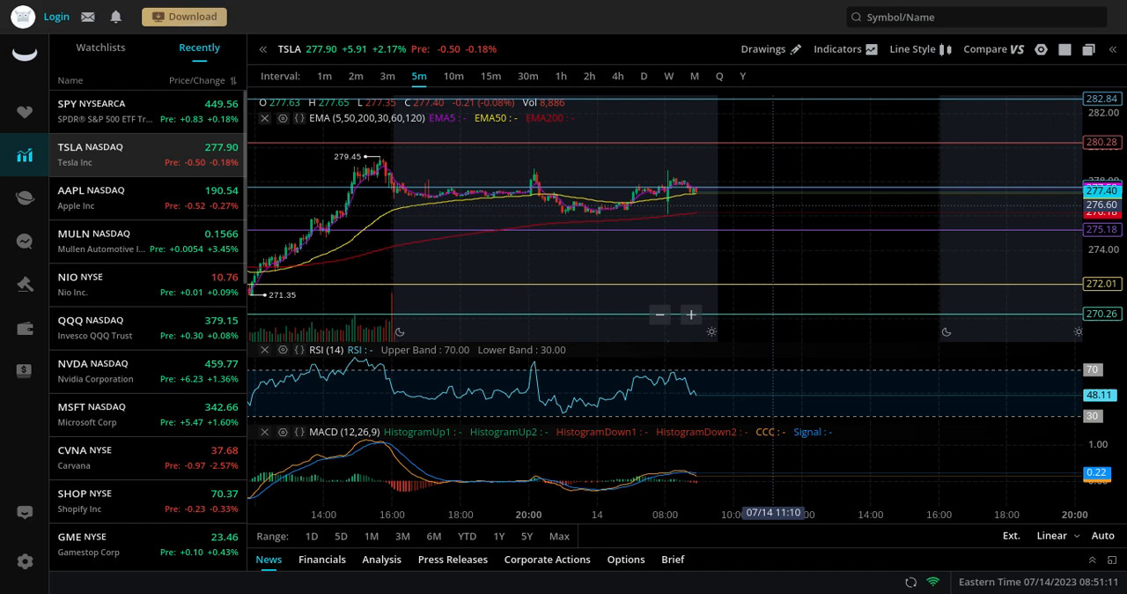
{"action": "mouse_move", "coordinate": [852, 169]}
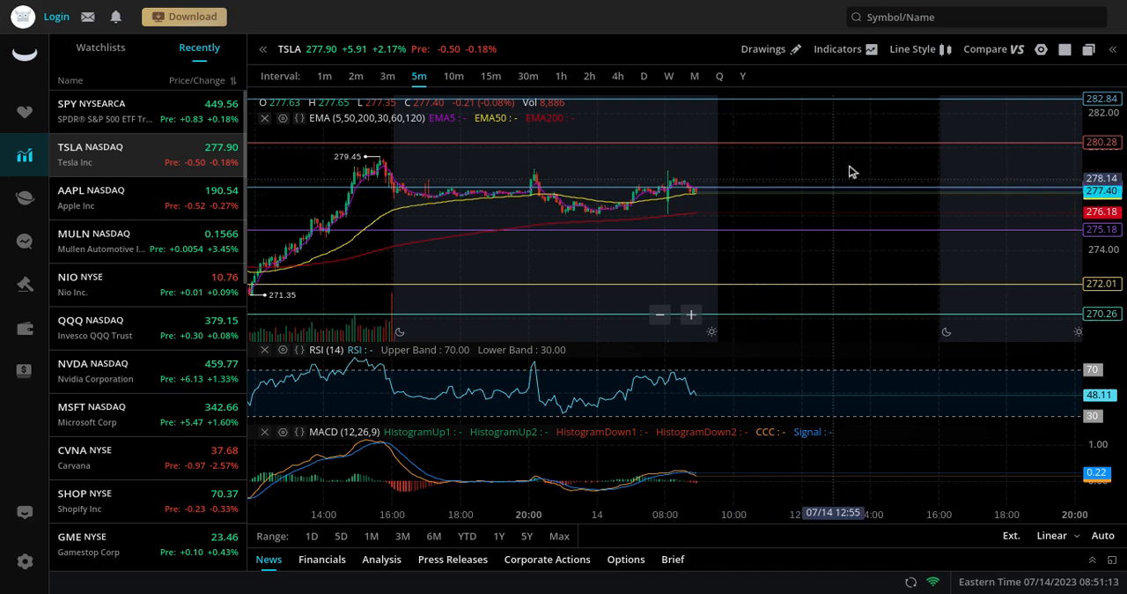
{"action": "mouse_move", "coordinate": [696, 224]}
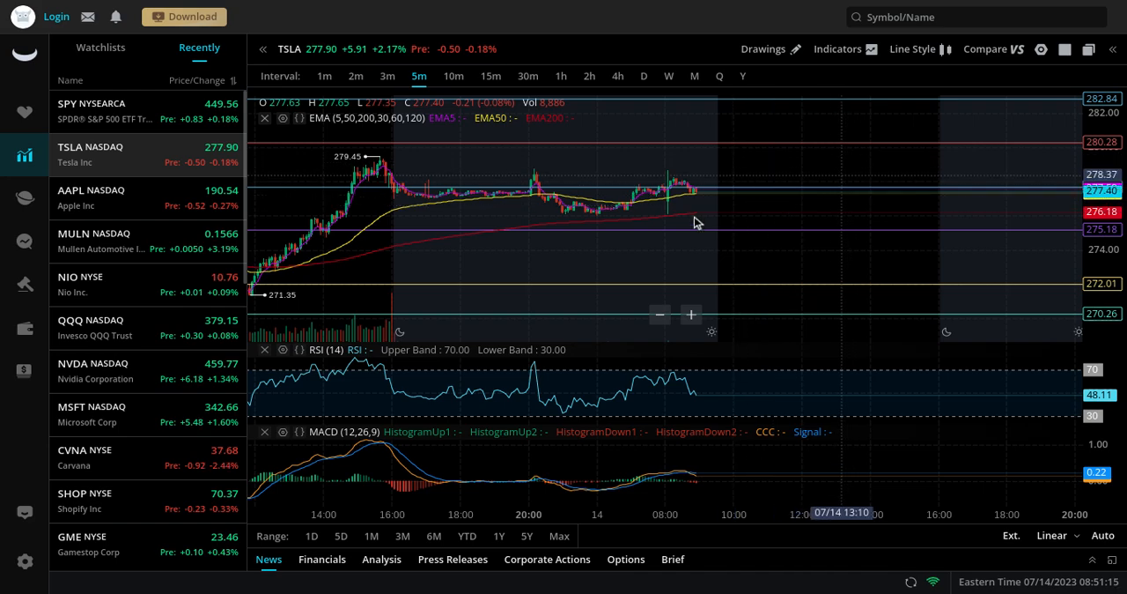
{"action": "mouse_move", "coordinate": [785, 162]}
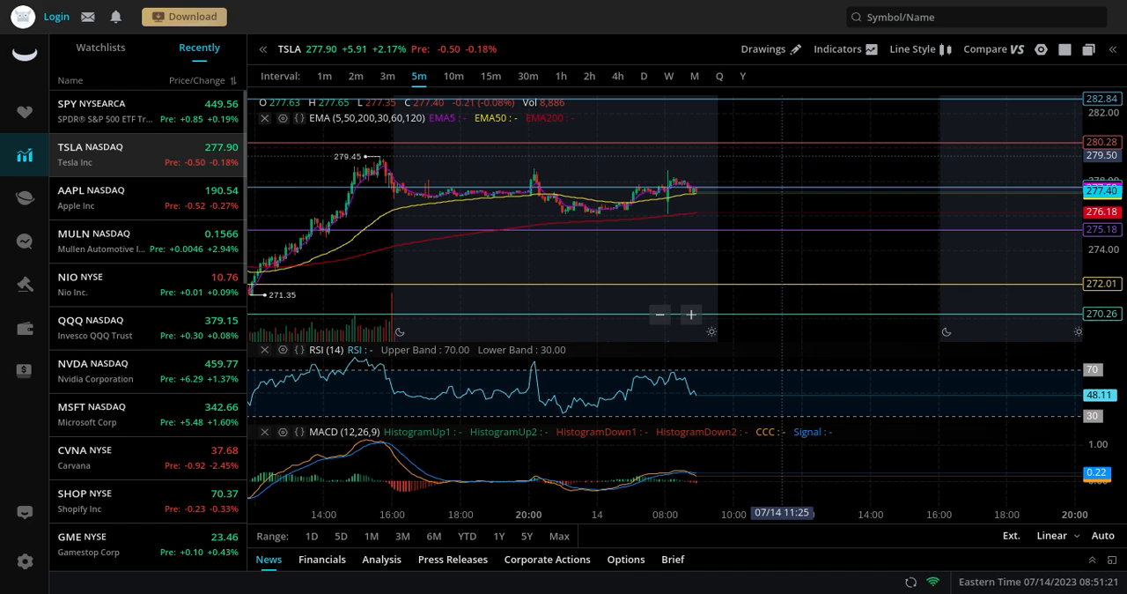
{"action": "mouse_move", "coordinate": [743, 134]}
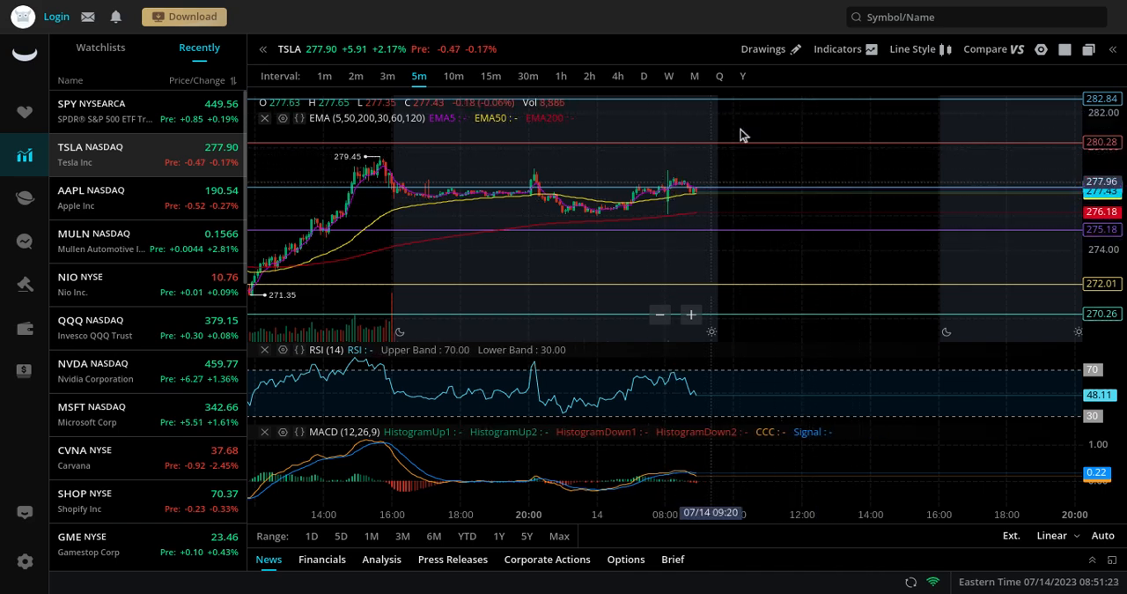
{"action": "mouse_move", "coordinate": [690, 194]}
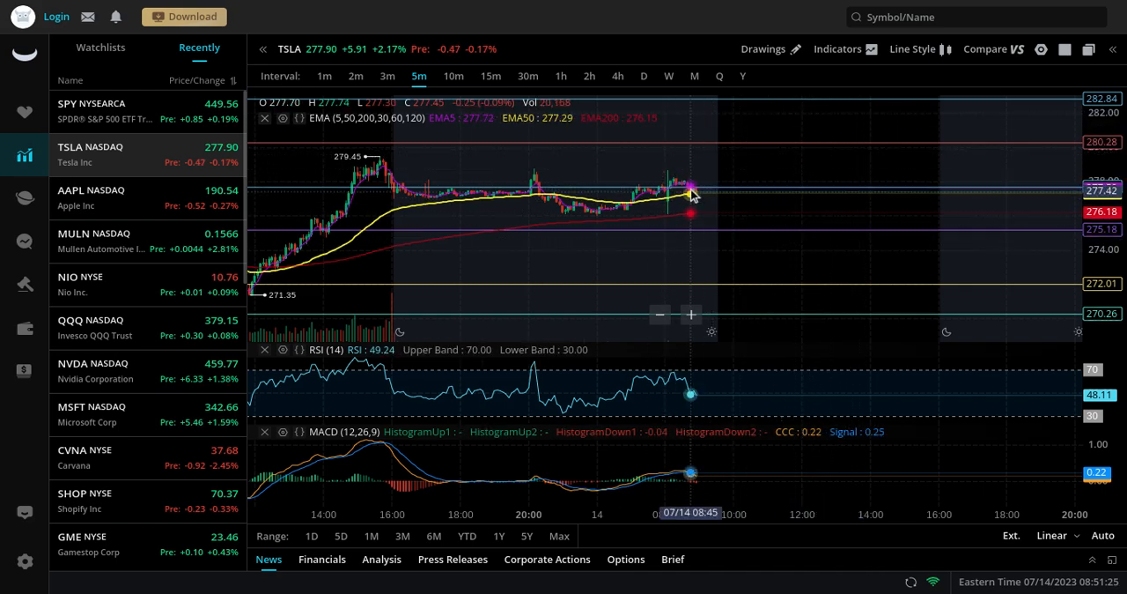
{"action": "mouse_move", "coordinate": [695, 196]}
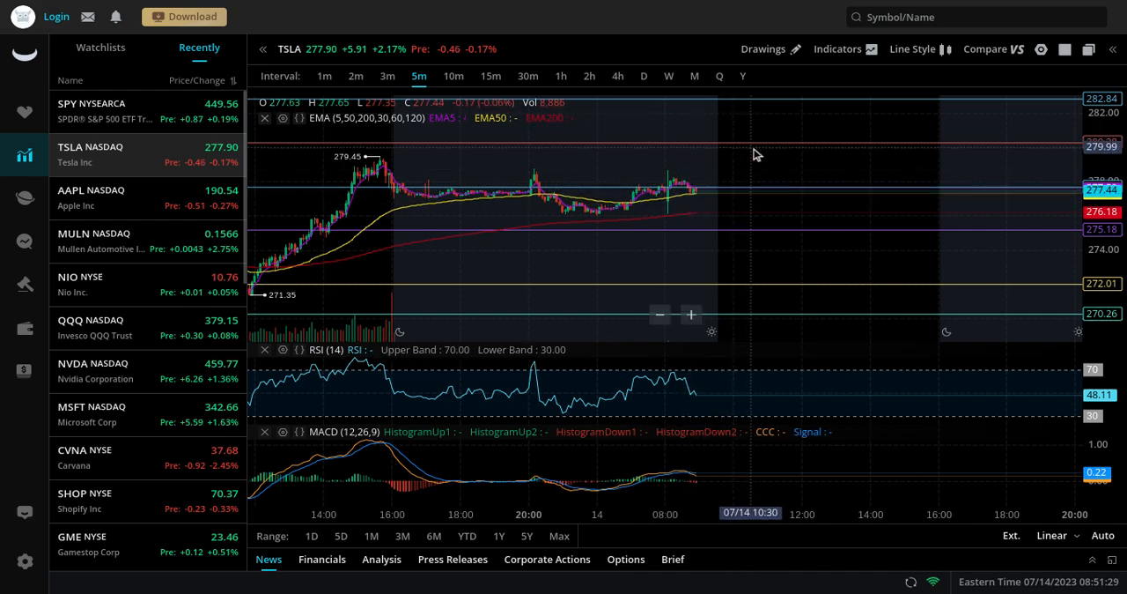
{"action": "mouse_move", "coordinate": [875, 131]}
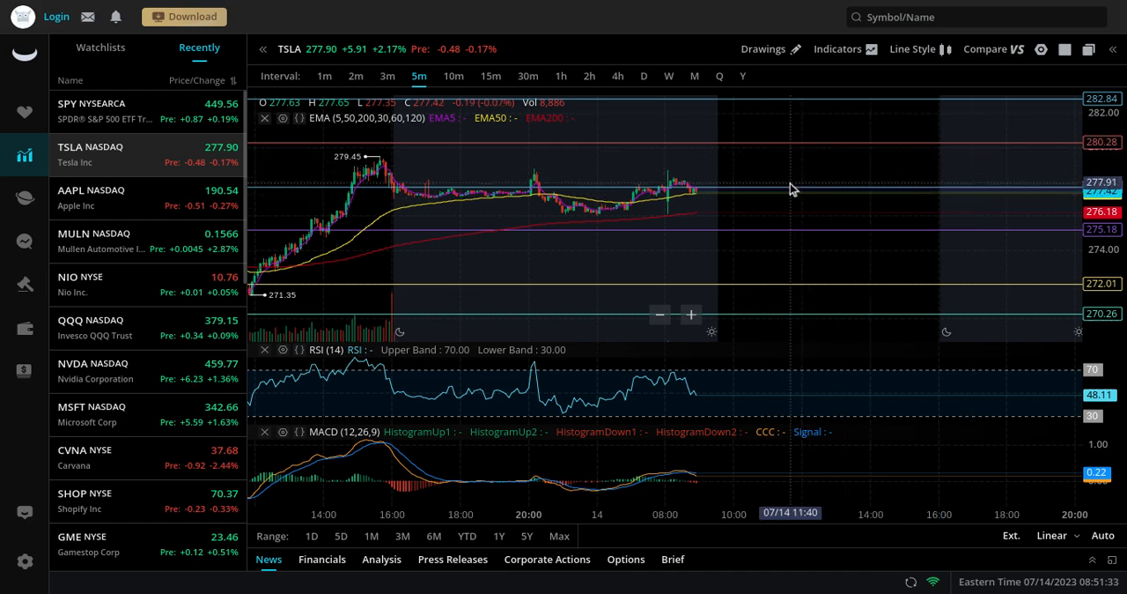
{"action": "mouse_move", "coordinate": [723, 214]}
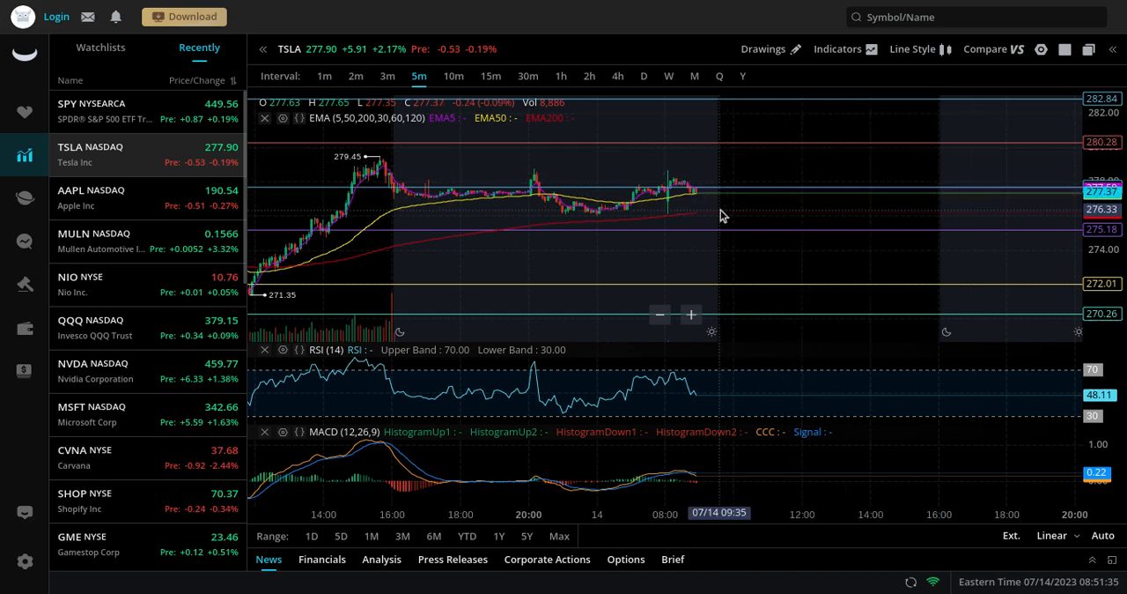
{"action": "mouse_move", "coordinate": [789, 210]}
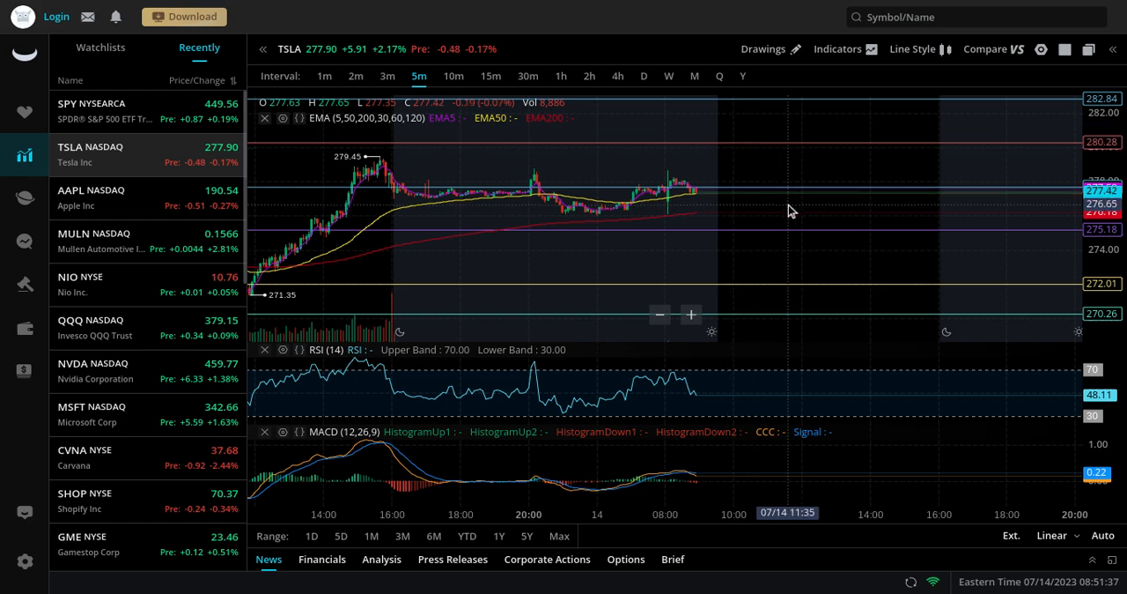
{"action": "mouse_move", "coordinate": [807, 234]}
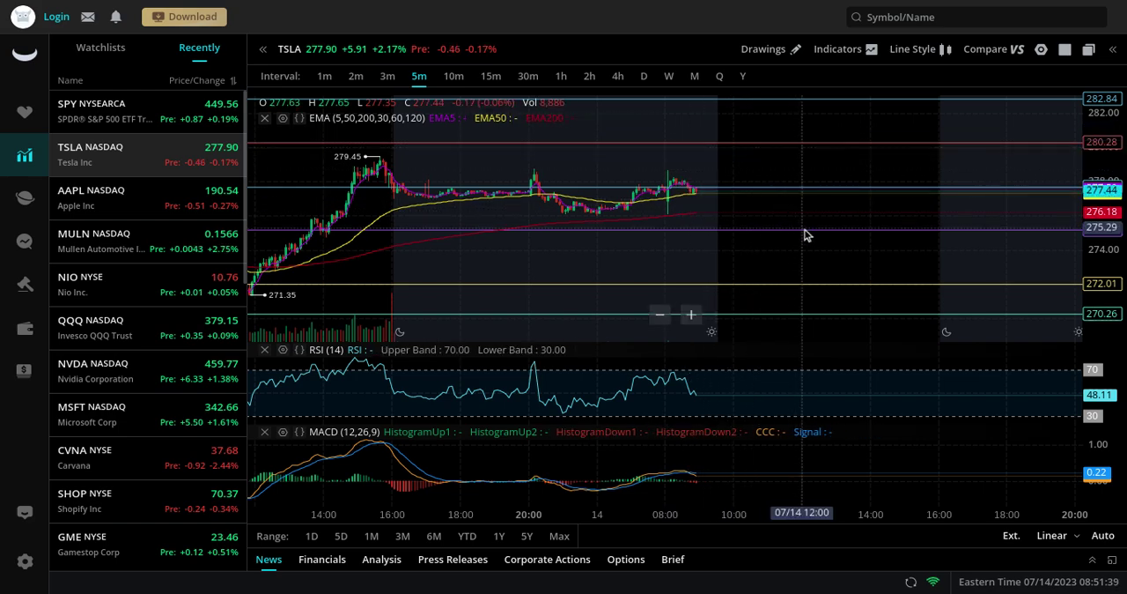
{"action": "mouse_move", "coordinate": [141, 225]}
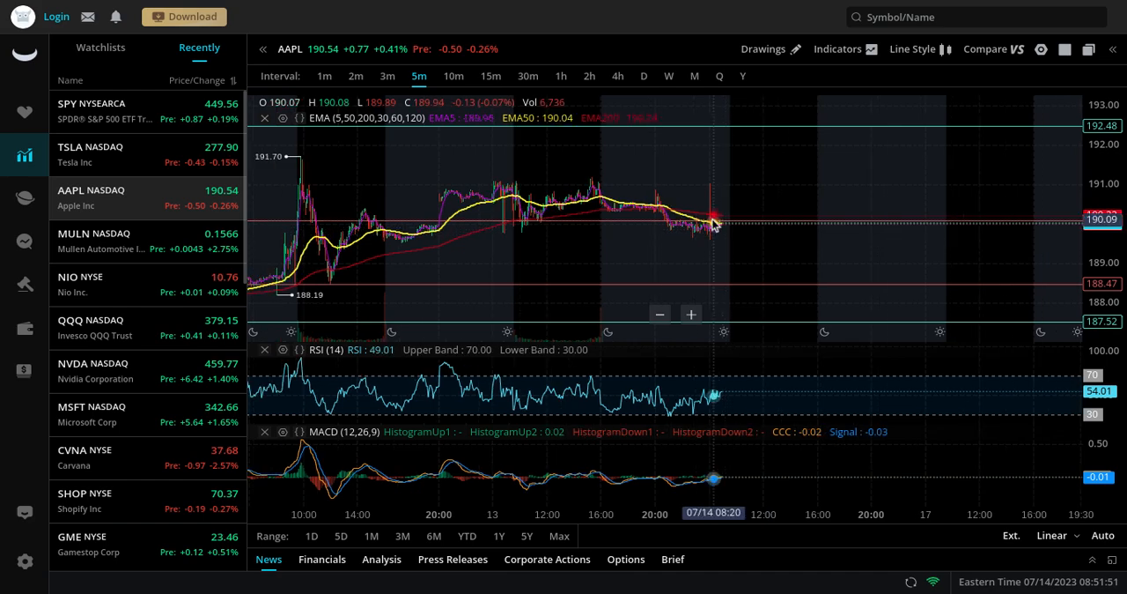
{"action": "mouse_move", "coordinate": [719, 245]}
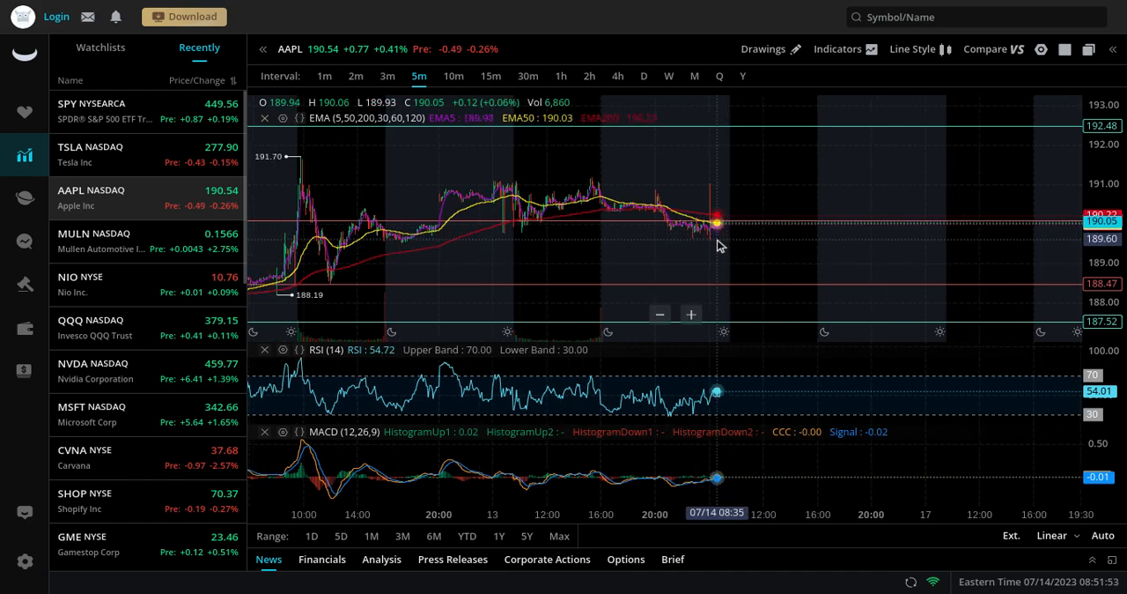
{"action": "mouse_move", "coordinate": [730, 245]}
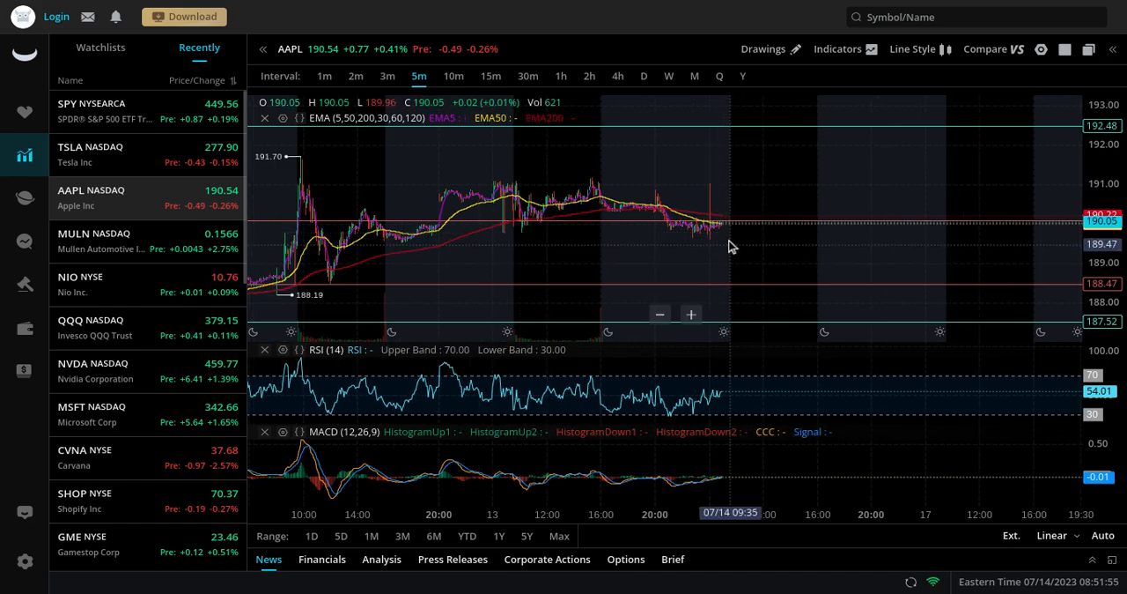
{"action": "mouse_move", "coordinate": [775, 275]}
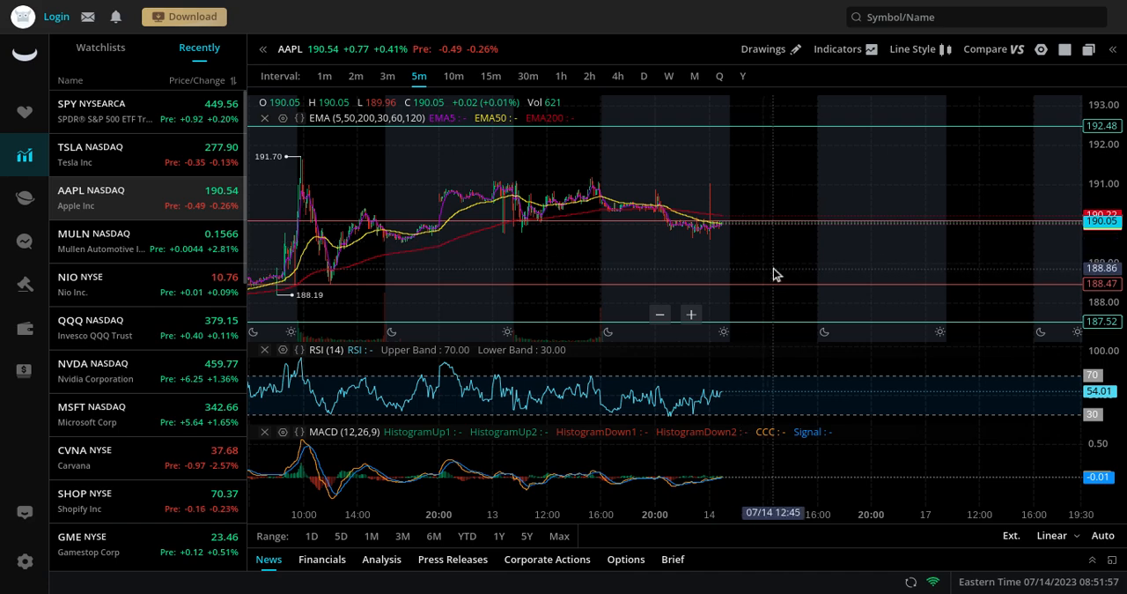
{"action": "mouse_move", "coordinate": [782, 263]}
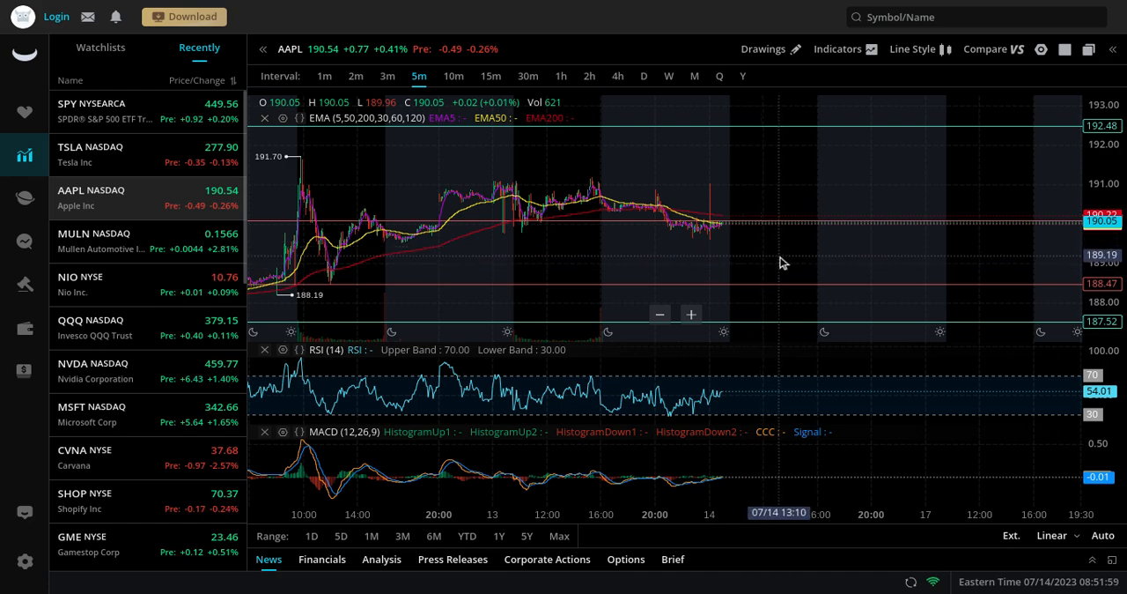
{"action": "mouse_move", "coordinate": [788, 291]}
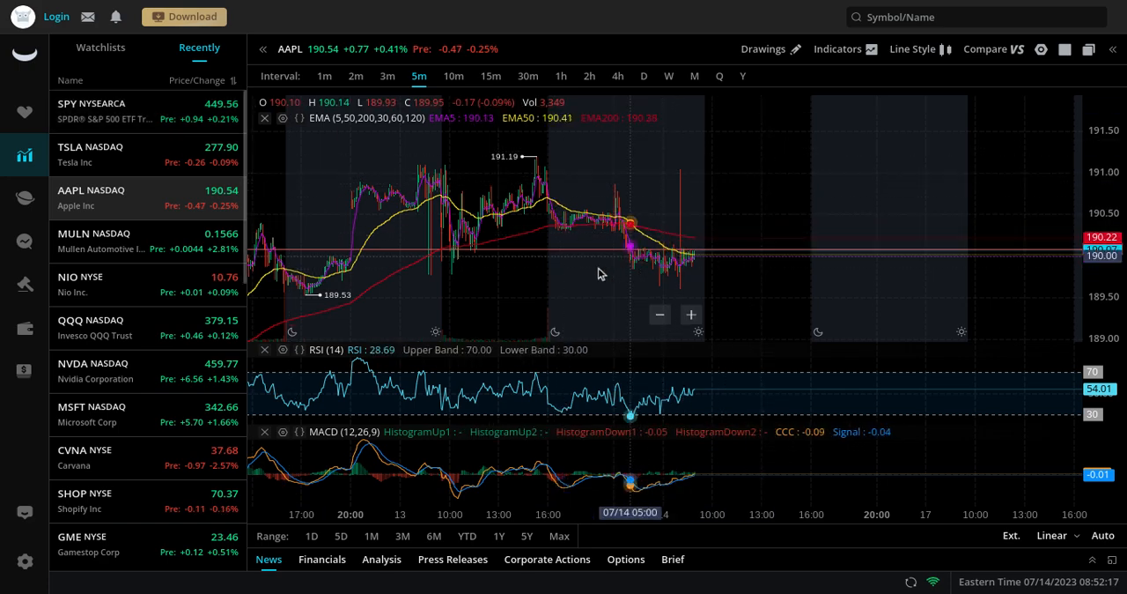
{"action": "mouse_move", "coordinate": [673, 208]}
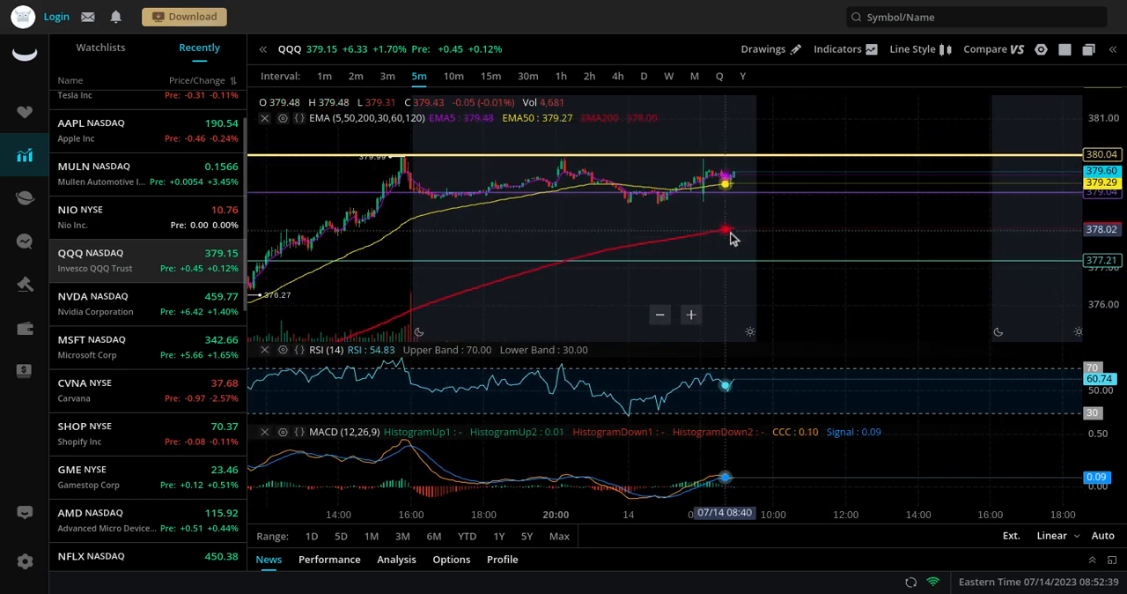
{"action": "mouse_move", "coordinate": [758, 192]}
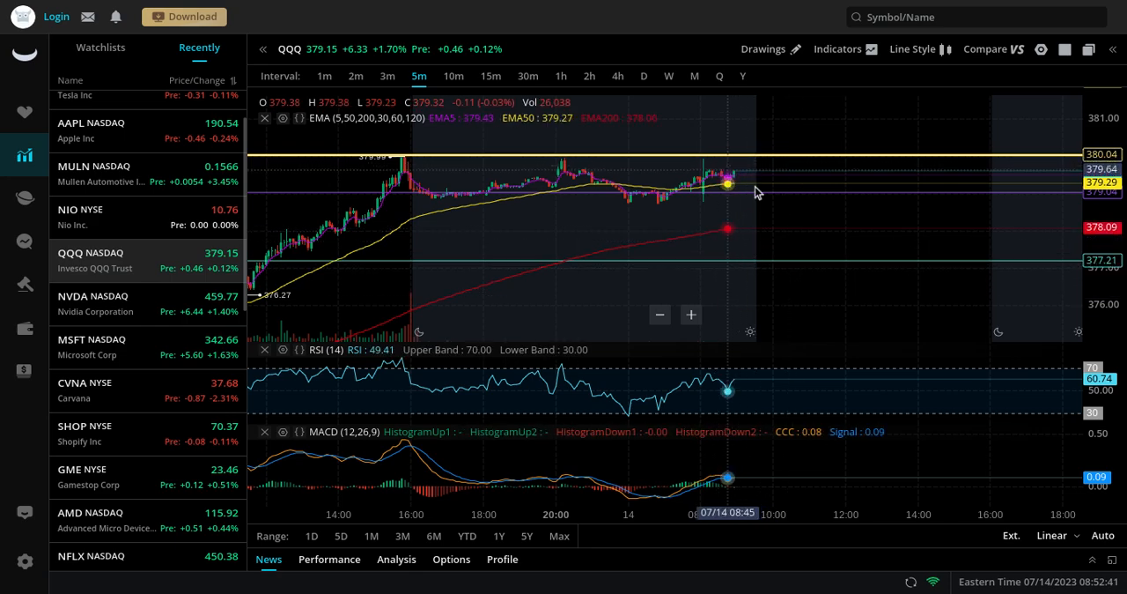
{"action": "mouse_move", "coordinate": [814, 275]}
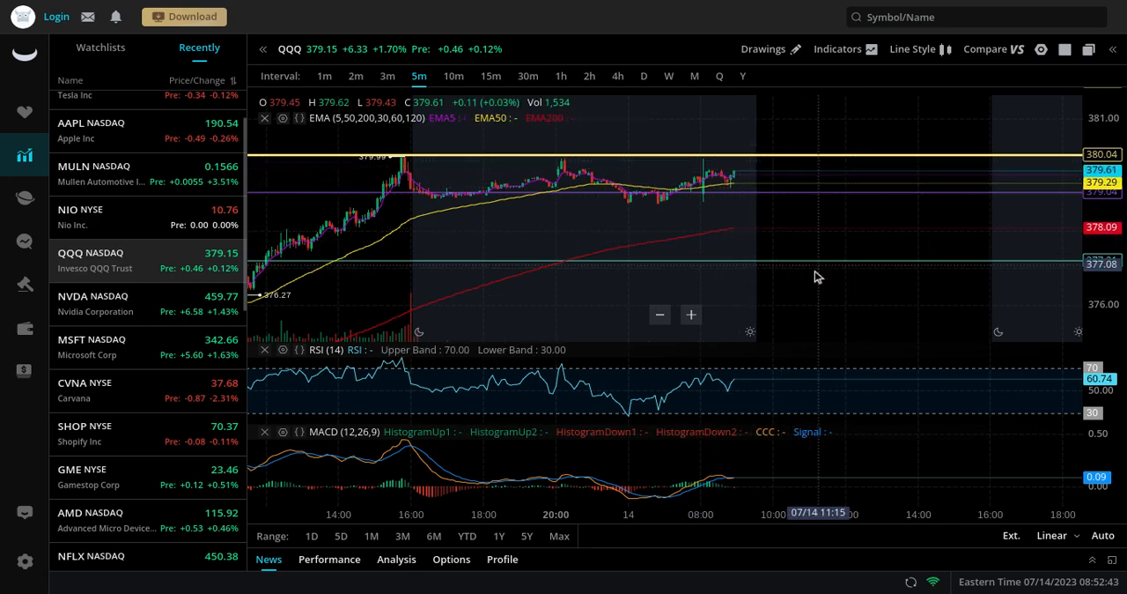
{"action": "mouse_move", "coordinate": [500, 273]}
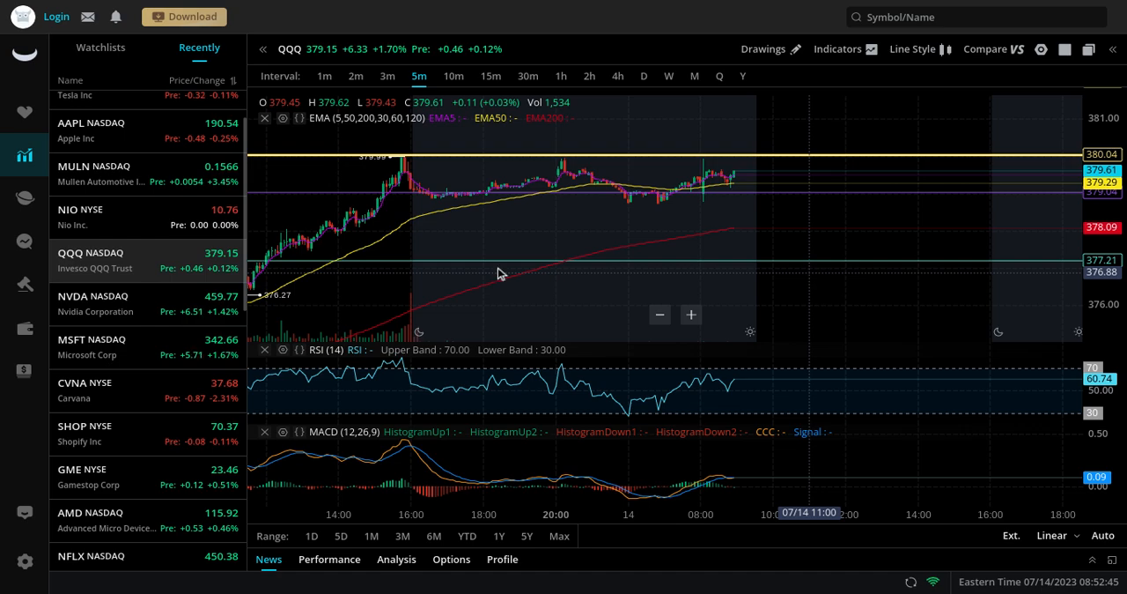
{"action": "mouse_move", "coordinate": [148, 297]}
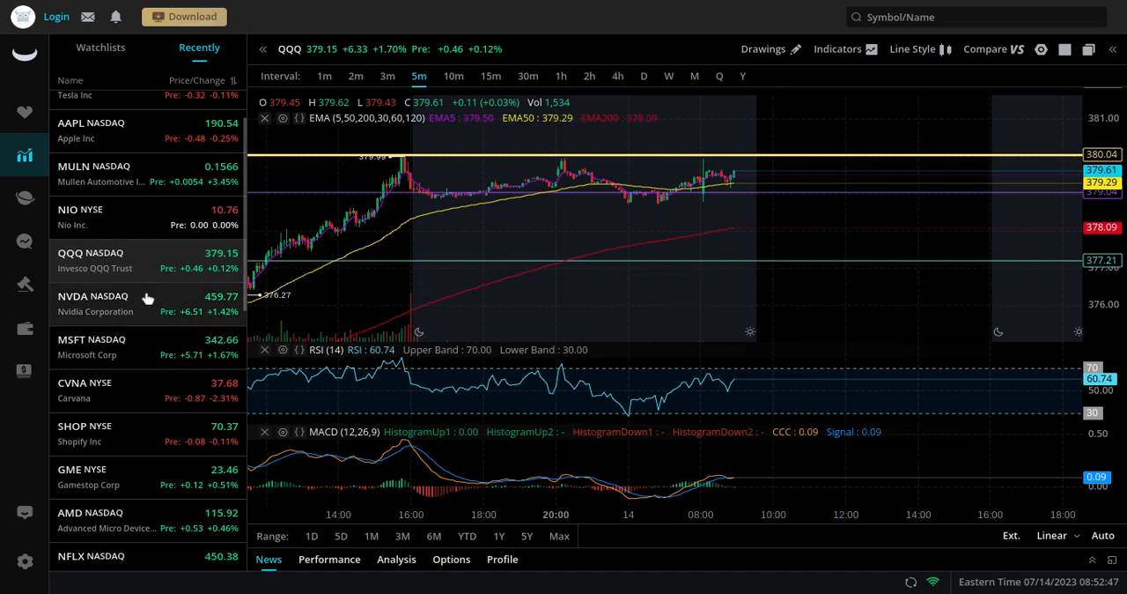
Load Nvidia's 5-minute chart from the Recently watchlist, trading at 459.77 with its levels.
{"action": "left_click", "coordinate": [92, 303]}
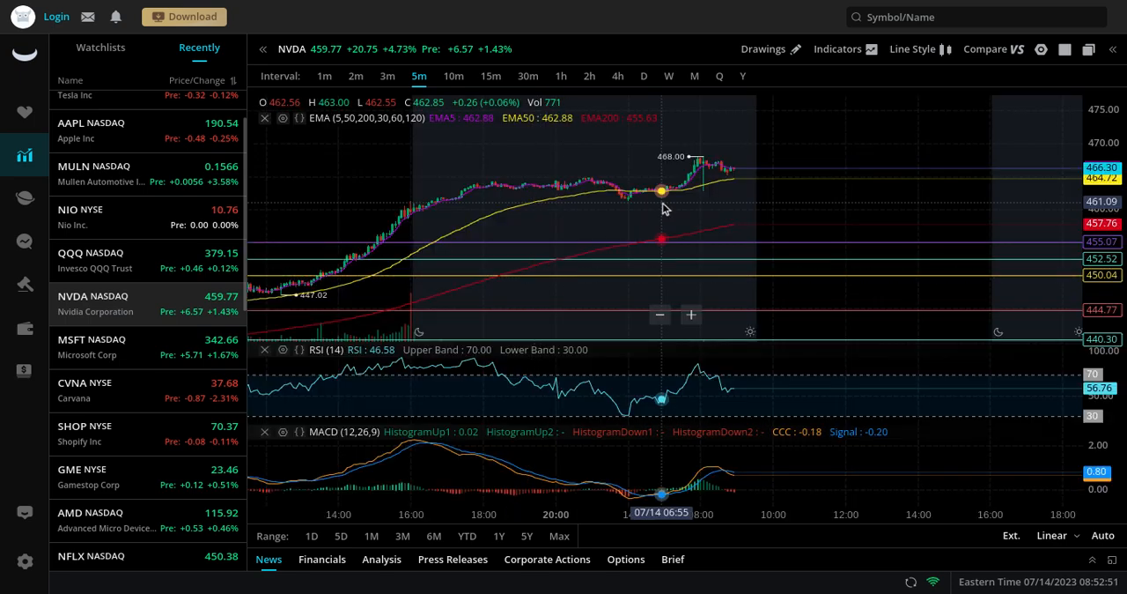
{"action": "mouse_move", "coordinate": [758, 166]}
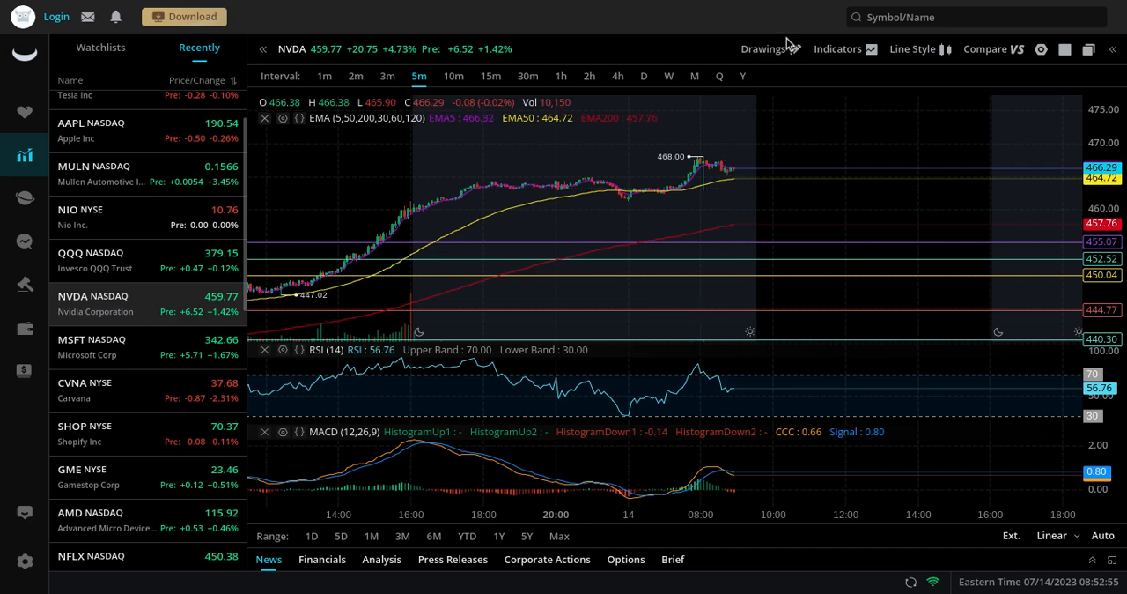
Mark horizontal resistance levels near 470.34 and 475.14 on NVDA, cancelling the extra line.
{"action": "left_click", "coordinate": [763, 49]}
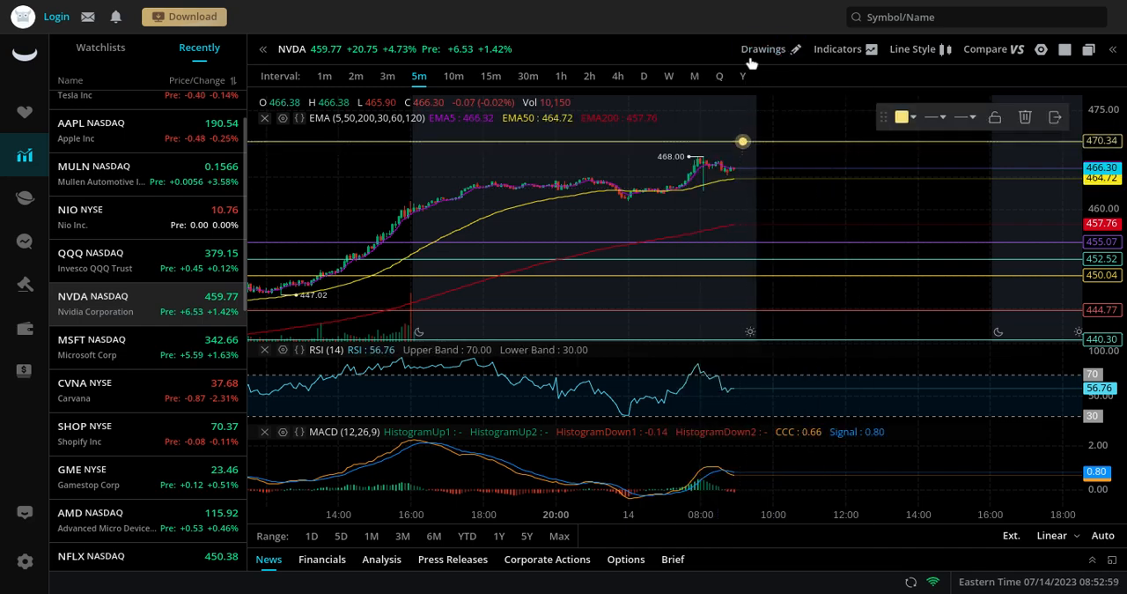
{"action": "left_click", "coordinate": [764, 49]}
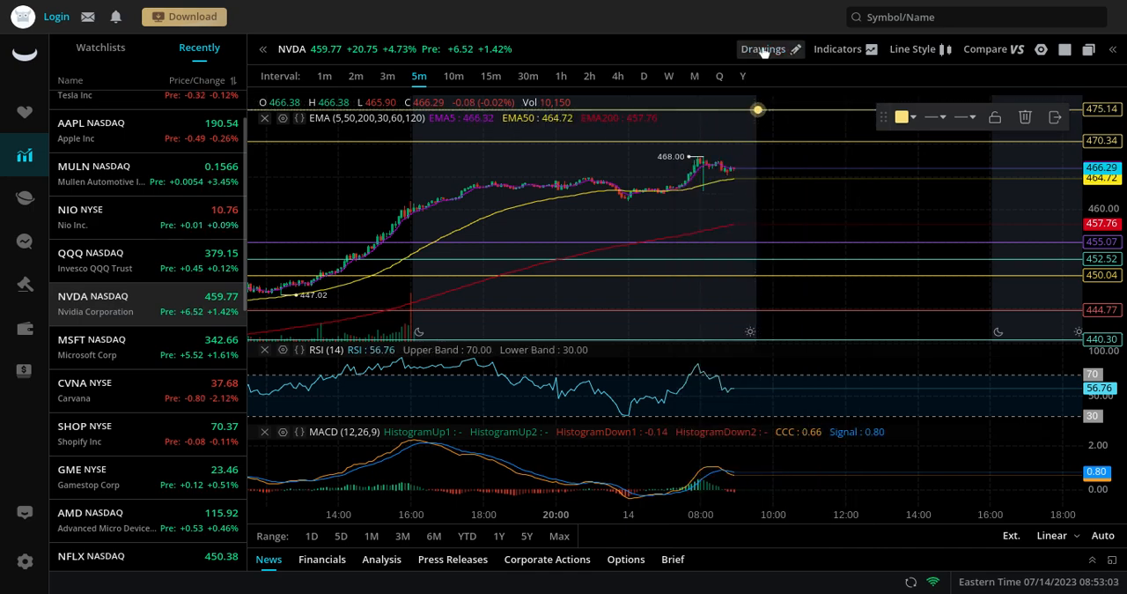
{"action": "left_click", "coordinate": [765, 50]}
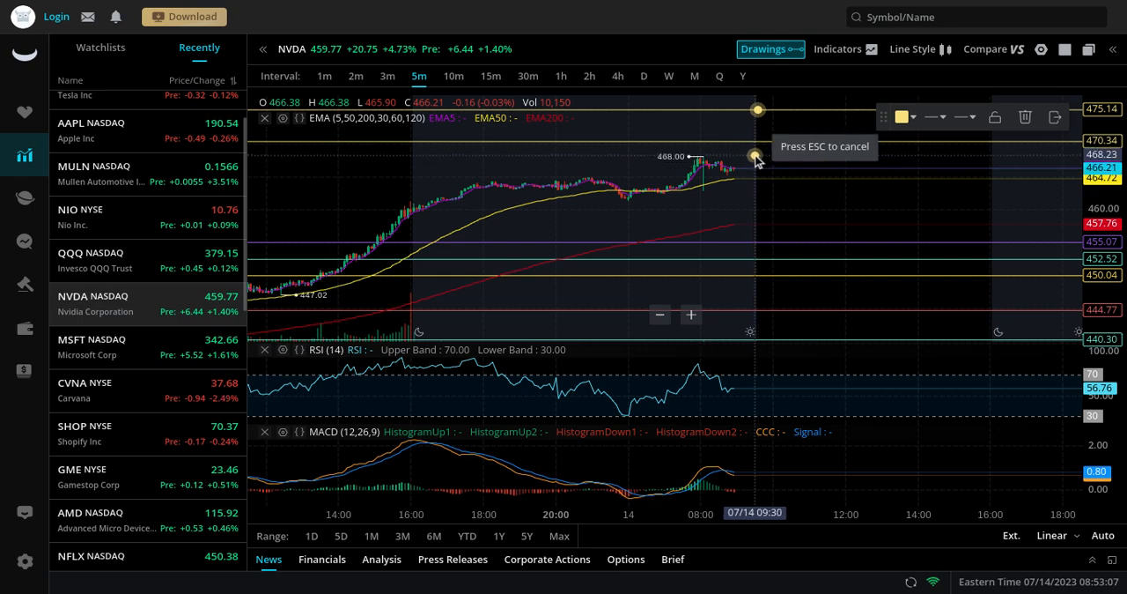
{"action": "key", "text": "Escape"}
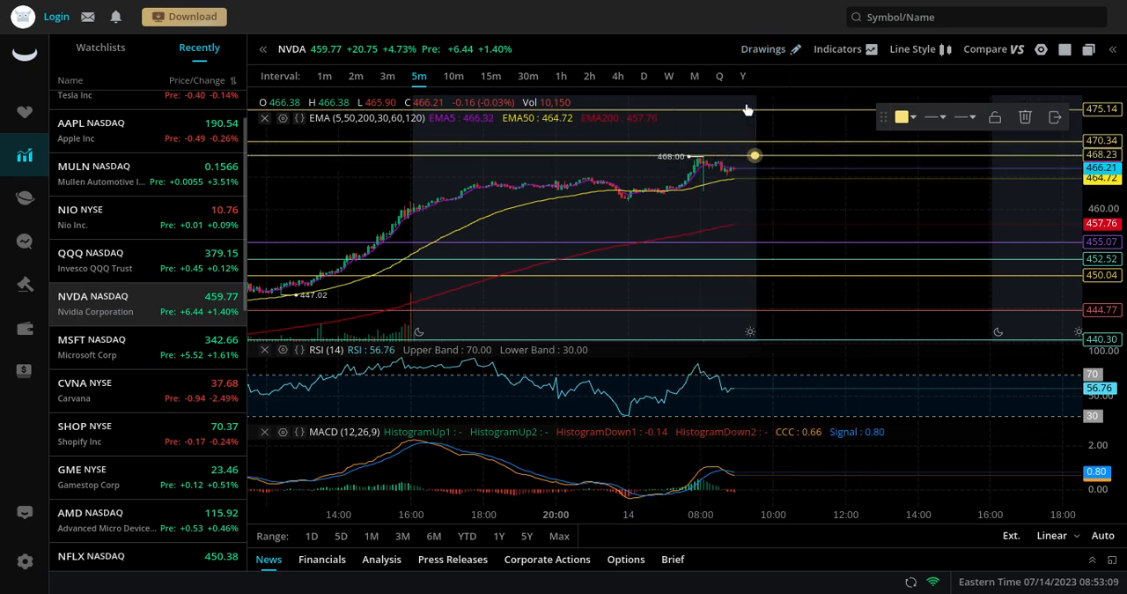
{"action": "left_click", "coordinate": [762, 50]}
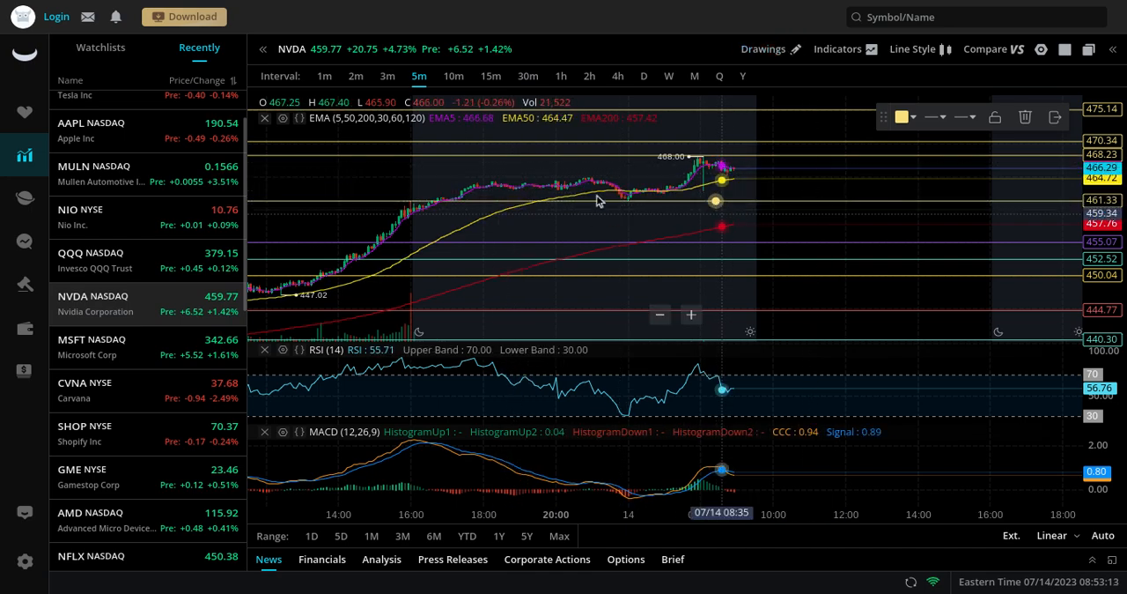
{"action": "mouse_move", "coordinate": [713, 191]}
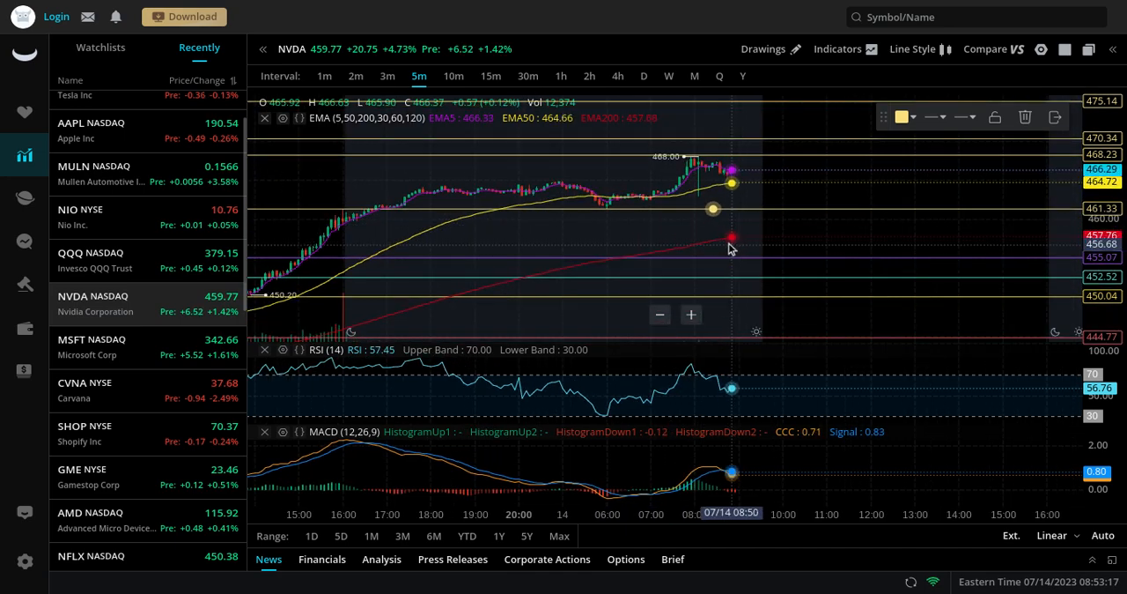
{"action": "mouse_move", "coordinate": [743, 218]}
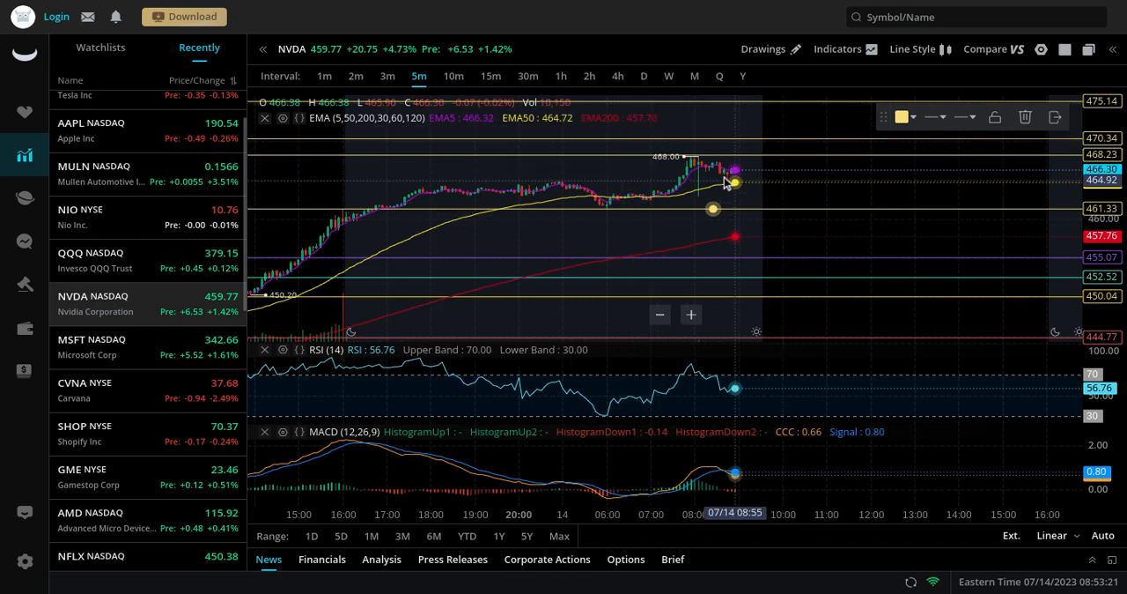
{"action": "mouse_move", "coordinate": [749, 167]}
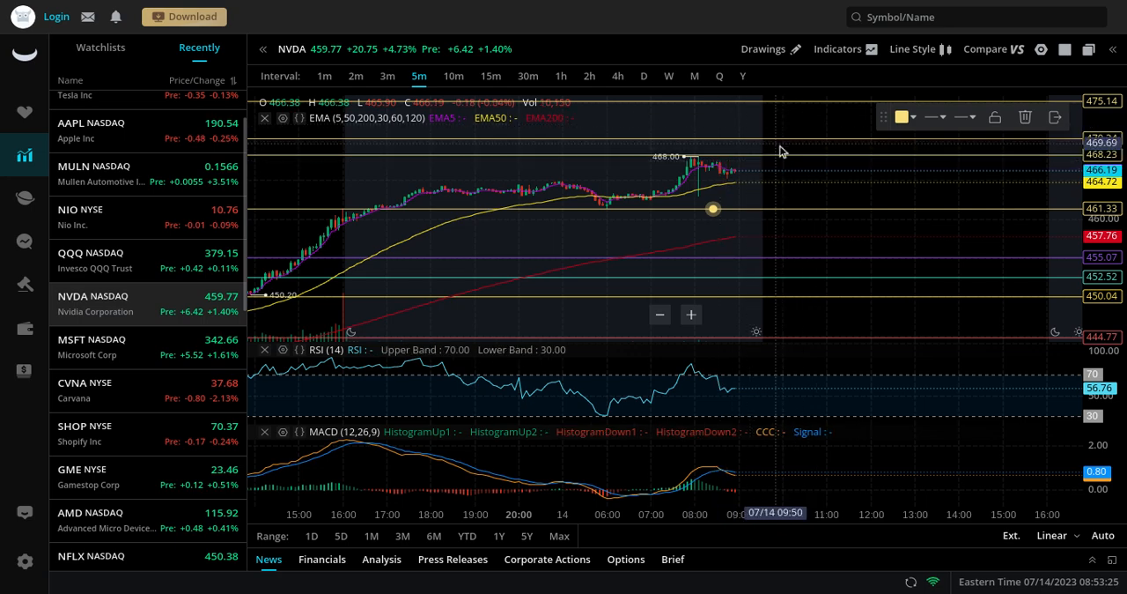
Scroll down the Recently watchlist toward COIN to bring up Coinbase's chart at 107.00.
{"action": "scroll", "scroll_direction": "down", "scroll_amount": 3}
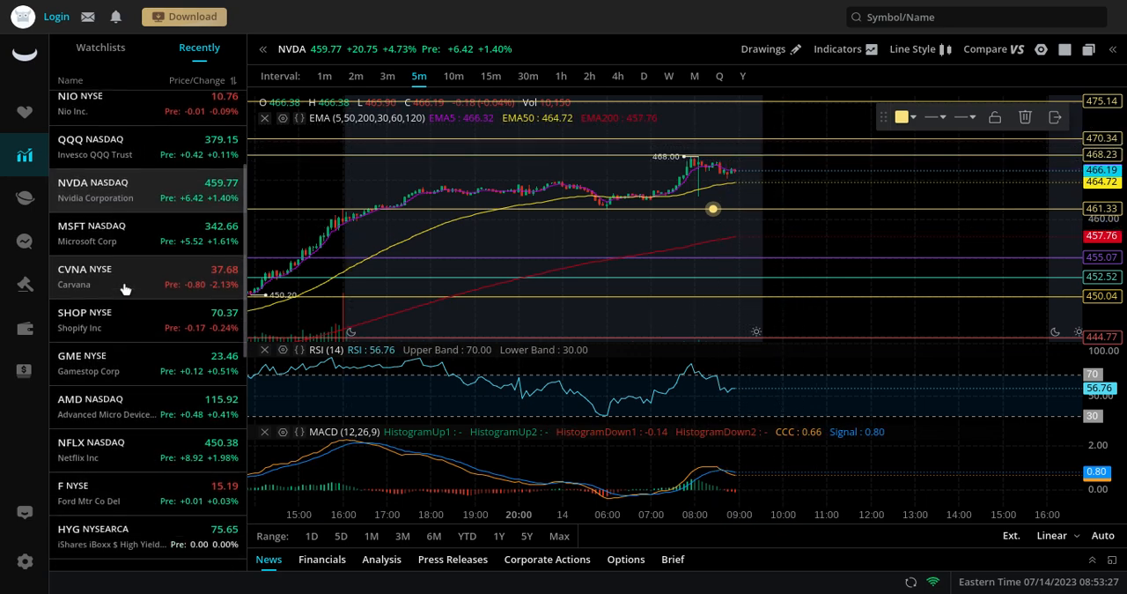
{"action": "scroll", "scroll_direction": "down", "scroll_amount": 3}
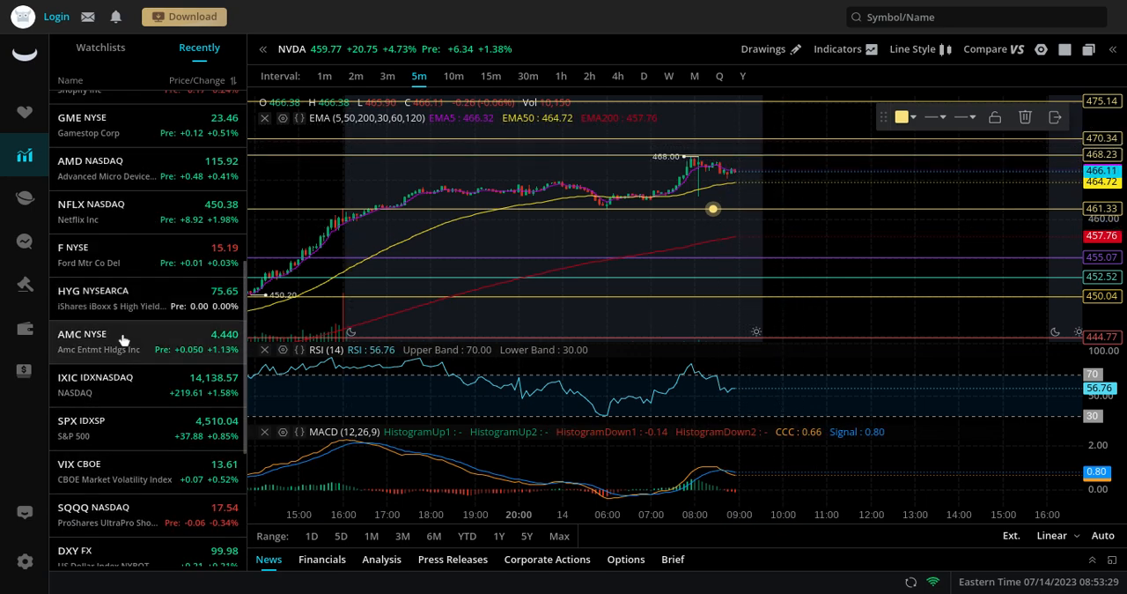
{"action": "scroll", "scroll_direction": "down", "scroll_amount": 3}
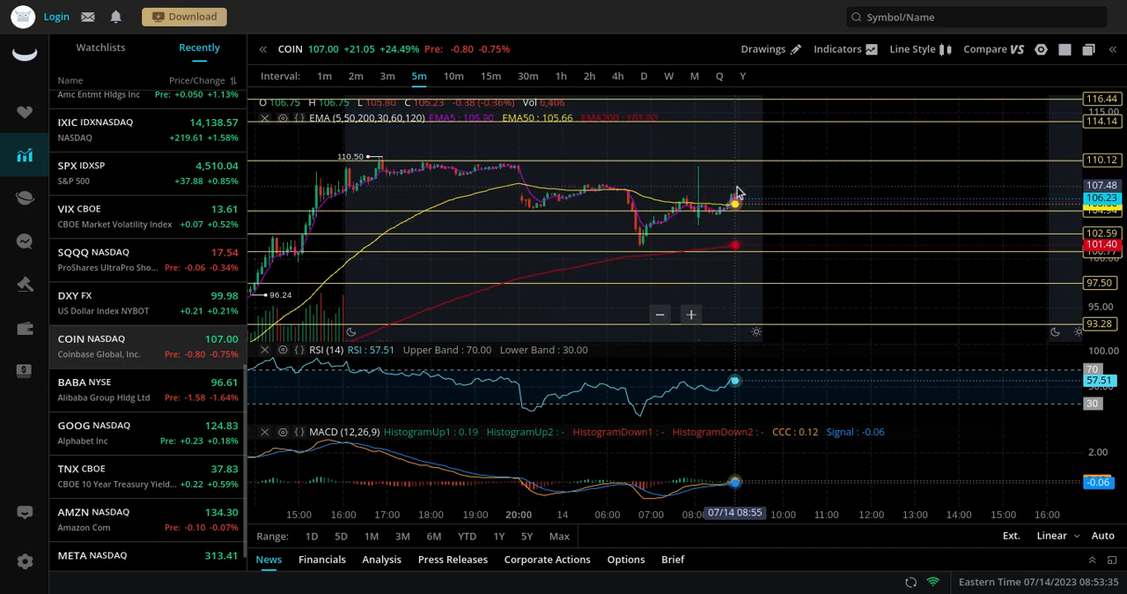
{"action": "mouse_move", "coordinate": [747, 202]}
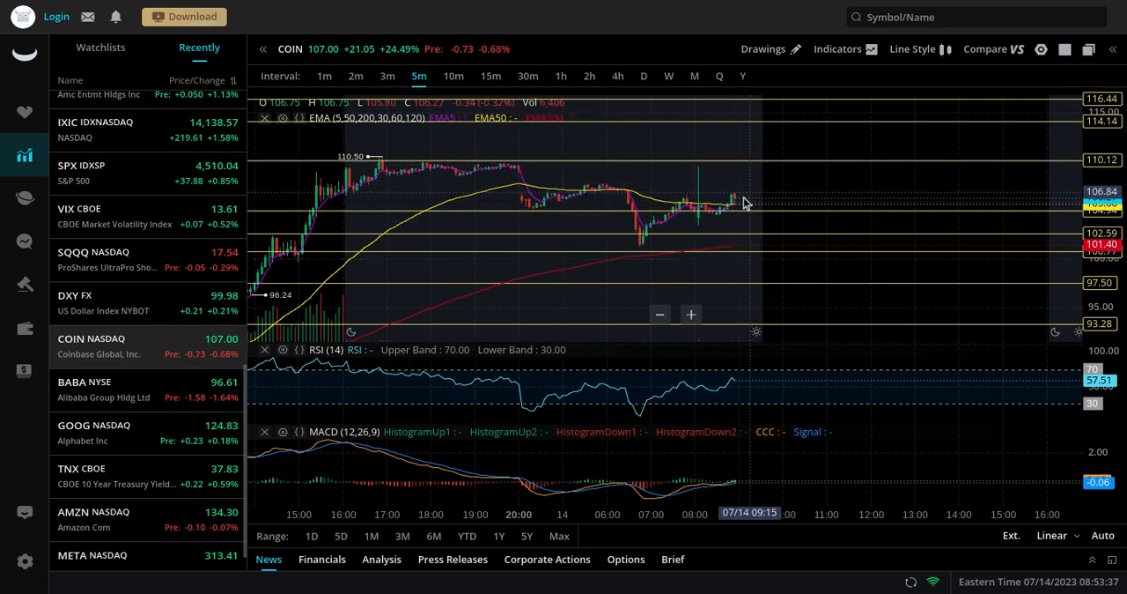
{"action": "mouse_move", "coordinate": [759, 167]}
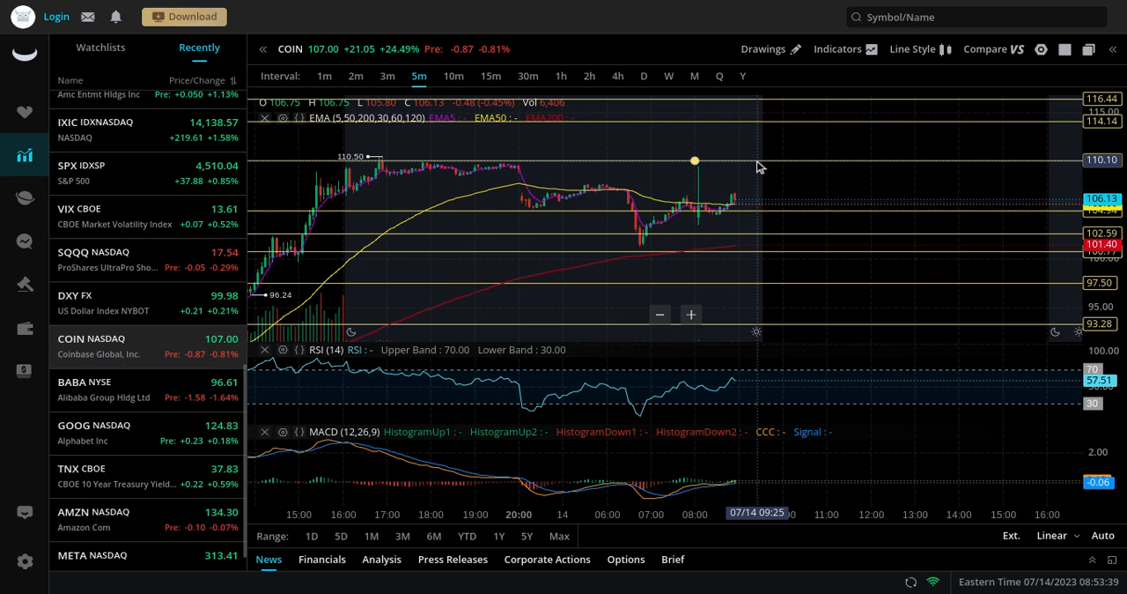
{"action": "mouse_move", "coordinate": [796, 128]}
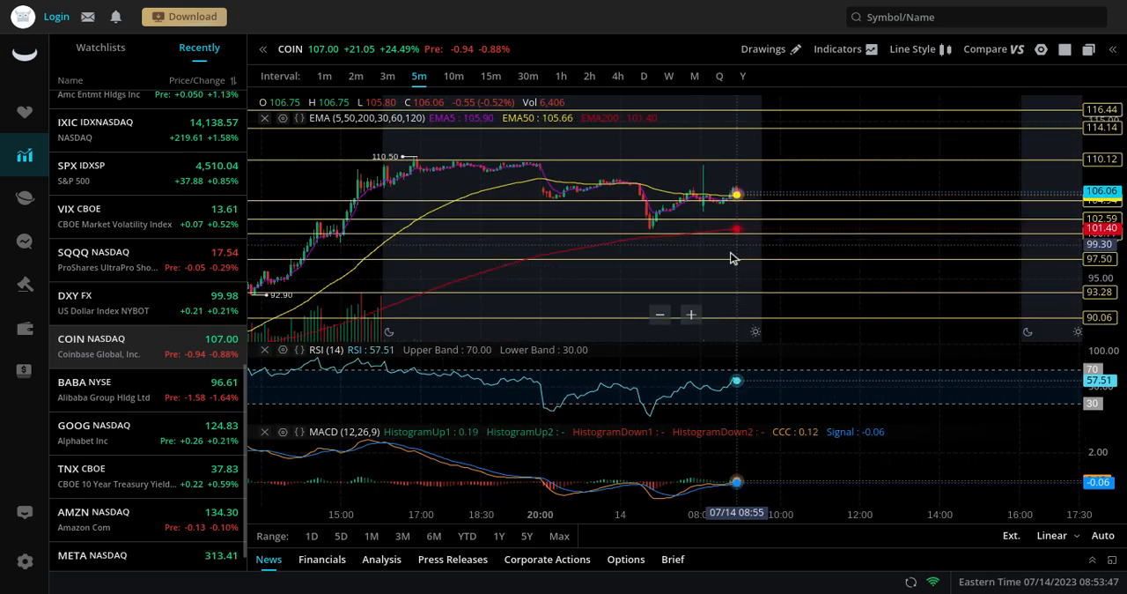
{"action": "mouse_move", "coordinate": [737, 266]}
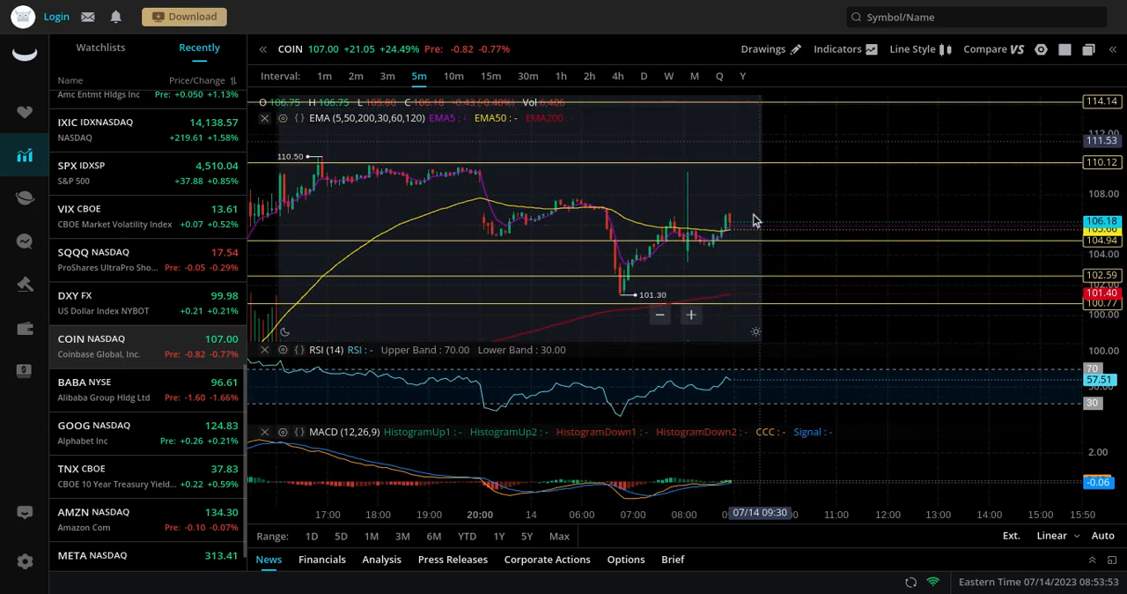
{"action": "mouse_move", "coordinate": [702, 216]}
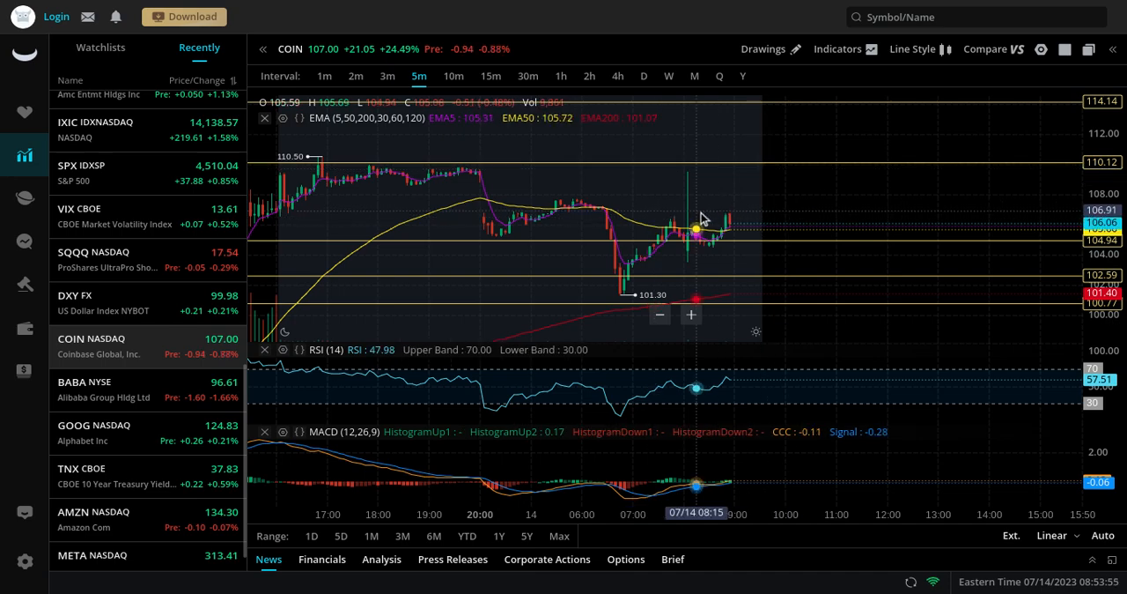
{"action": "mouse_move", "coordinate": [743, 201]}
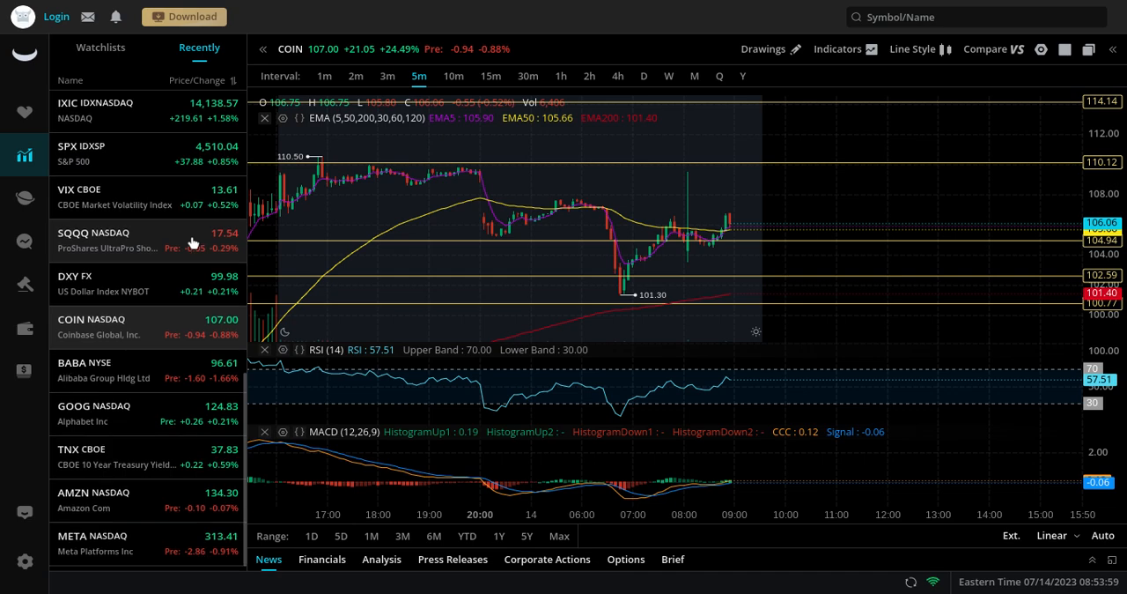
{"action": "mouse_move", "coordinate": [148, 542]}
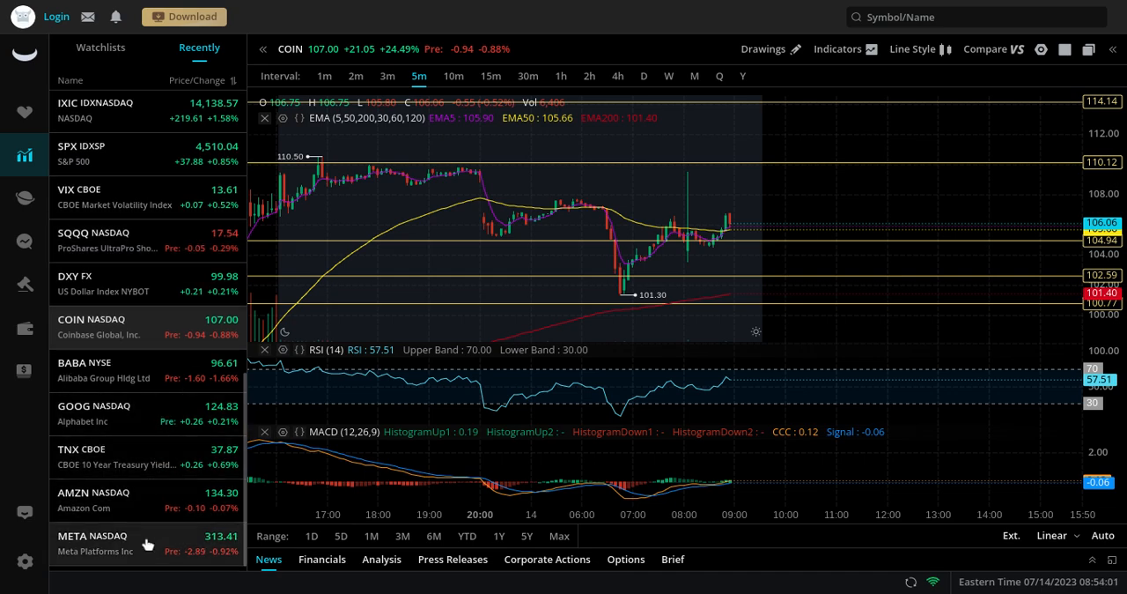
{"action": "left_click", "coordinate": [97, 540]}
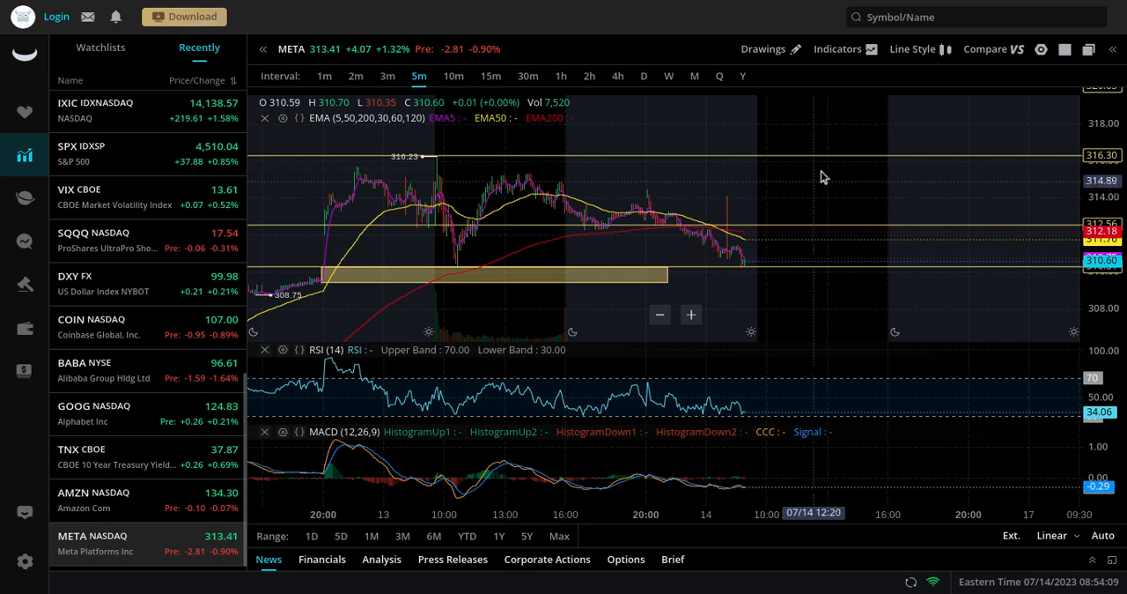
{"action": "mouse_move", "coordinate": [643, 254]}
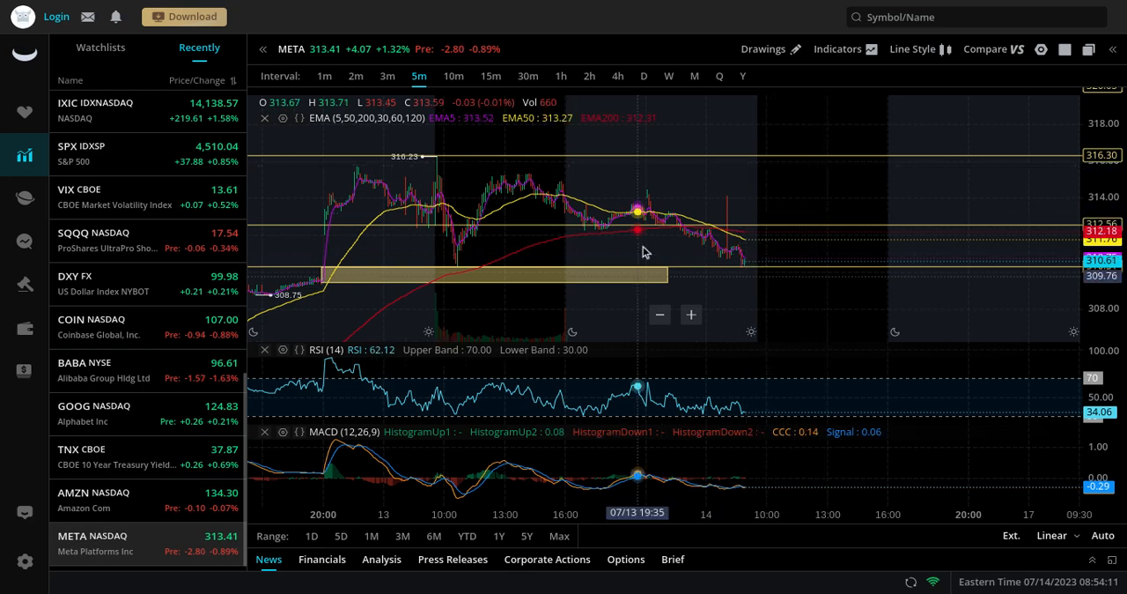
{"action": "mouse_move", "coordinate": [638, 296]}
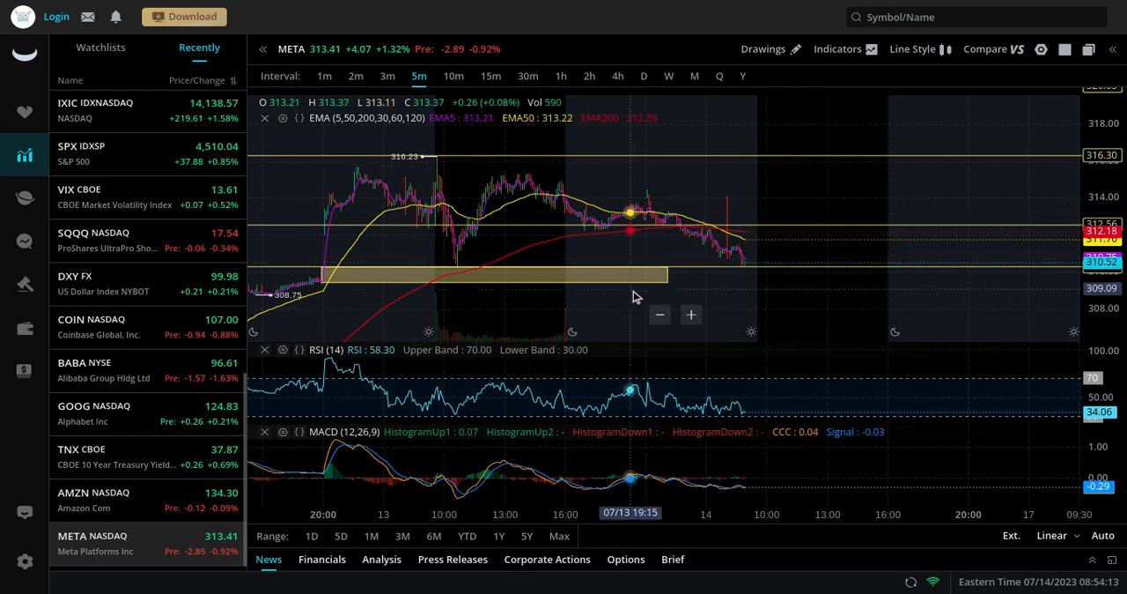
{"action": "mouse_move", "coordinate": [651, 291]}
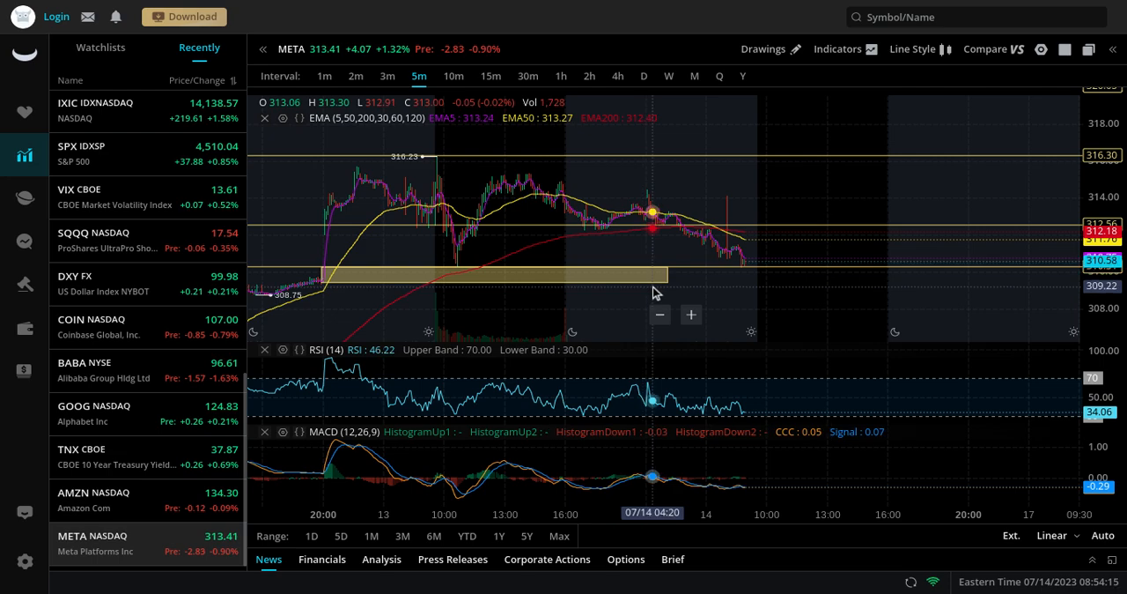
{"action": "mouse_move", "coordinate": [773, 305]}
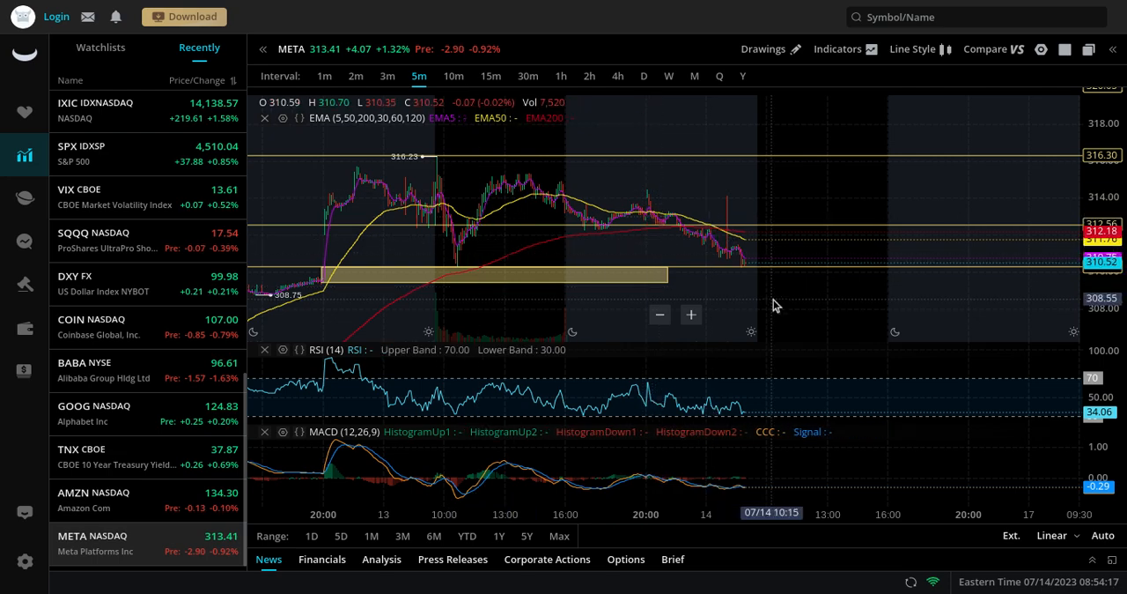
{"action": "mouse_move", "coordinate": [806, 168]}
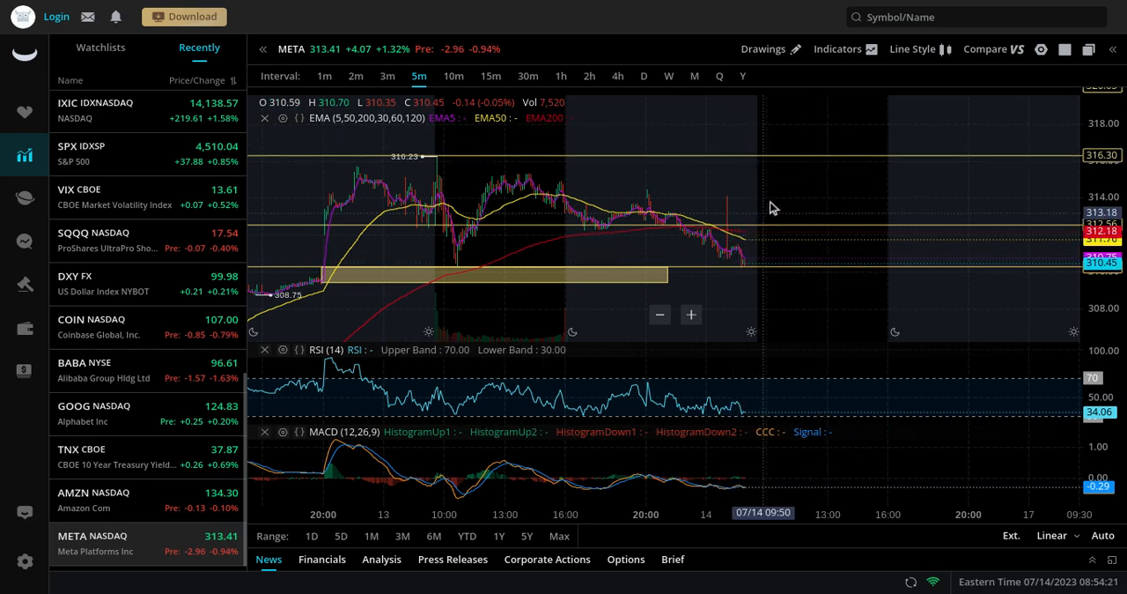
{"action": "mouse_move", "coordinate": [806, 155]}
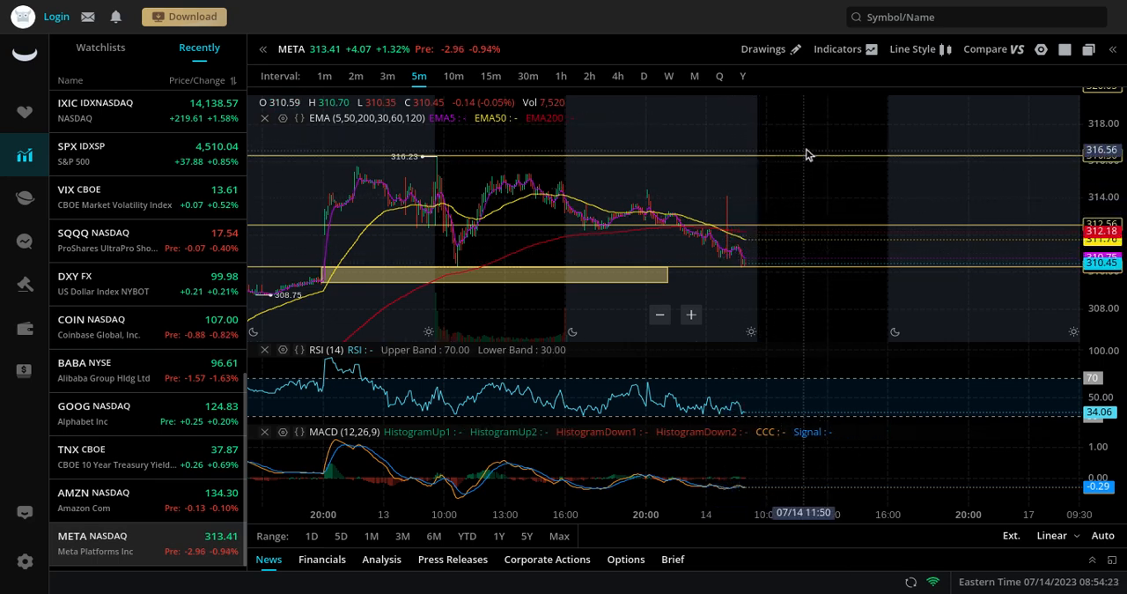
{"action": "mouse_move", "coordinate": [789, 273]}
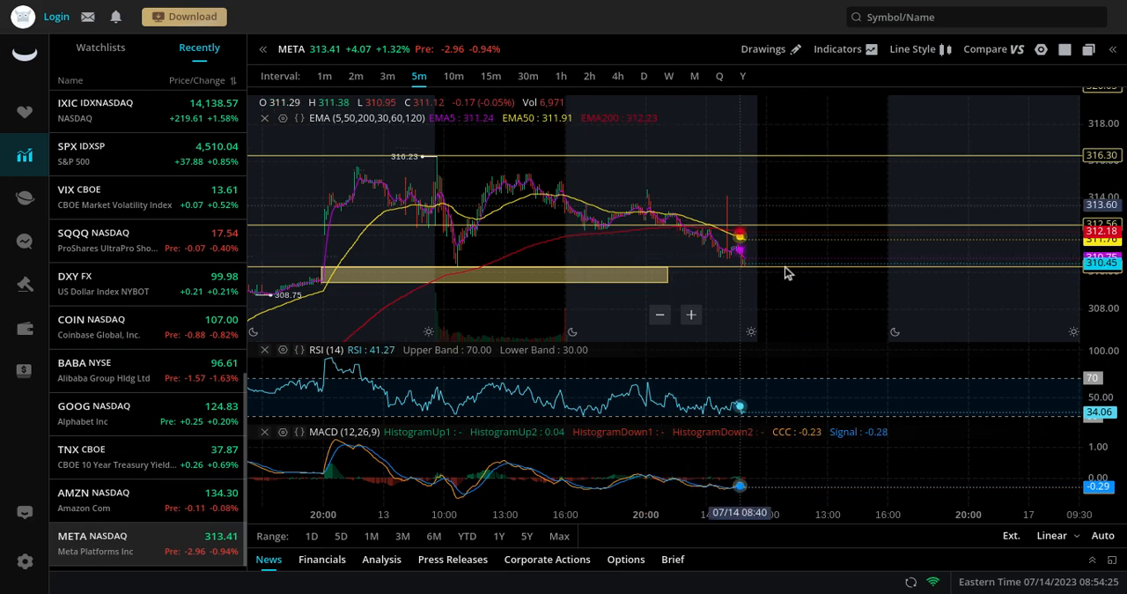
{"action": "mouse_move", "coordinate": [744, 232]}
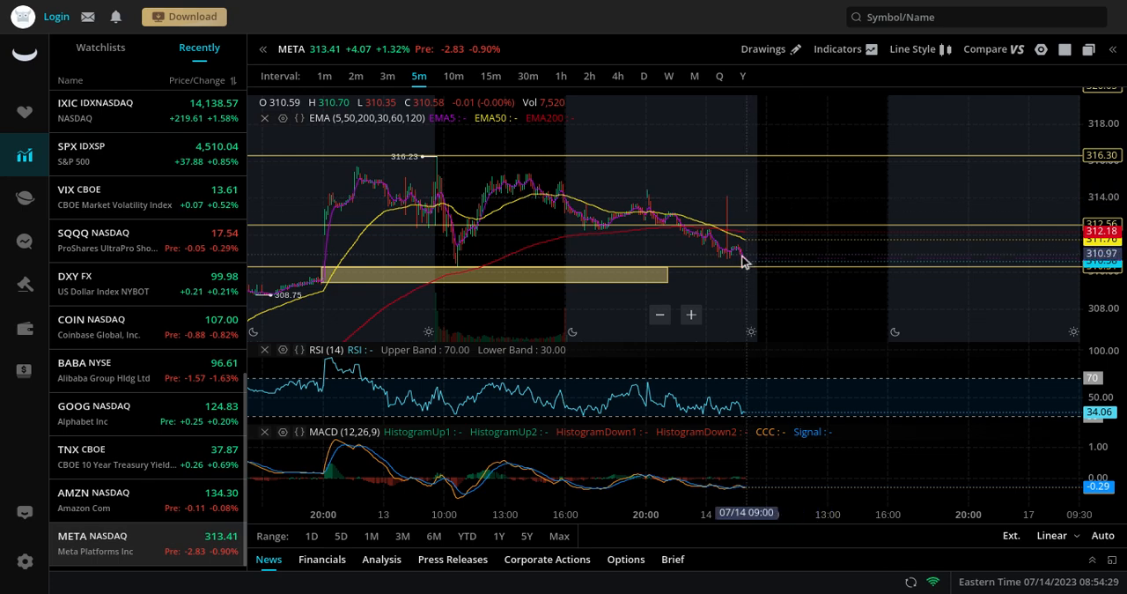
{"action": "mouse_move", "coordinate": [740, 296]}
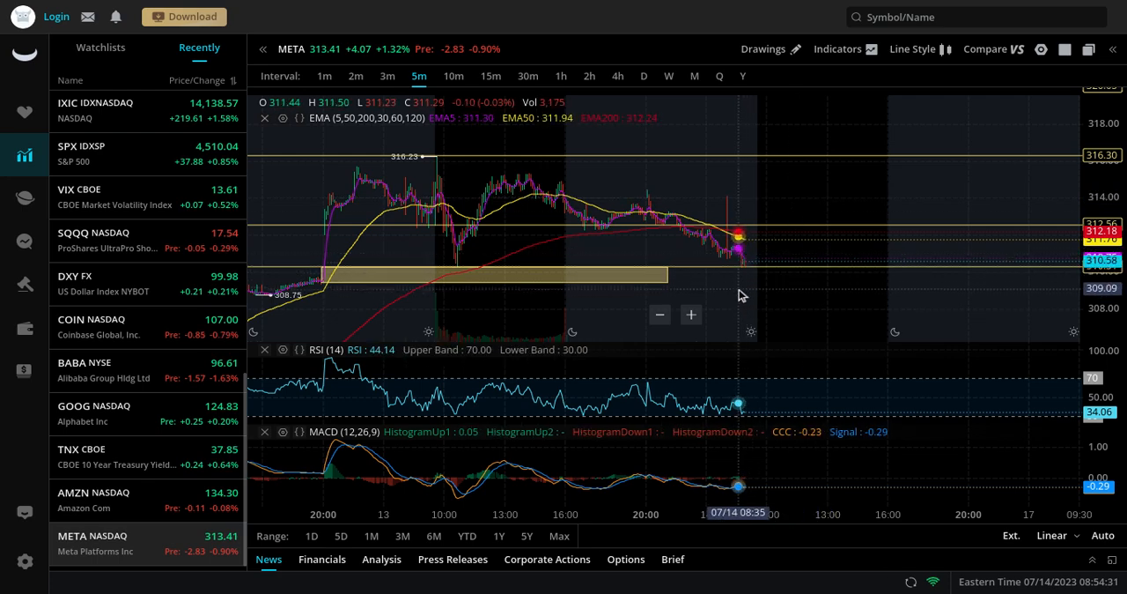
{"action": "mouse_move", "coordinate": [722, 367]}
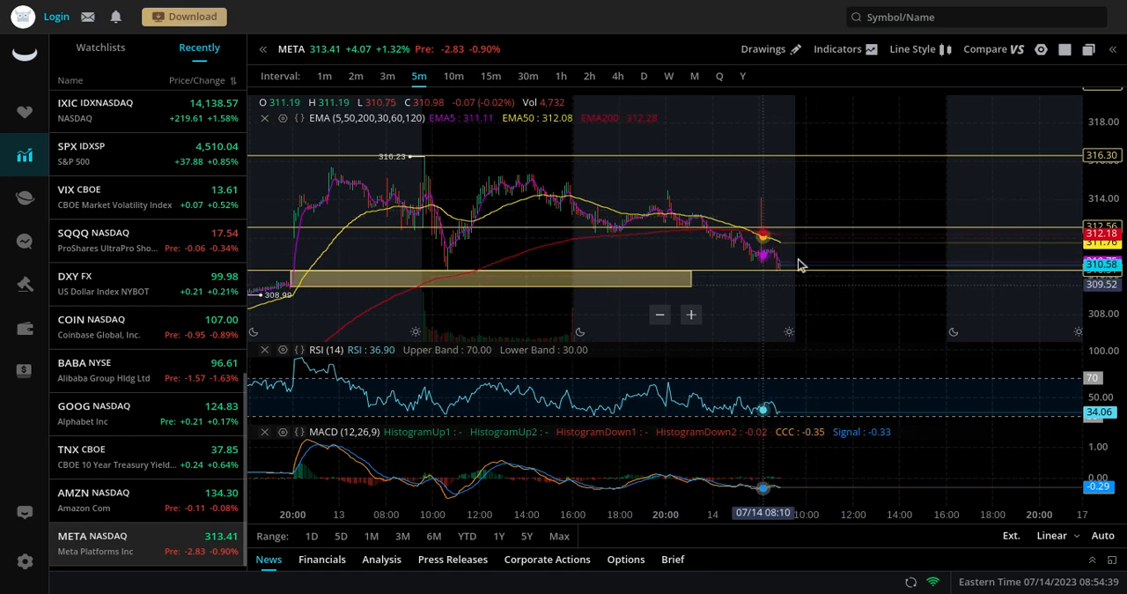
{"action": "mouse_move", "coordinate": [948, 124]}
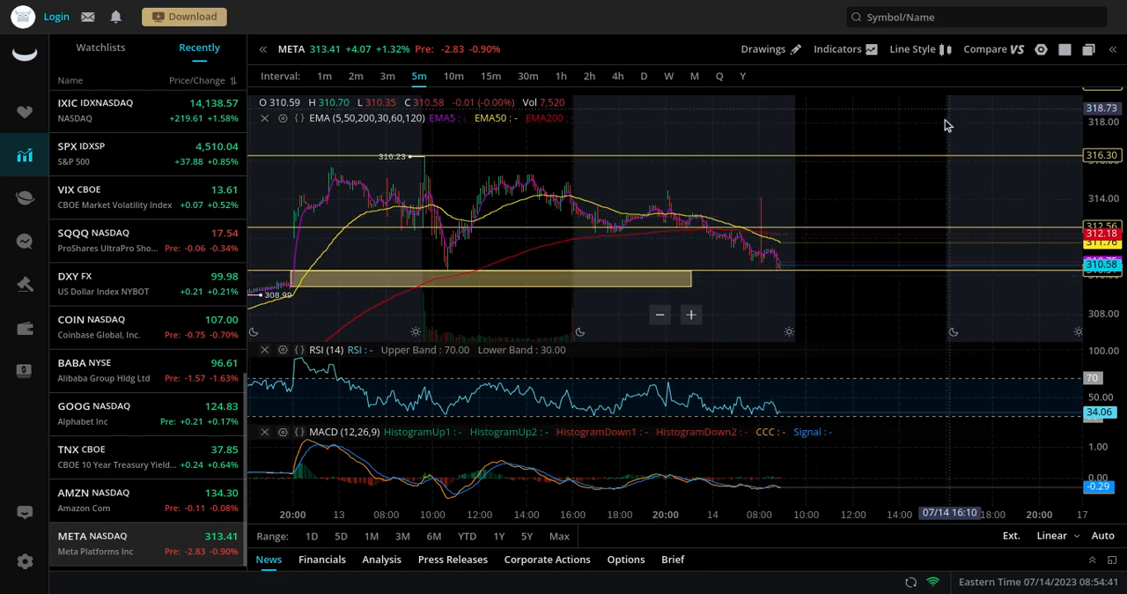
{"action": "mouse_move", "coordinate": [884, 266]}
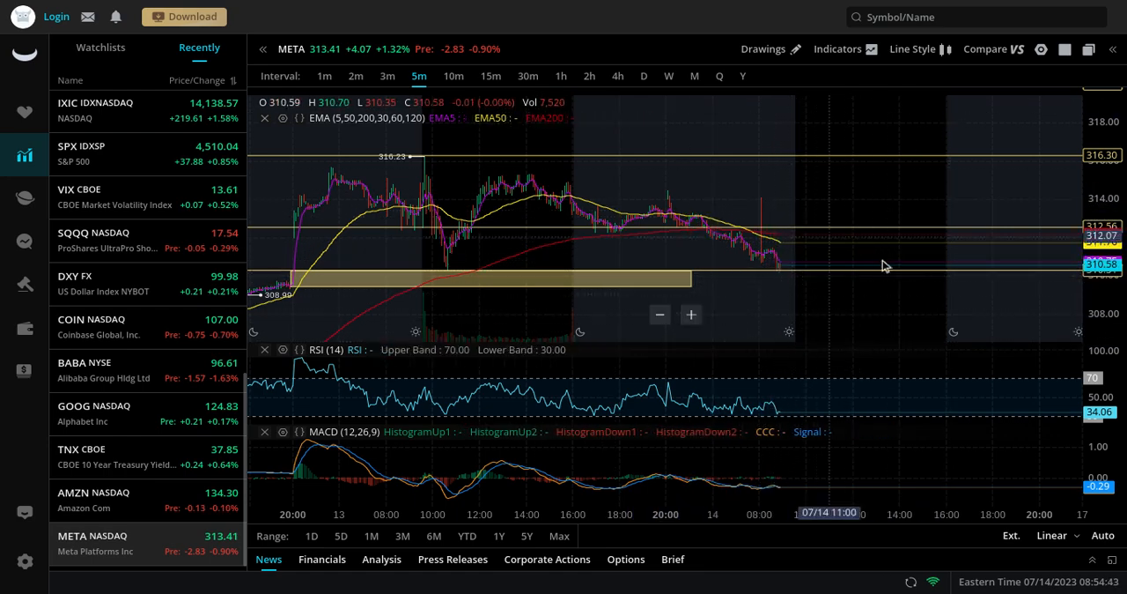
{"action": "mouse_move", "coordinate": [856, 293]}
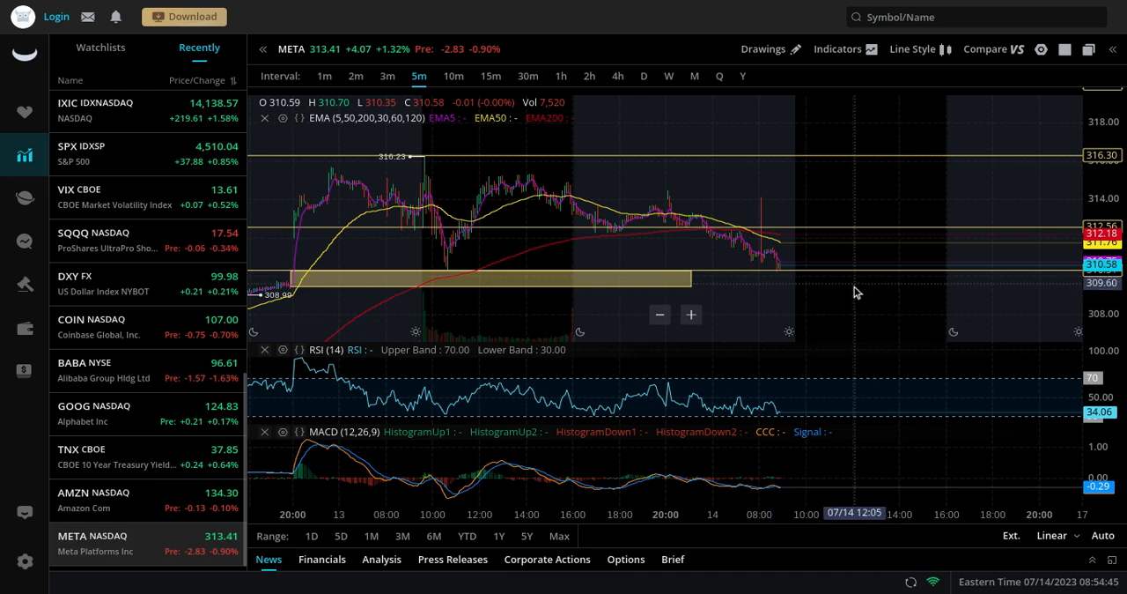
{"action": "mouse_move", "coordinate": [793, 306]}
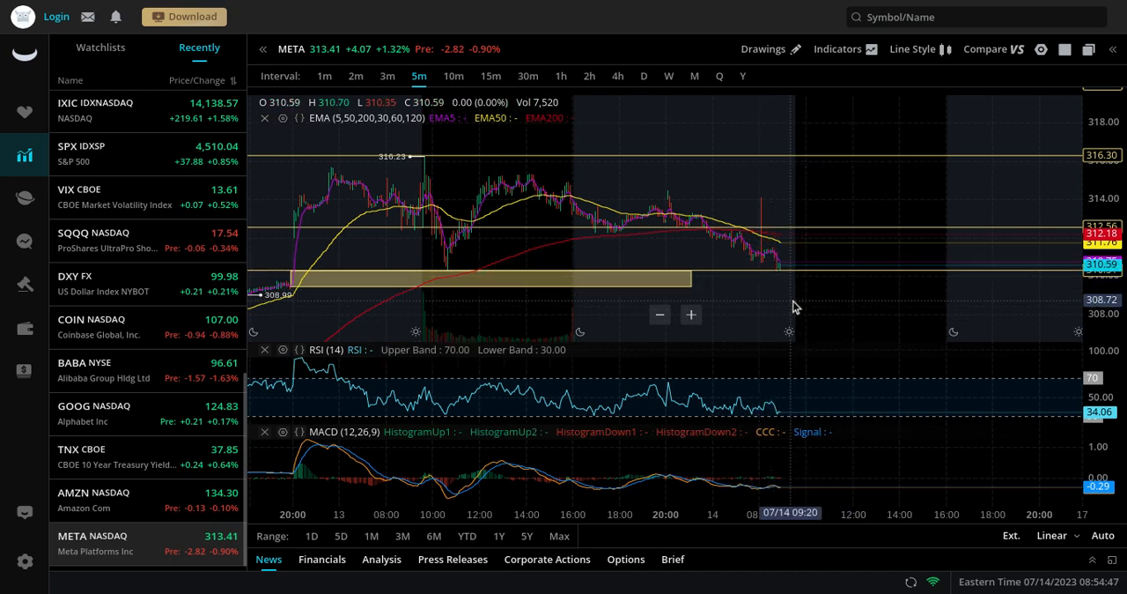
{"action": "mouse_move", "coordinate": [807, 320]}
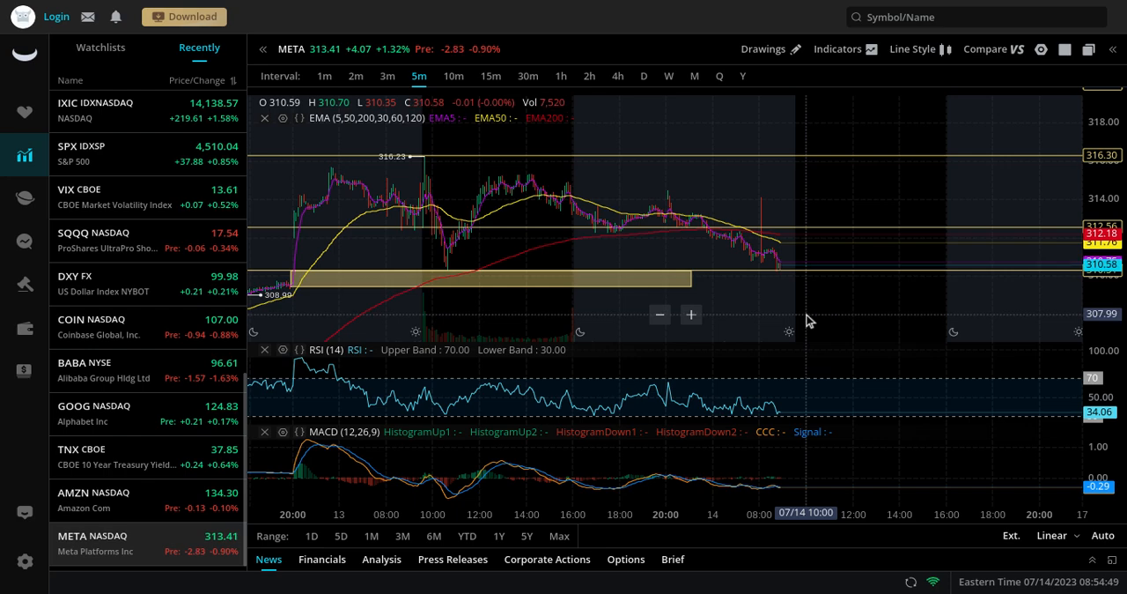
{"action": "mouse_move", "coordinate": [782, 271]}
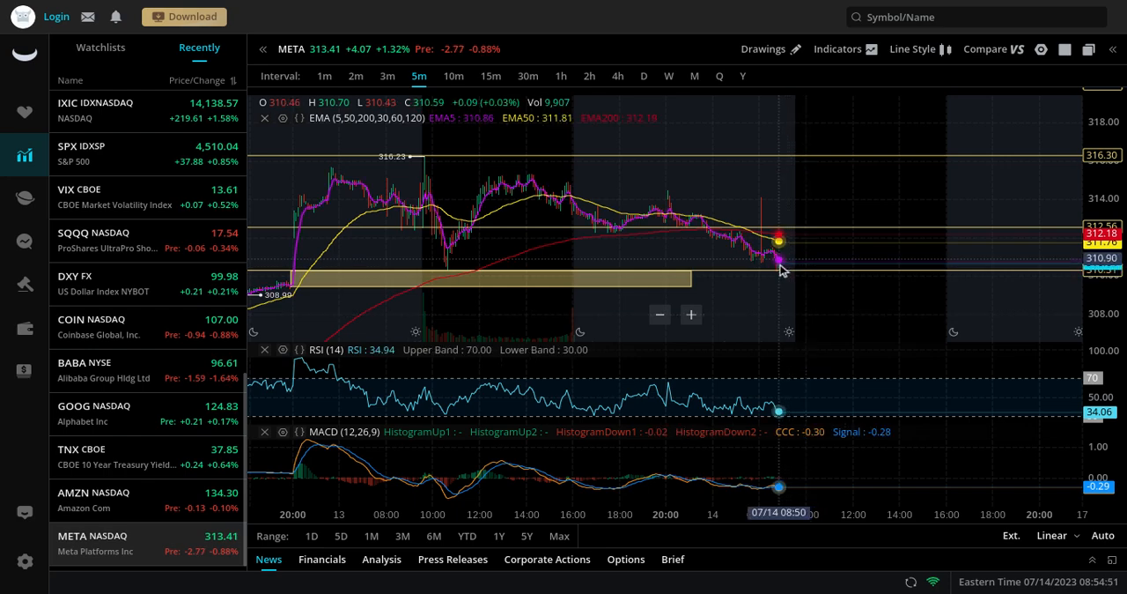
{"action": "mouse_move", "coordinate": [844, 190]}
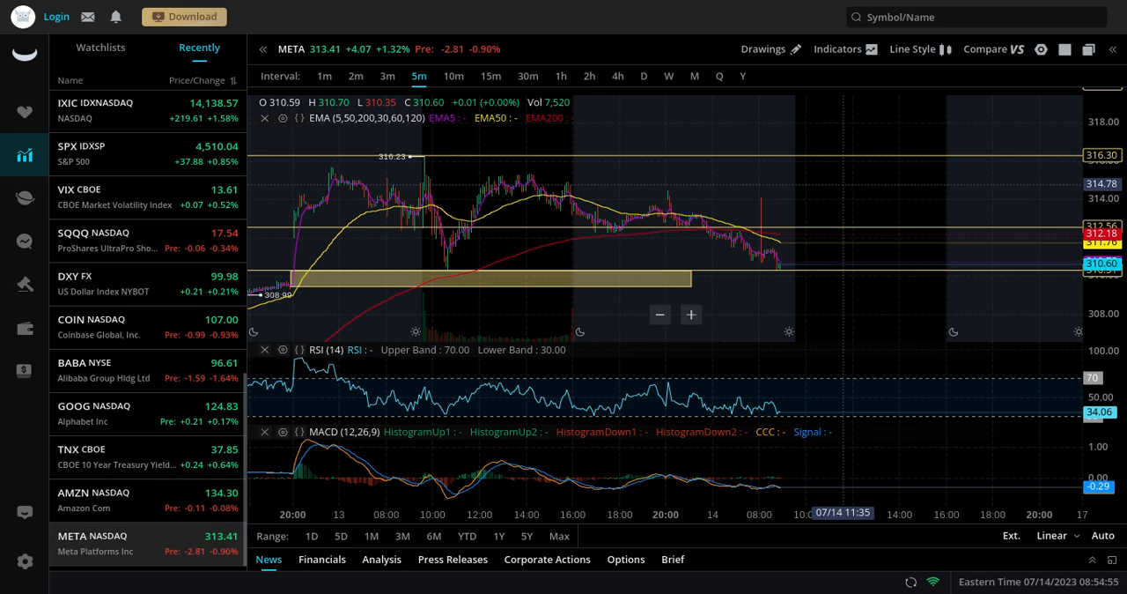
{"action": "mouse_move", "coordinate": [768, 268]}
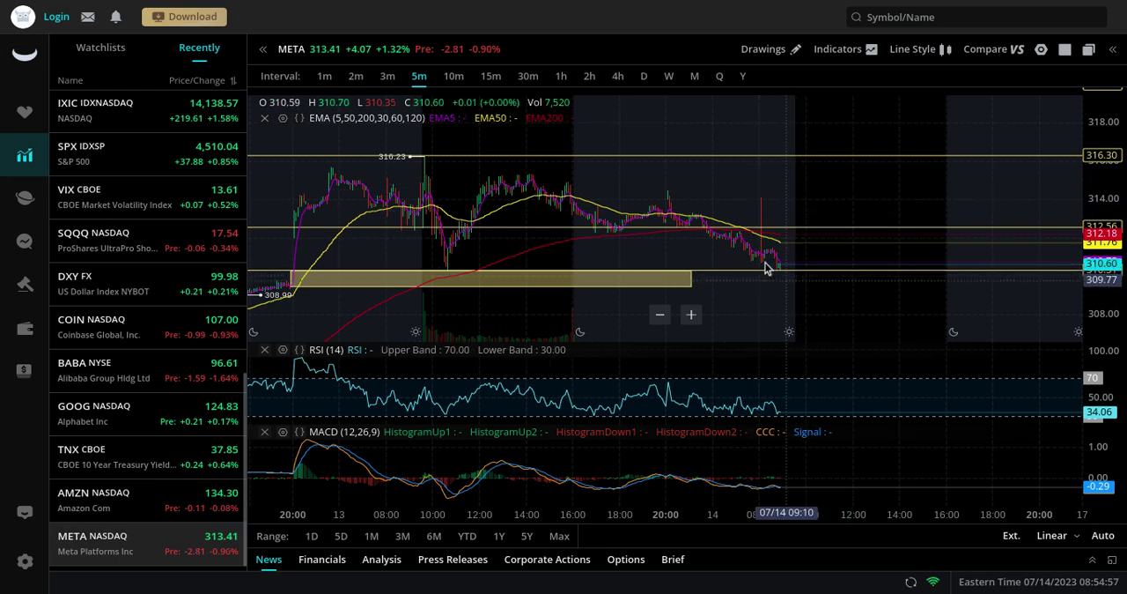
{"action": "mouse_move", "coordinate": [426, 268]}
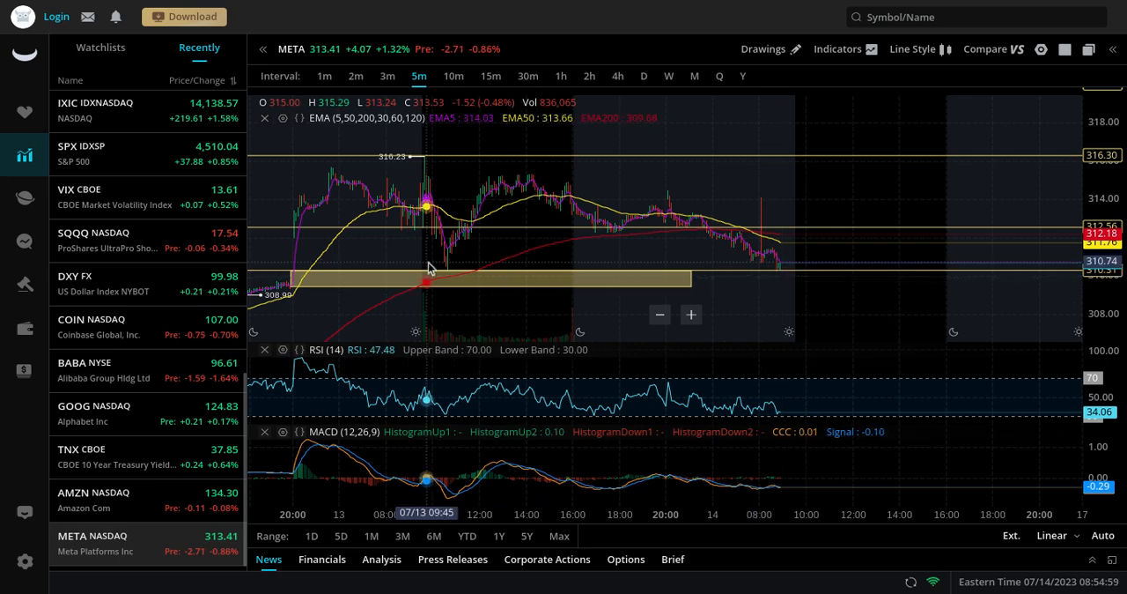
{"action": "mouse_move", "coordinate": [412, 283]}
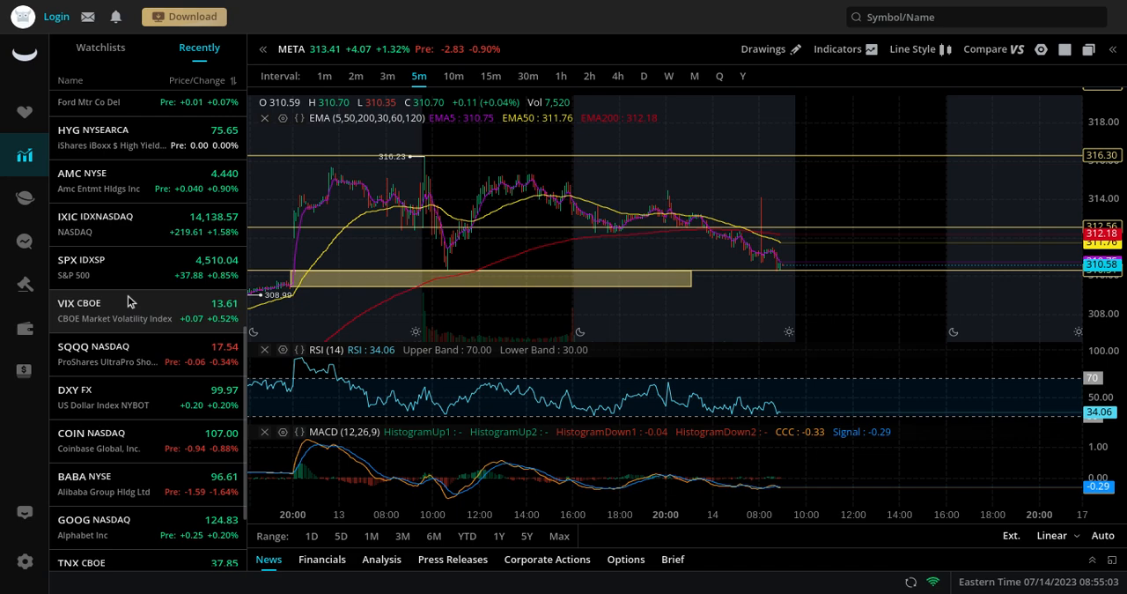
Load SPY's 5-minute chart from the watchlist at 449.56, up 0.79%, replacing Meta.
{"action": "left_click", "coordinate": [91, 109]}
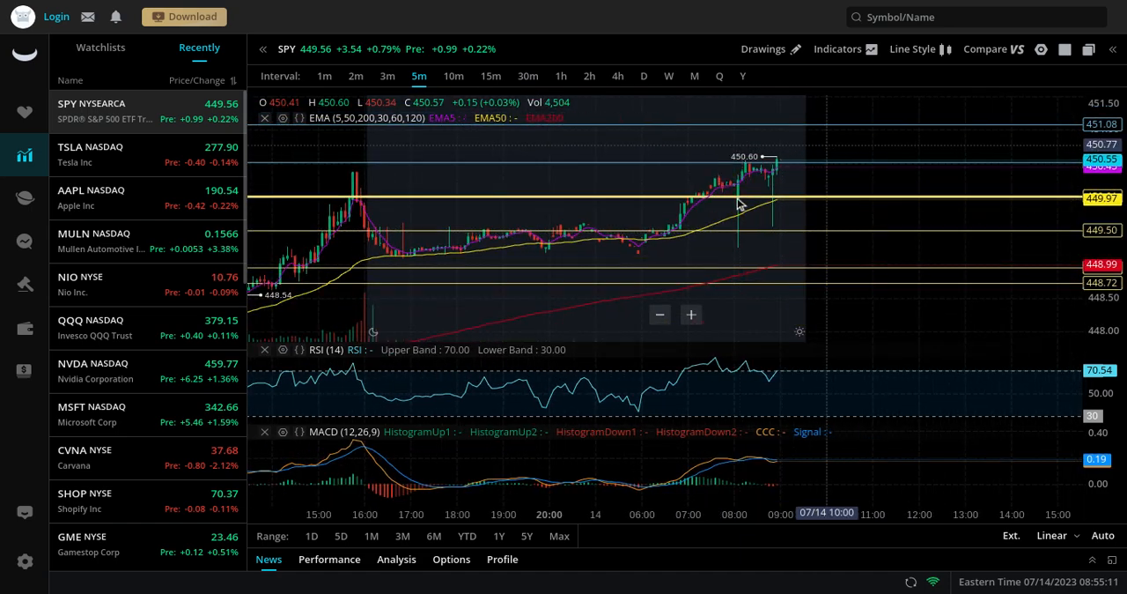
{"action": "mouse_move", "coordinate": [800, 151]}
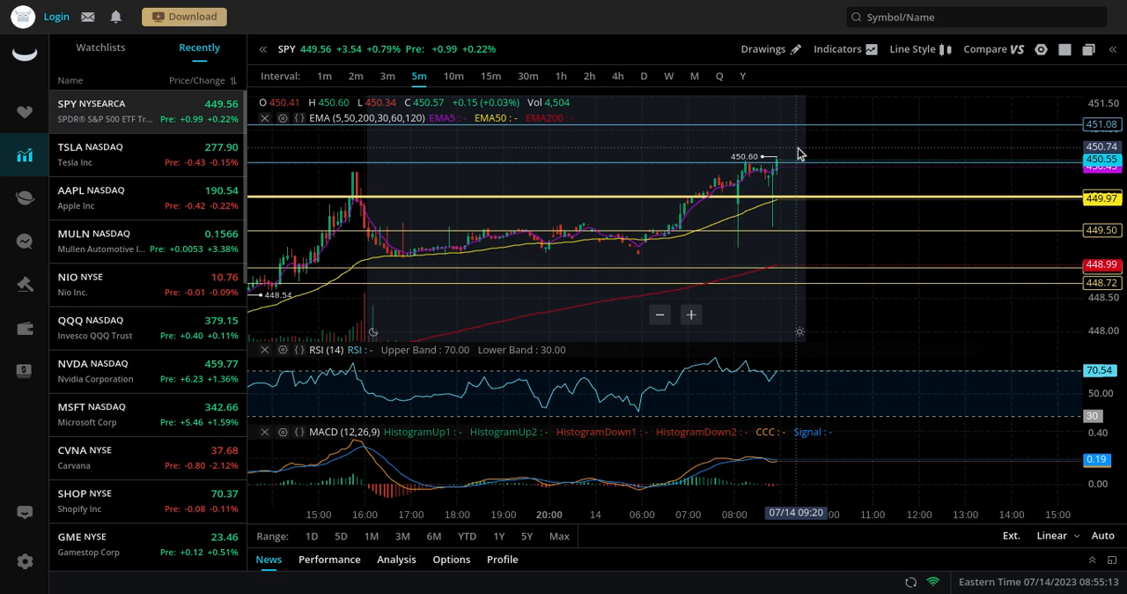
{"action": "mouse_move", "coordinate": [267, 273]}
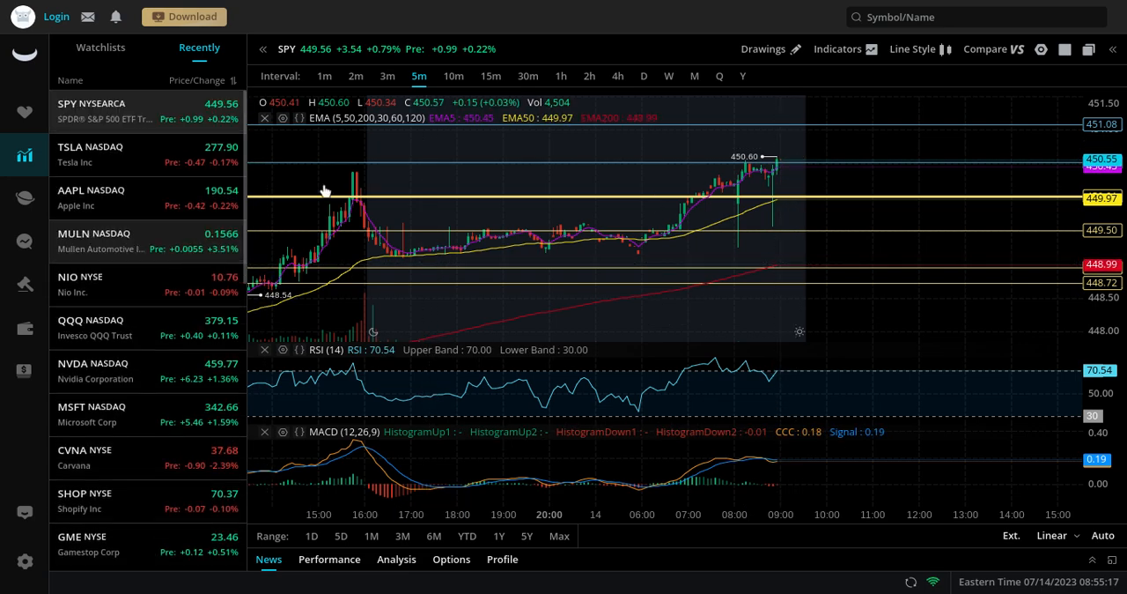
{"action": "mouse_move", "coordinate": [784, 155]}
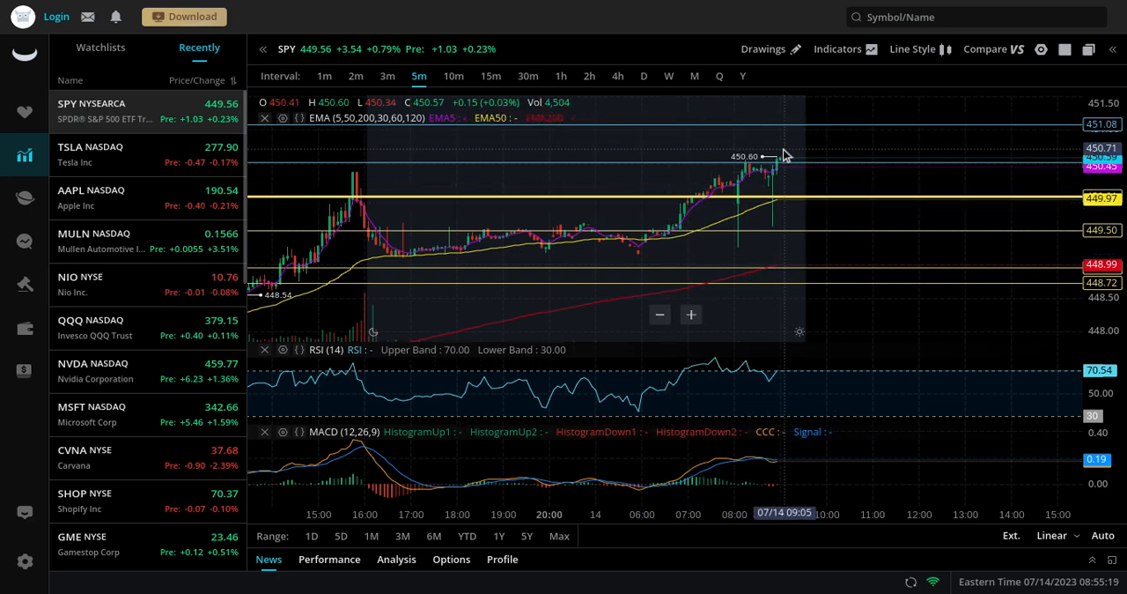
{"action": "mouse_move", "coordinate": [800, 151]}
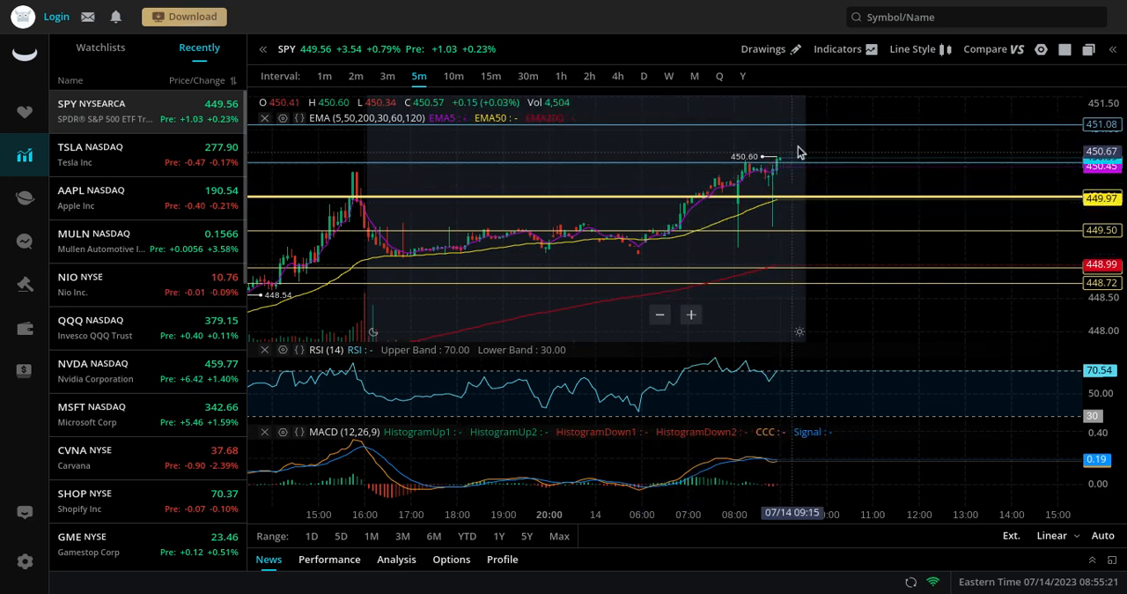
{"action": "mouse_move", "coordinate": [824, 138]}
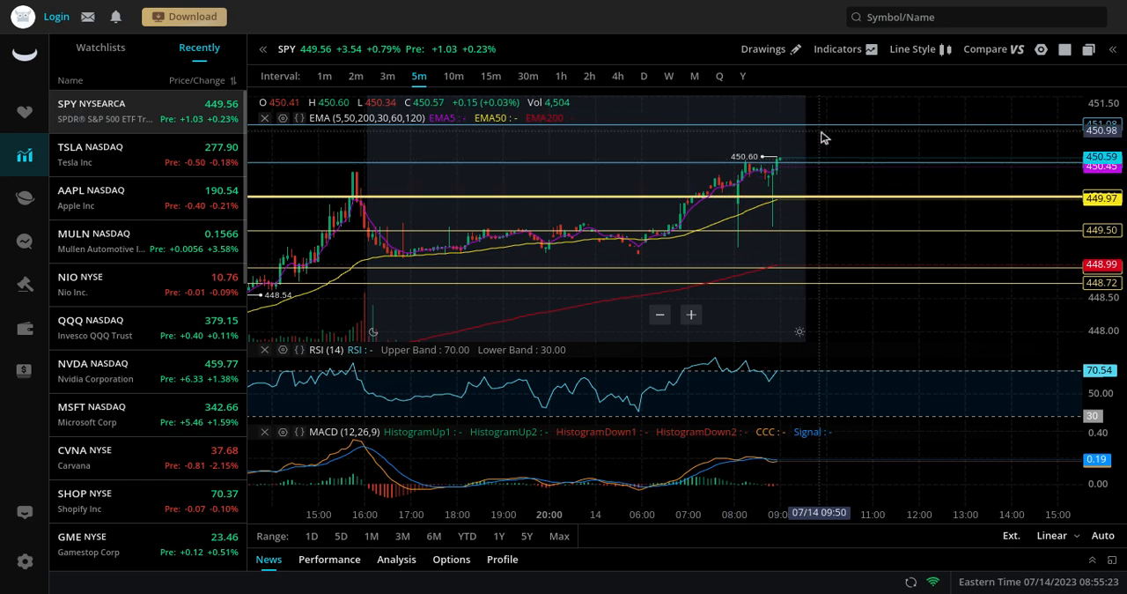
{"action": "mouse_move", "coordinate": [899, 109]}
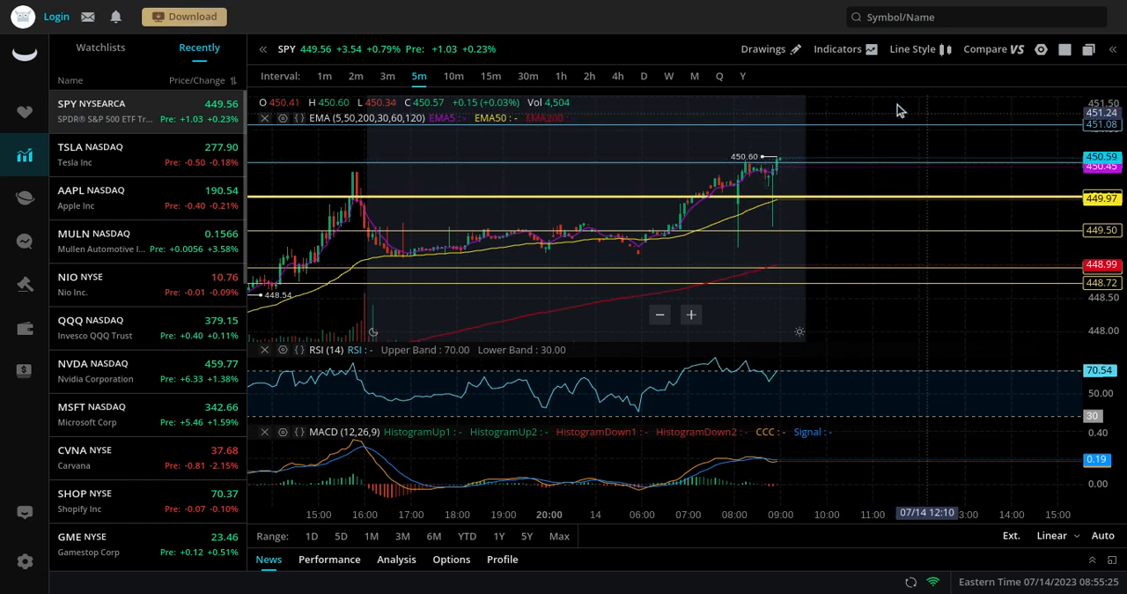